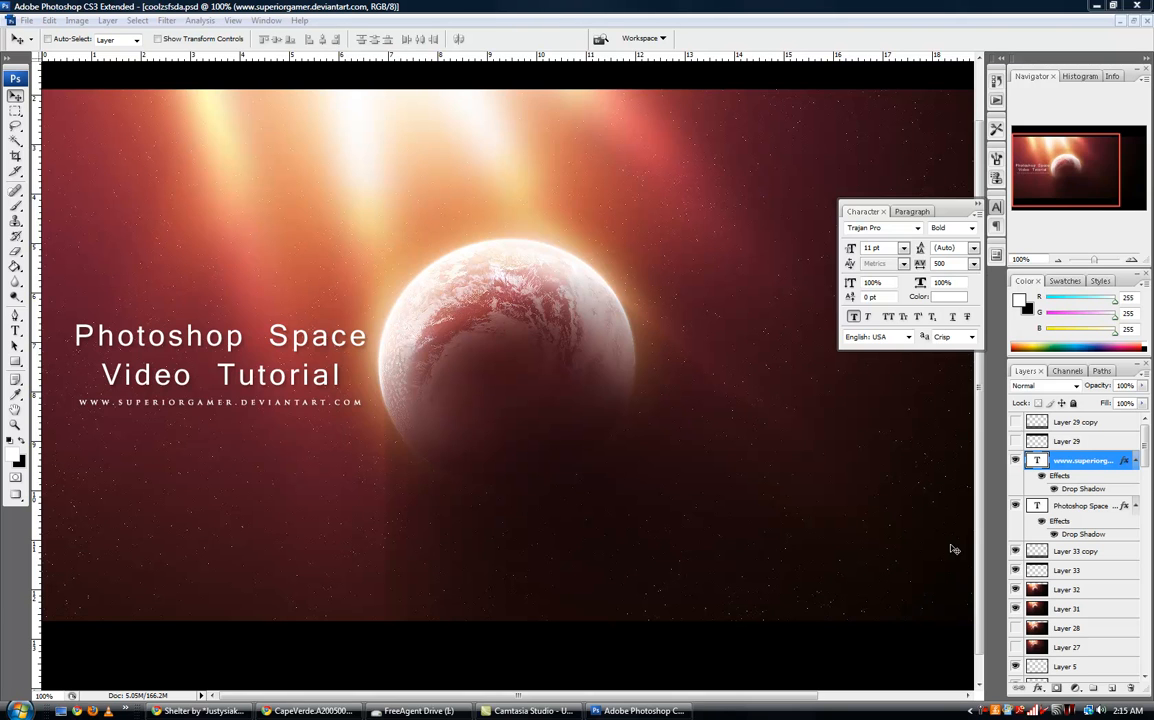
mouse_move(588, 414)
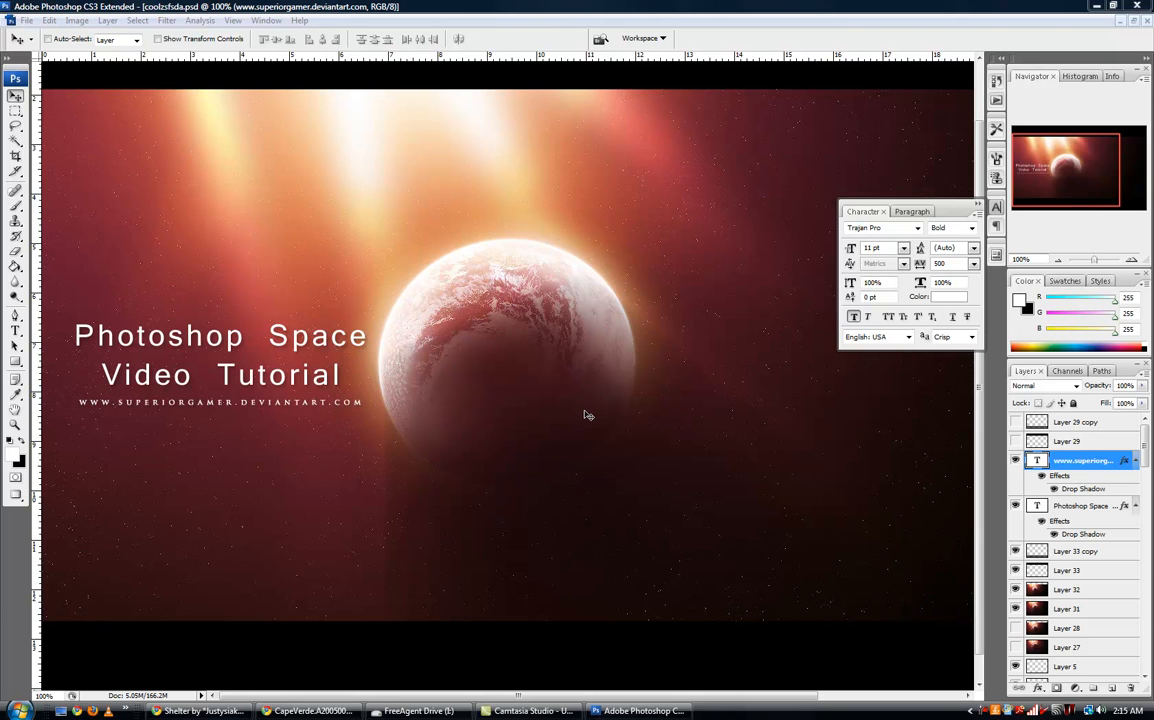
mouse_move(573, 361)
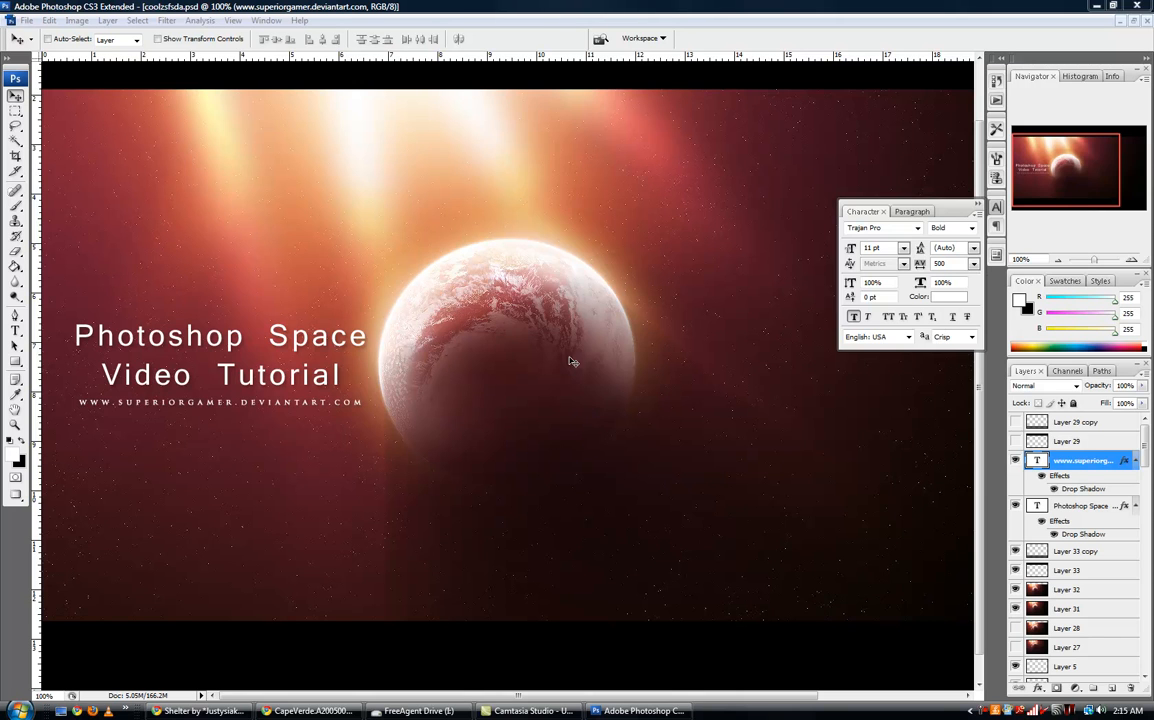
mouse_move(423, 257)
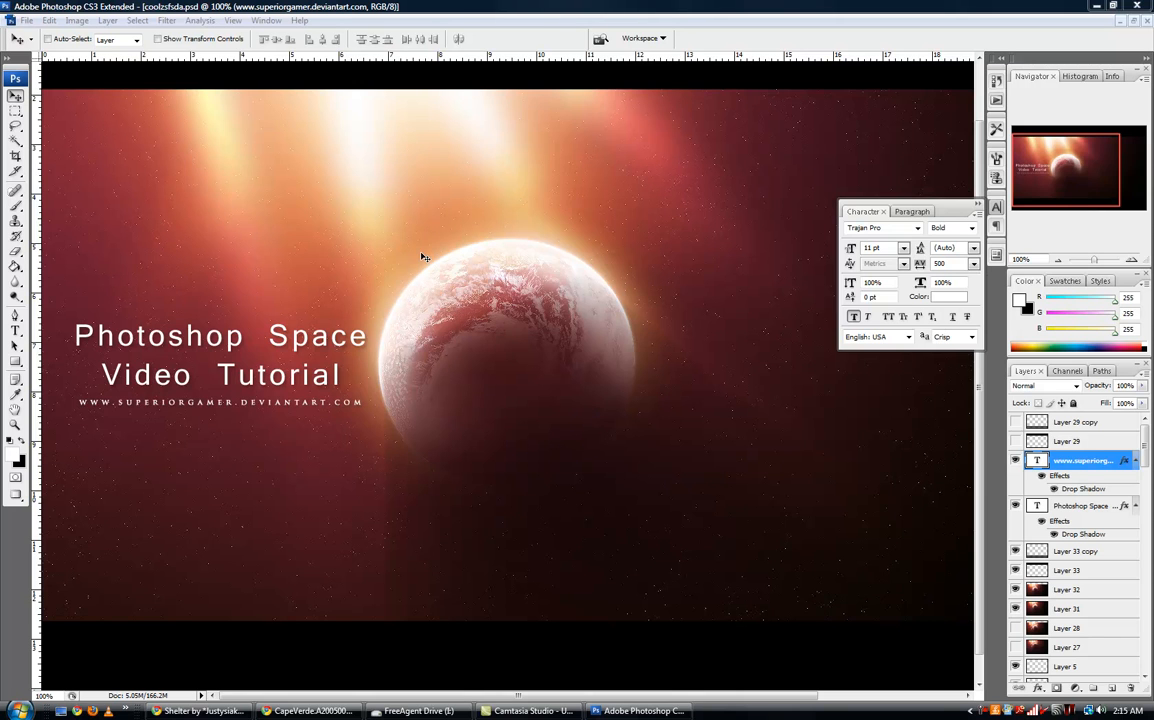
mouse_move(412, 299)
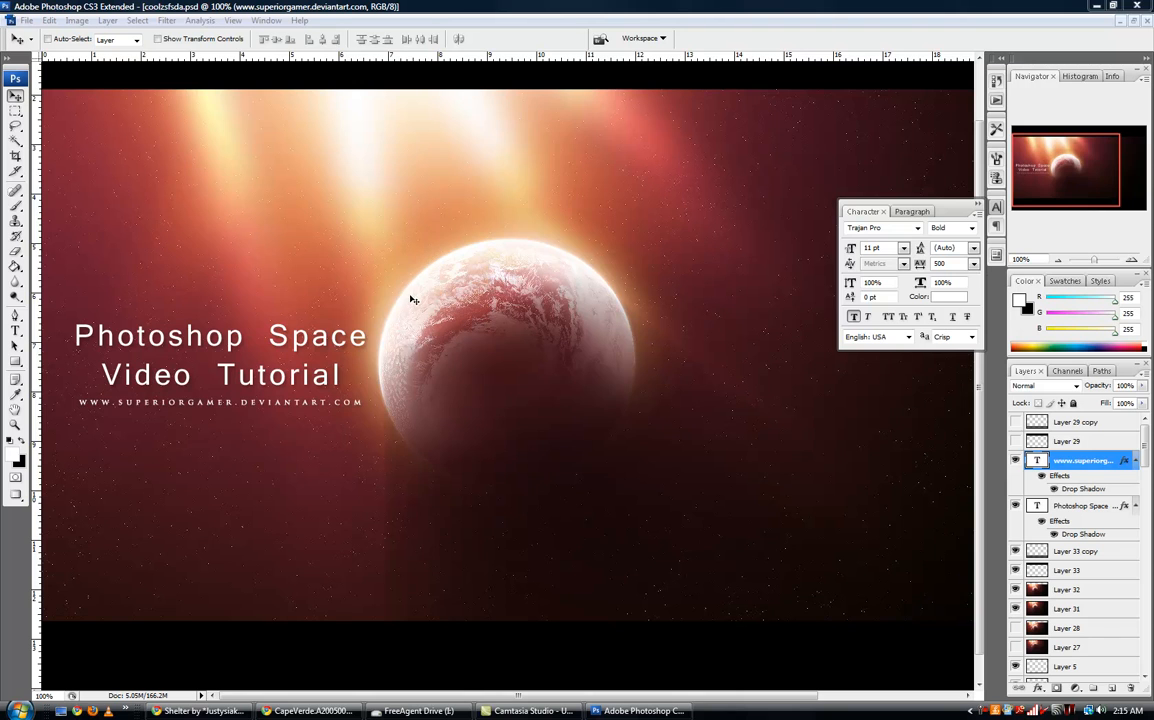
mouse_move(58, 193)
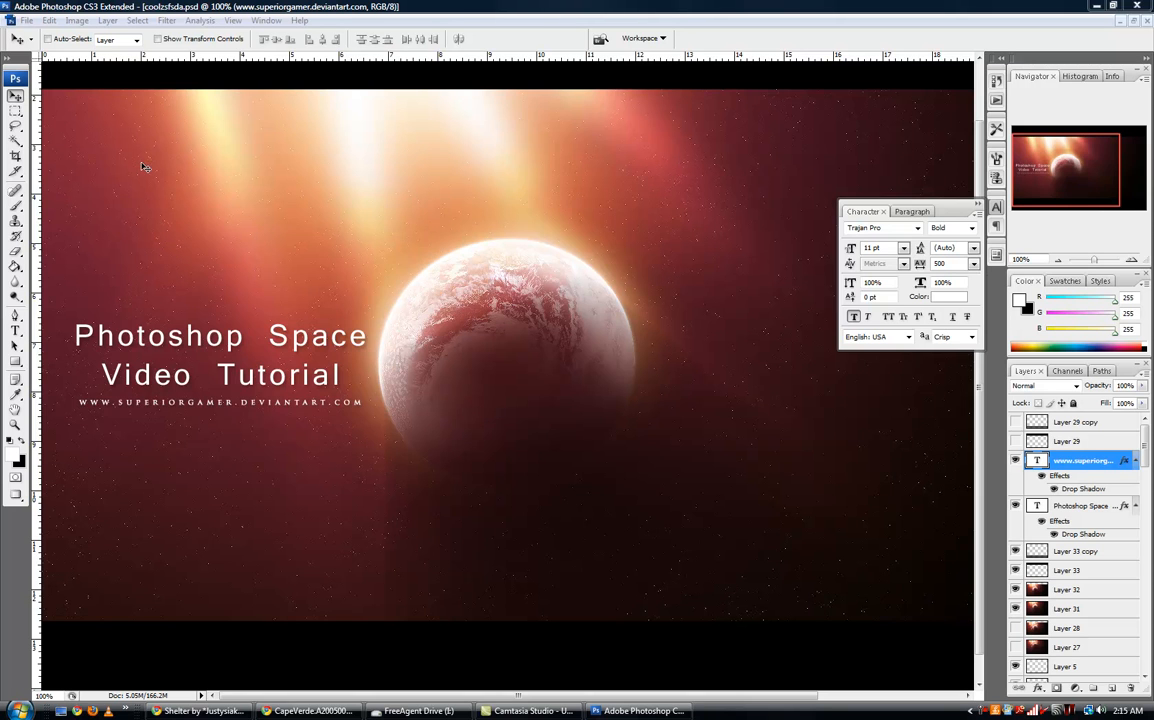
mouse_move(95, 143)
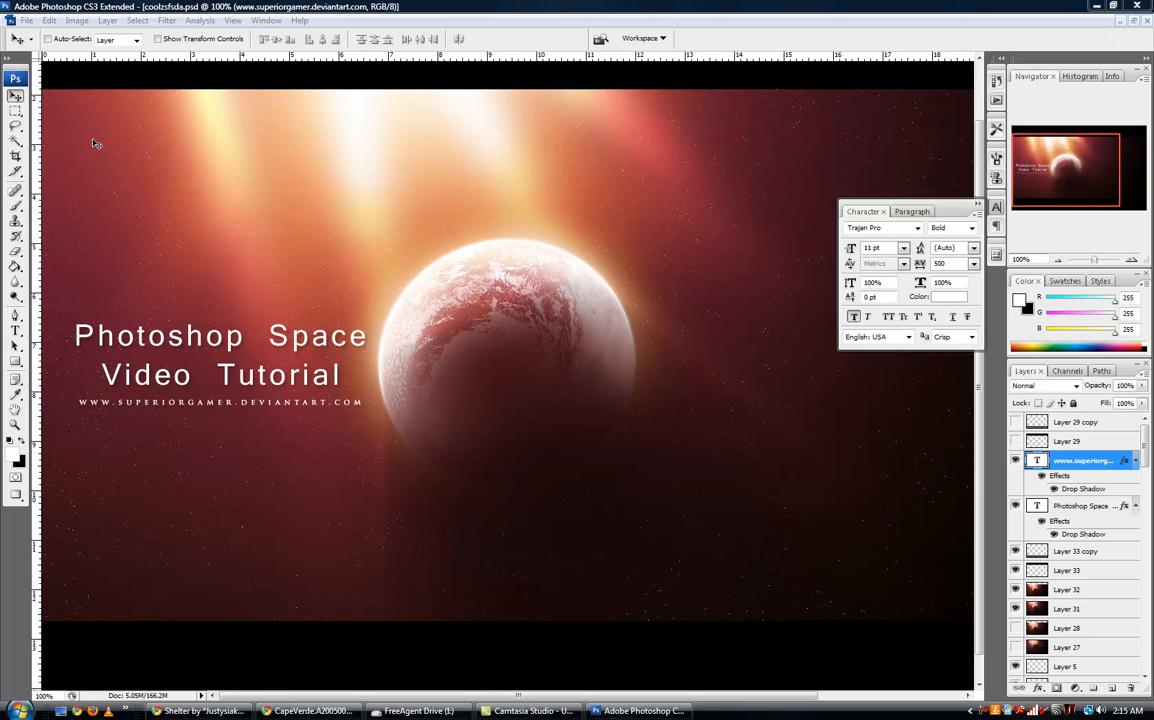
mouse_move(324, 228)
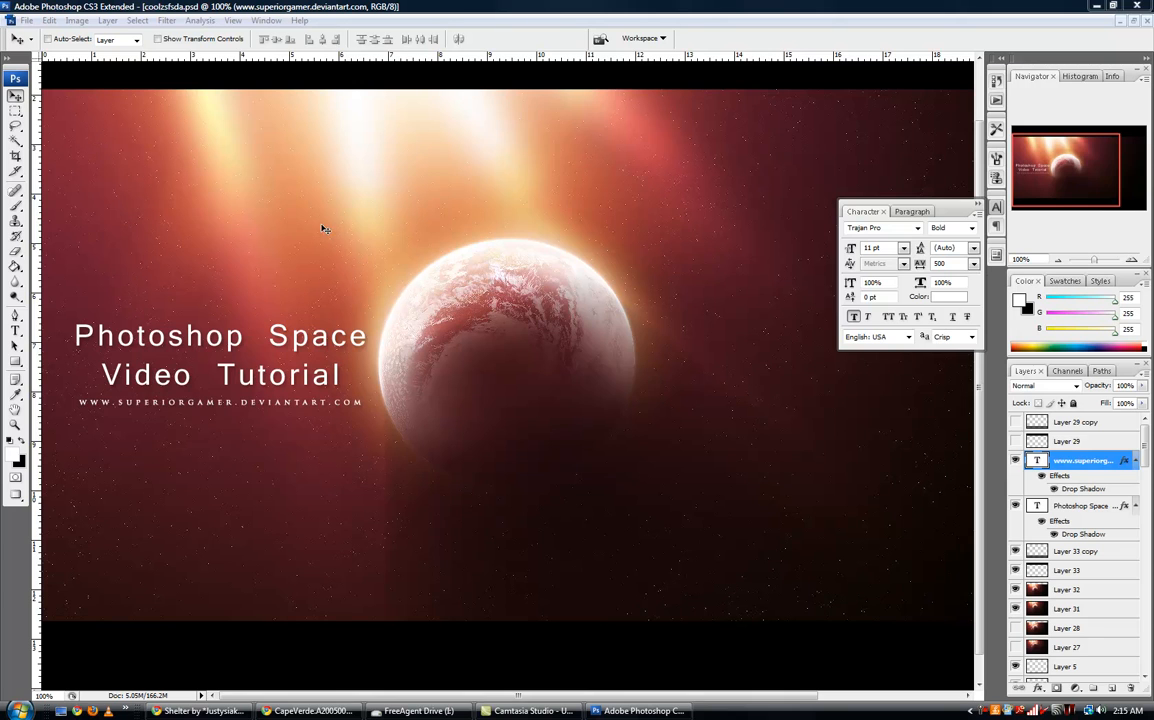
mouse_move(317, 229)
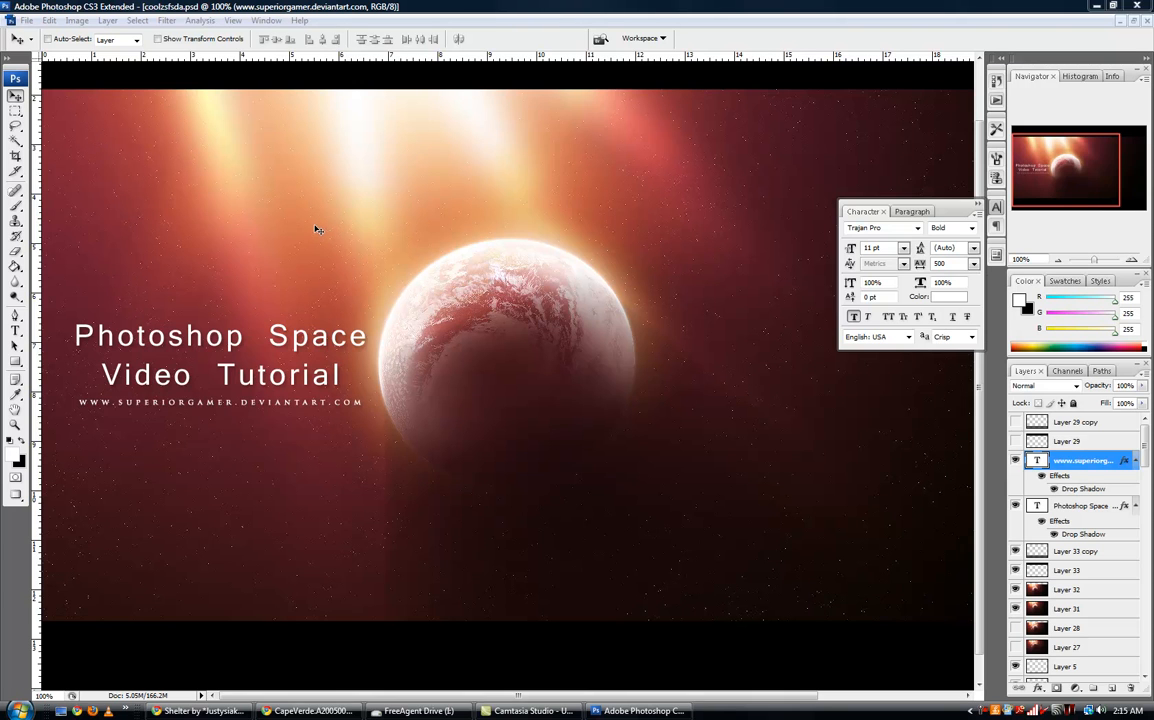
mouse_move(317, 230)
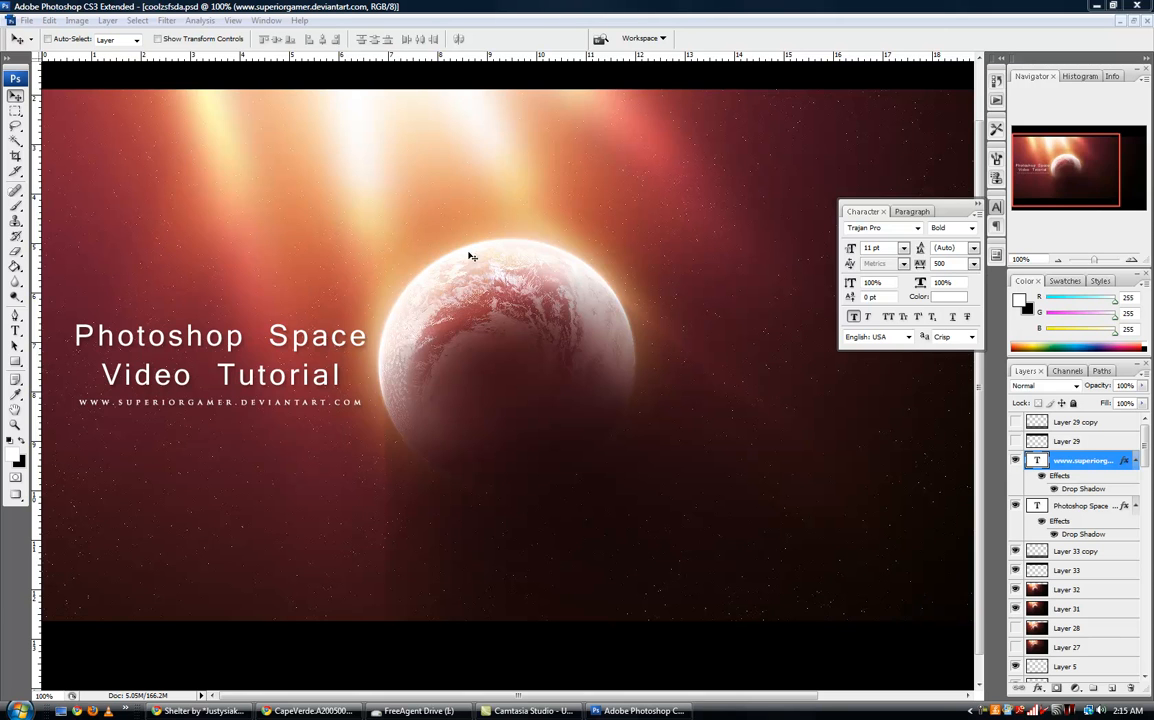
mouse_move(363, 292)
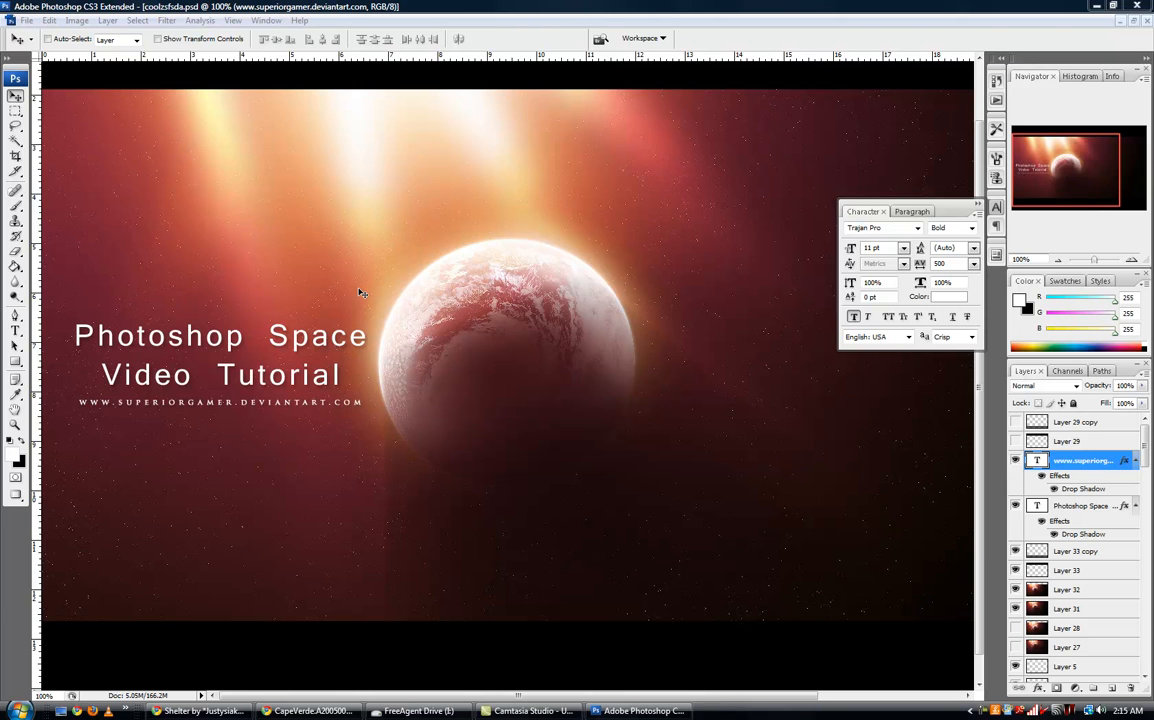
mouse_move(535, 278)
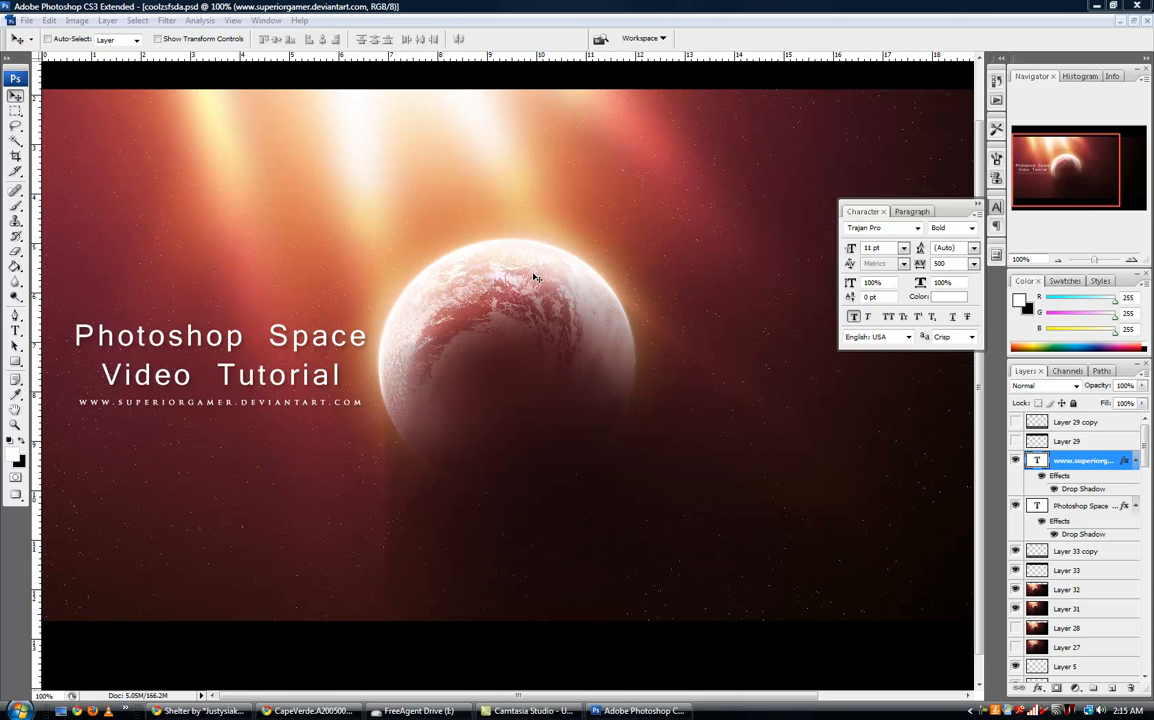
mouse_move(523, 291)
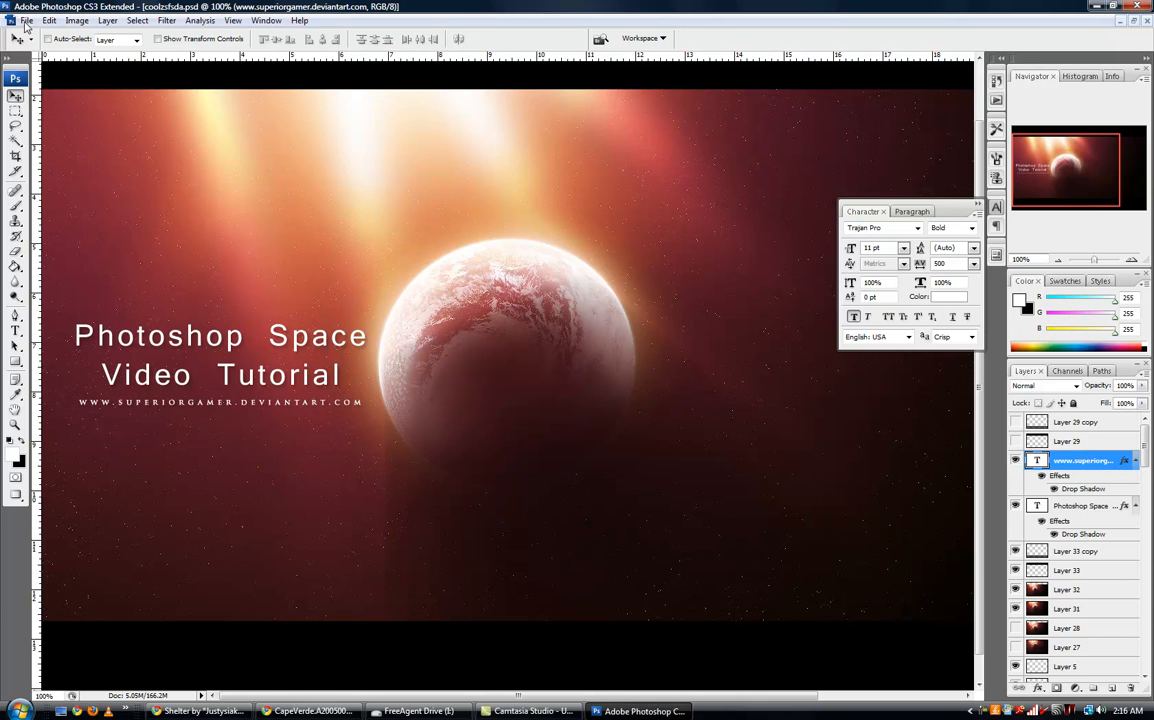
Create a new Photoshop document 5000 pixels wide by 5000 pixels high.
left_click(26, 20)
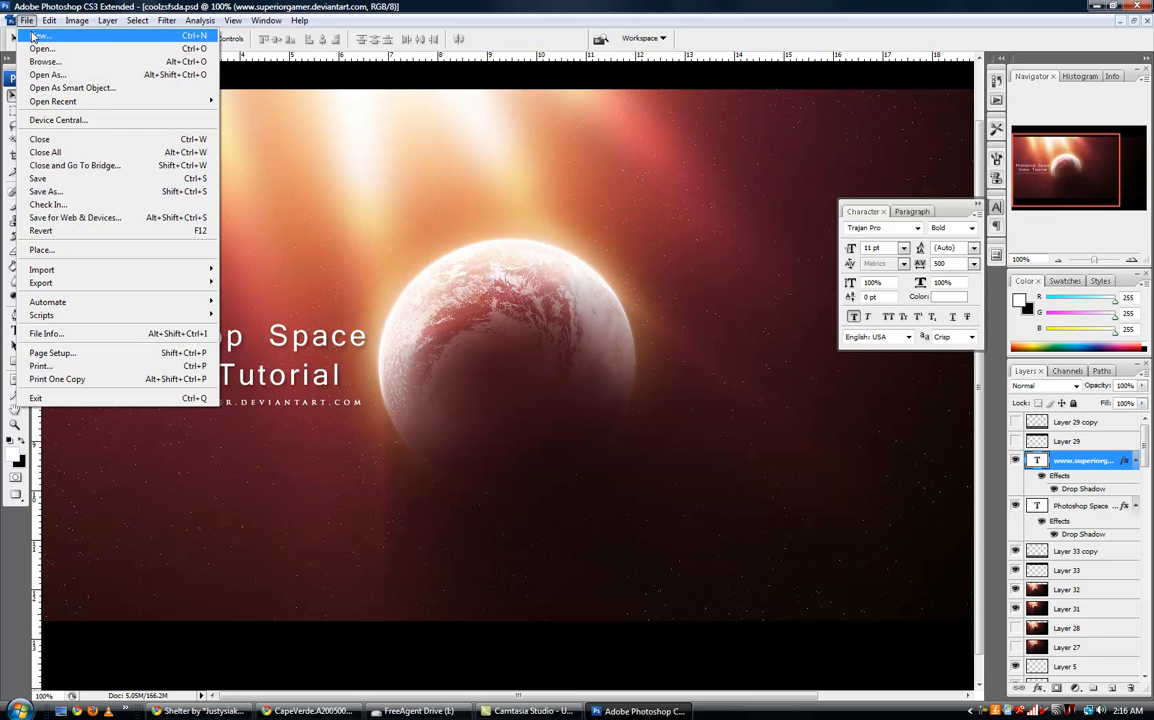
left_click(40, 35)
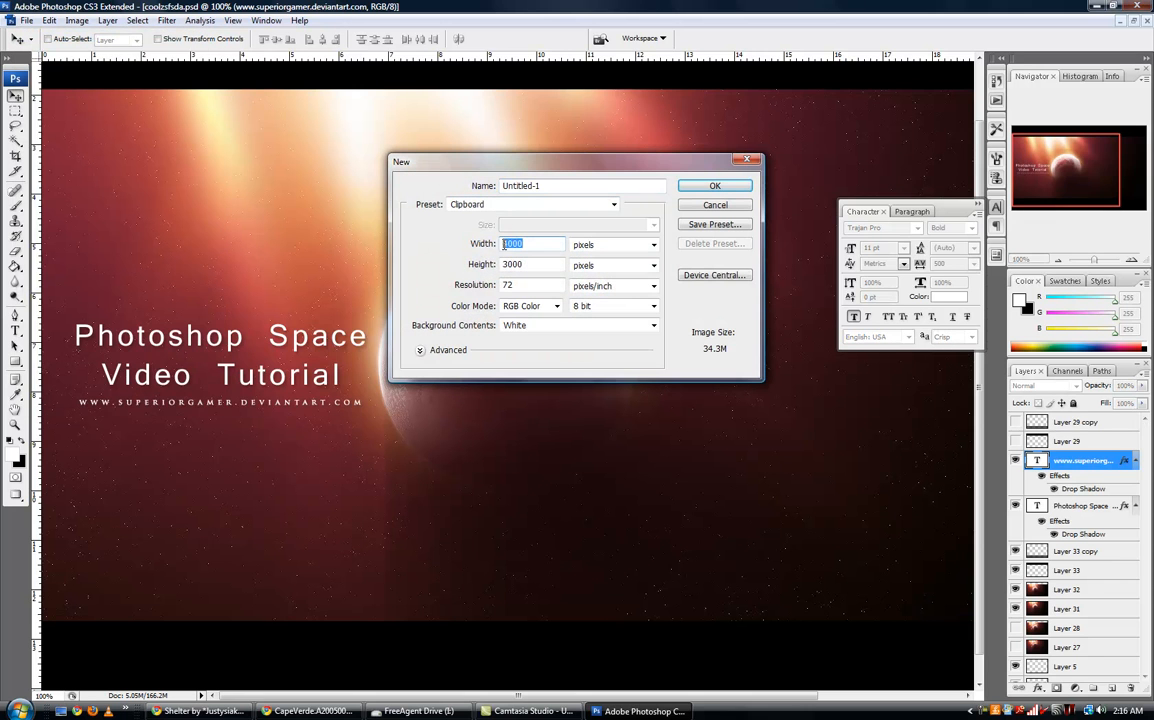
type("50")
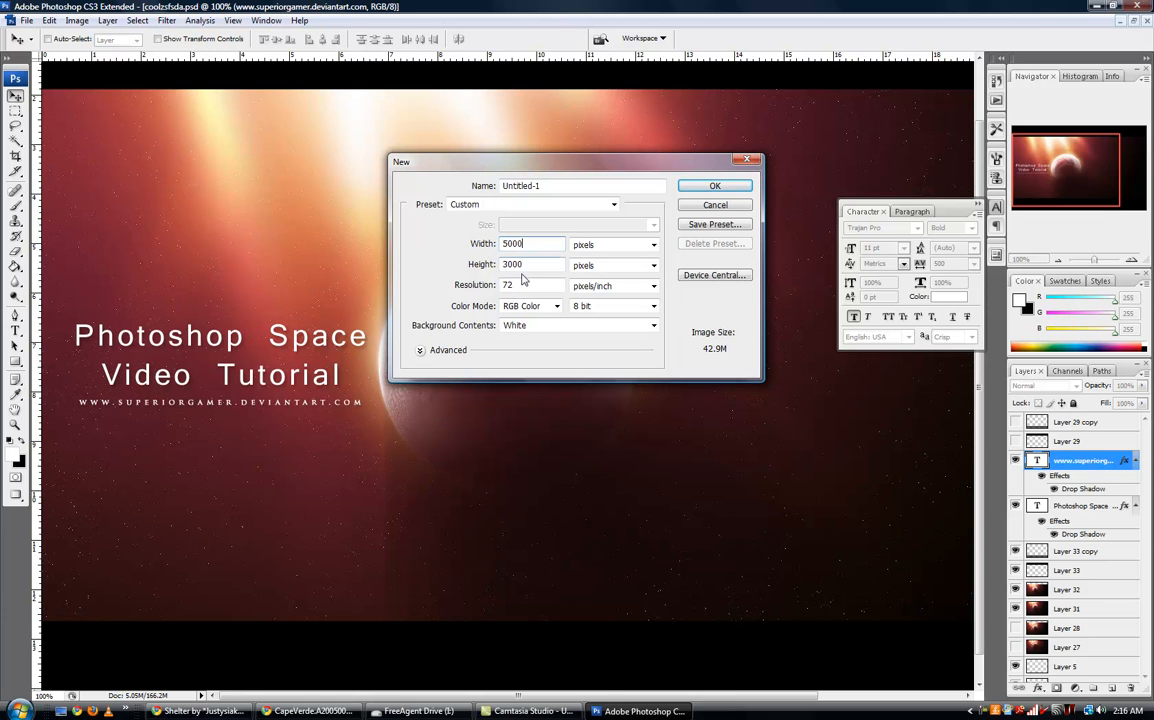
type("5")
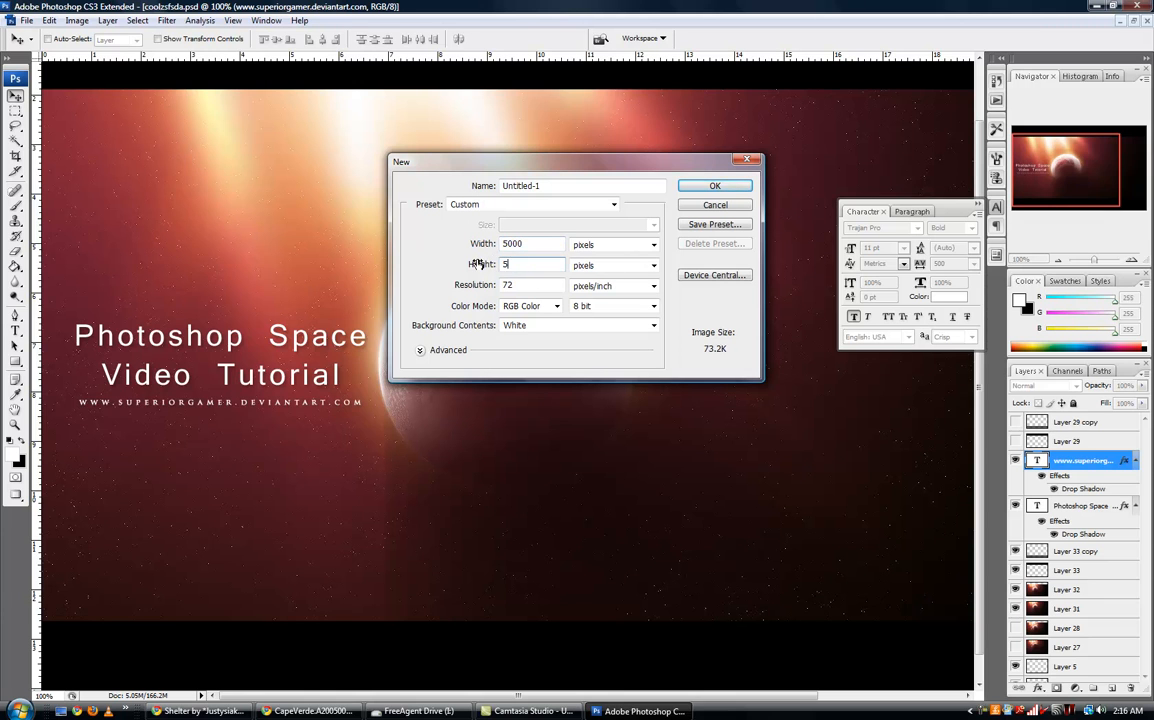
type("5000")
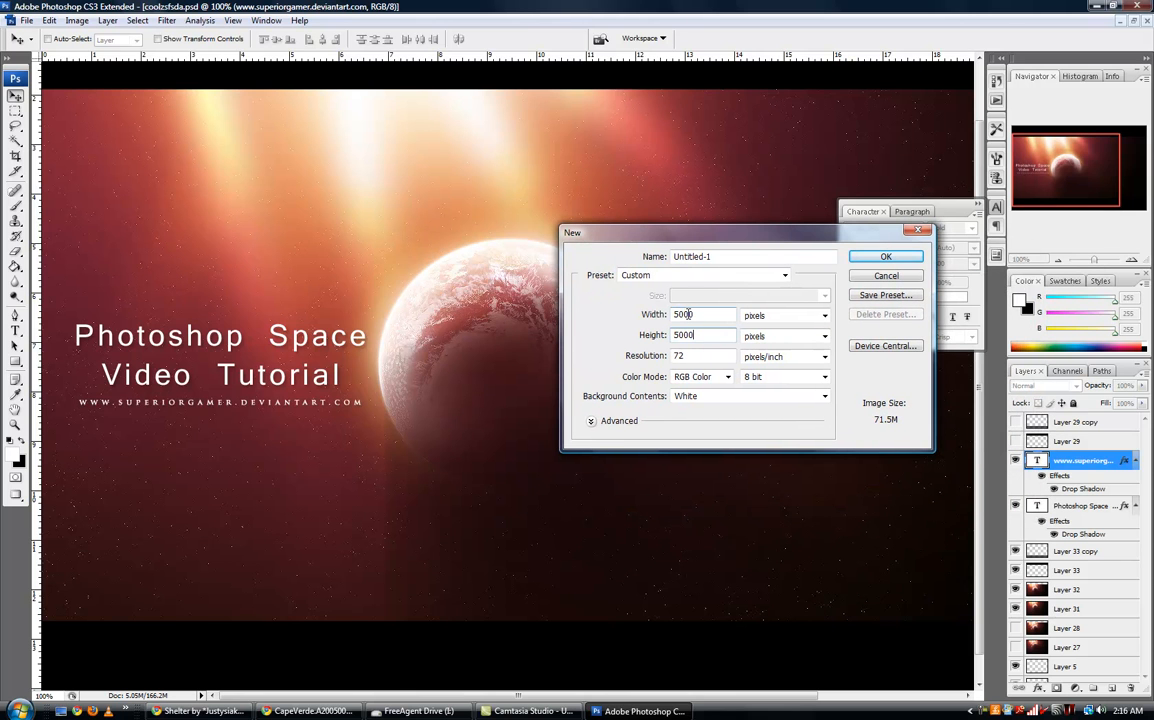
mouse_move(688, 315)
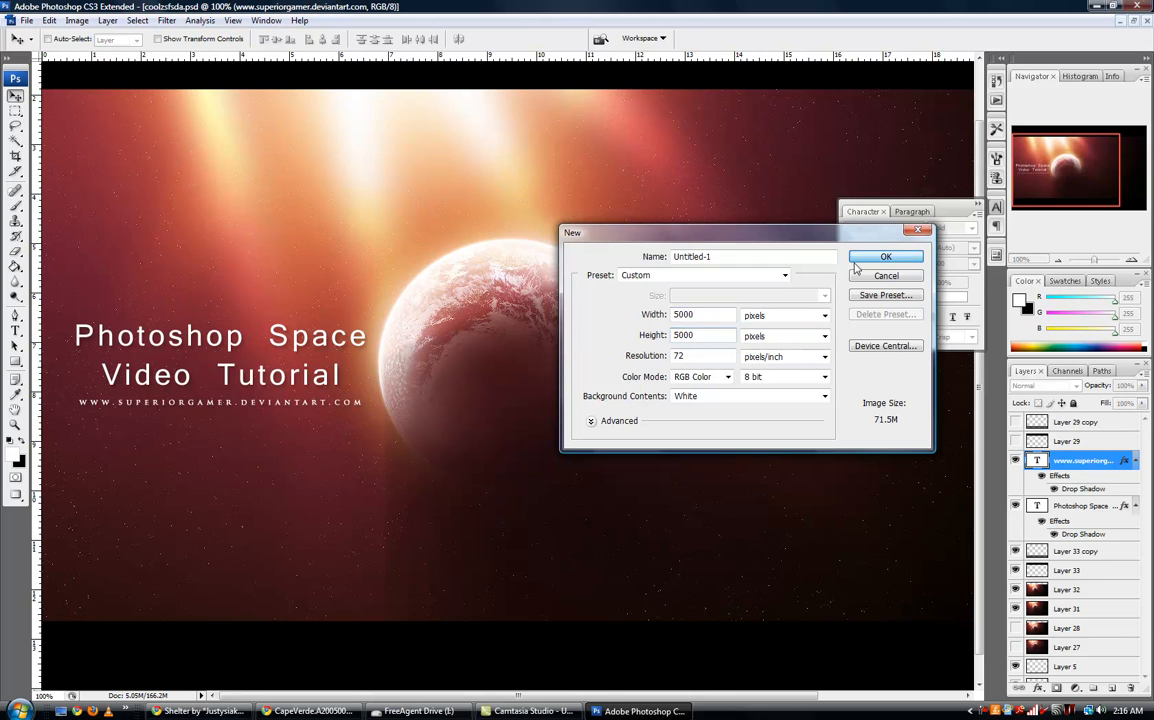
left_click(885, 257)
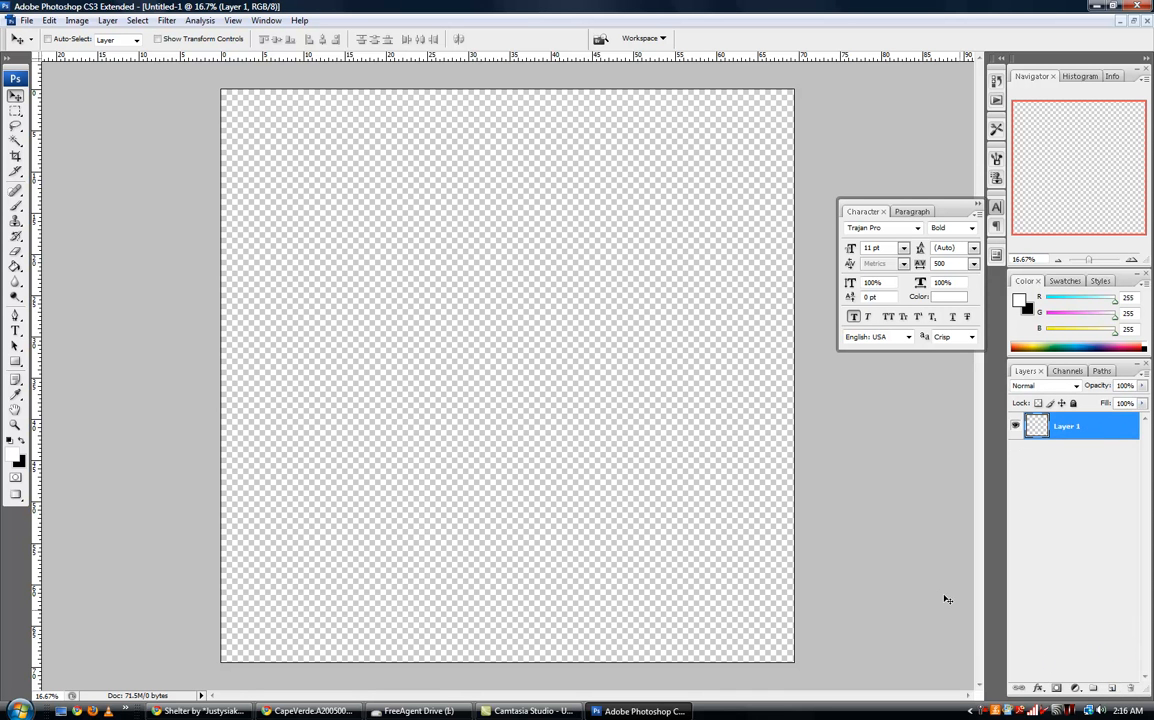
mouse_move(910, 598)
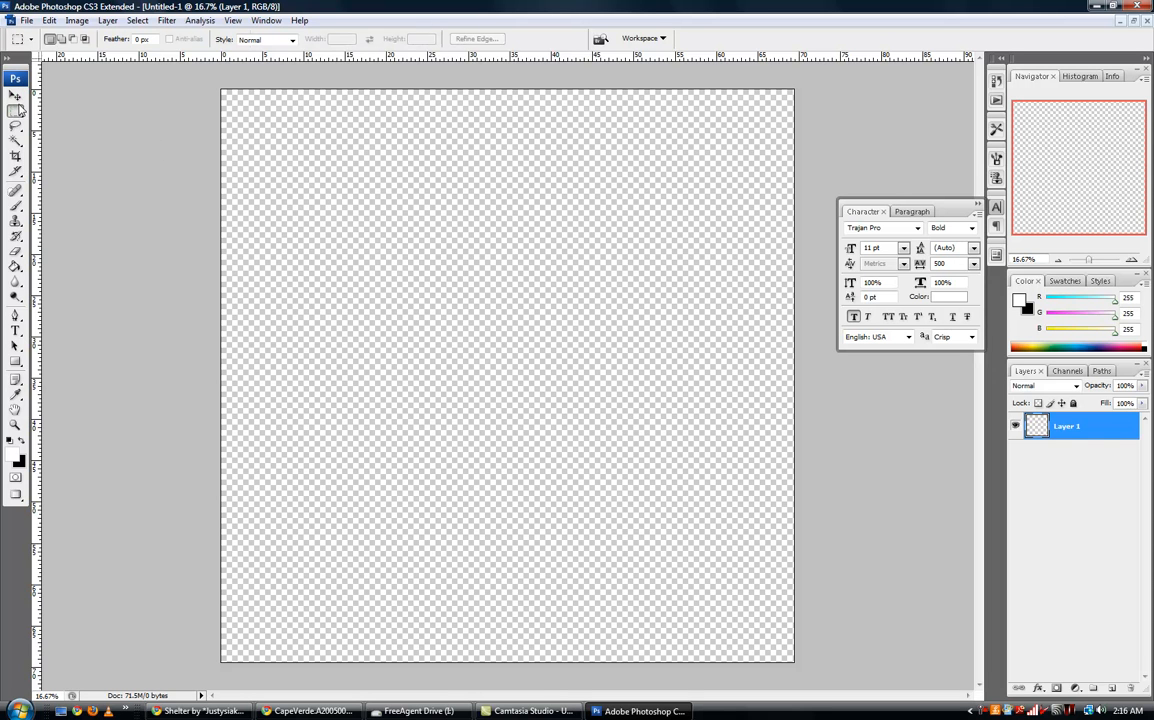
mouse_move(70, 139)
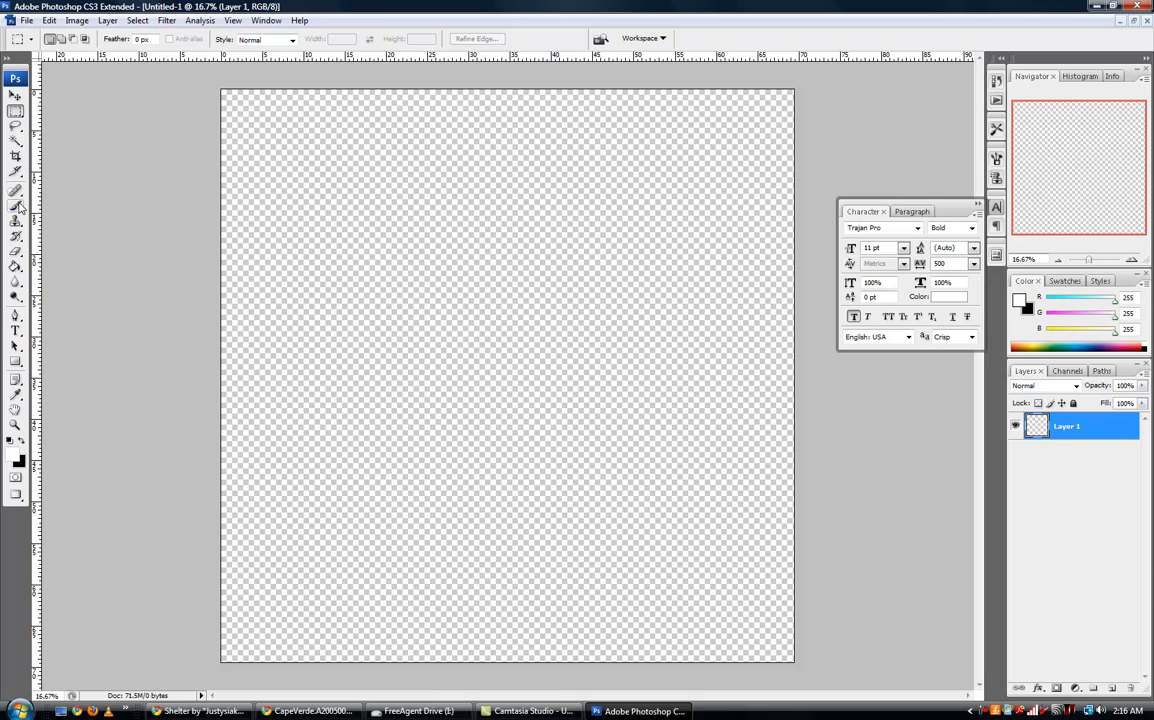
mouse_move(147, 230)
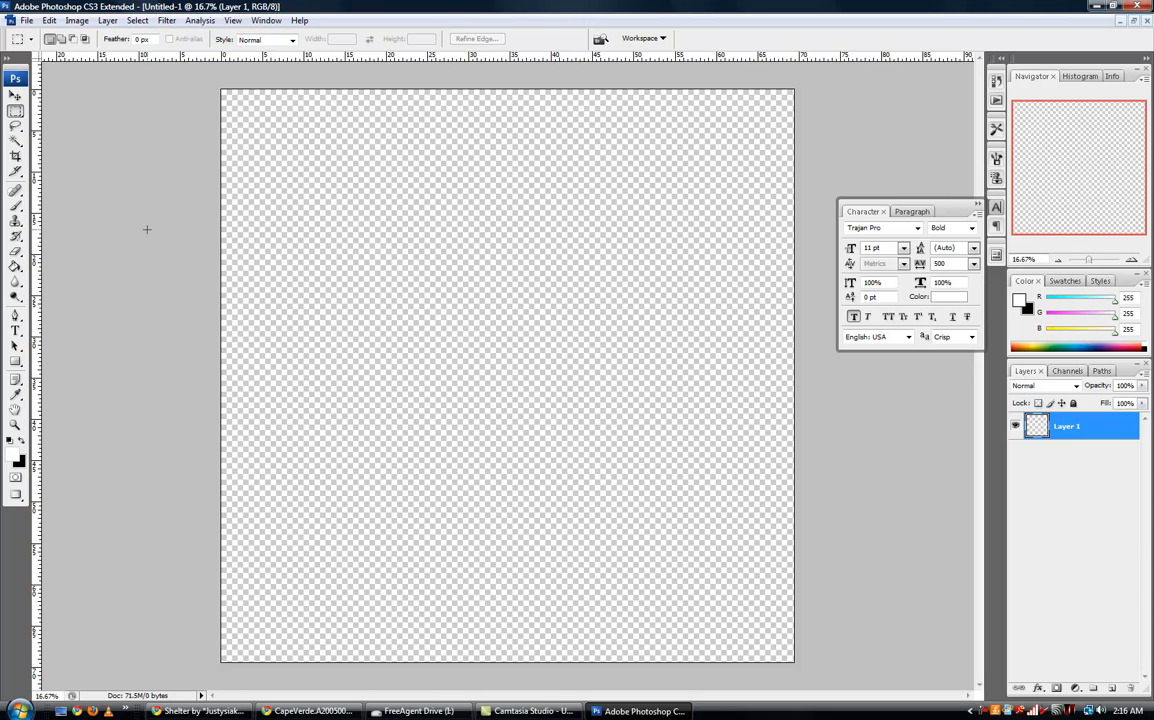
mouse_move(266, 595)
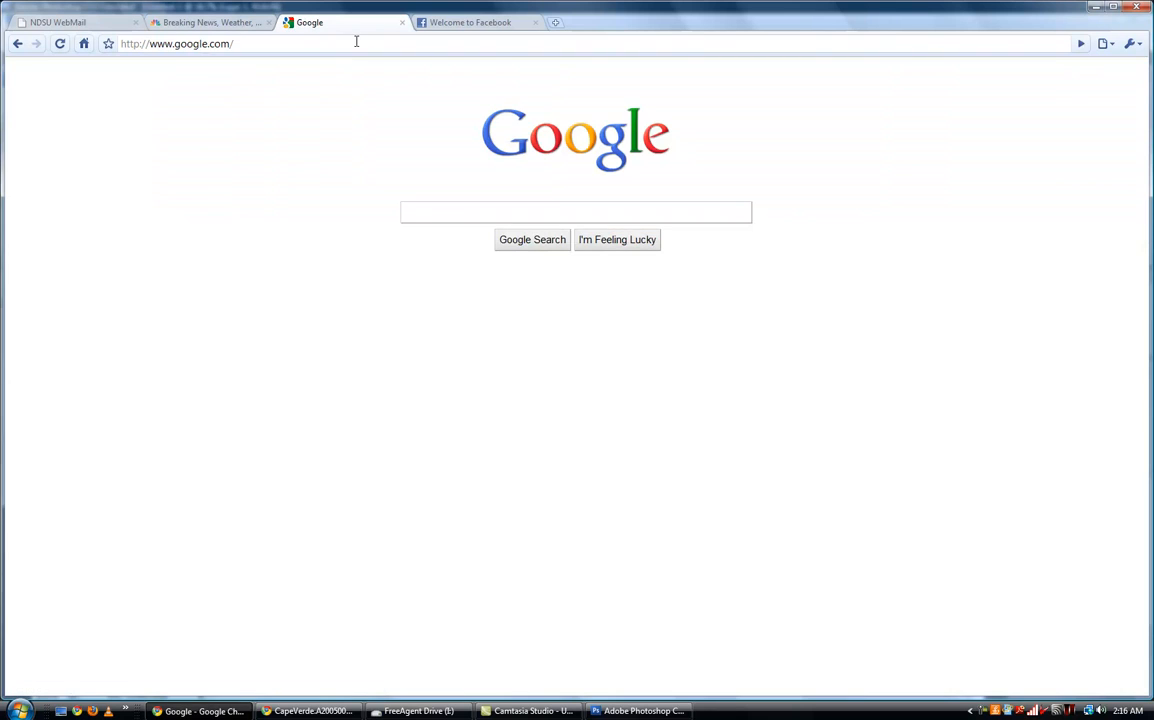
Search Google for 'visible nasa' and open the NASA's Visible Earth result.
type("visible nasa")
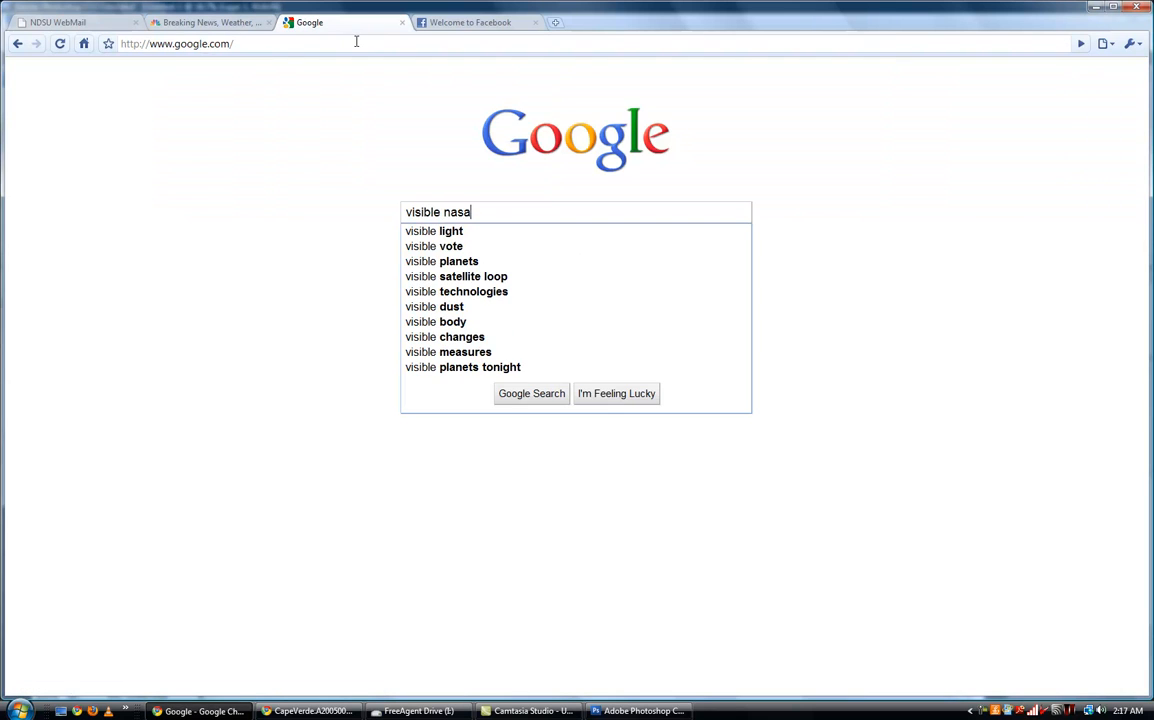
left_click(531, 393)
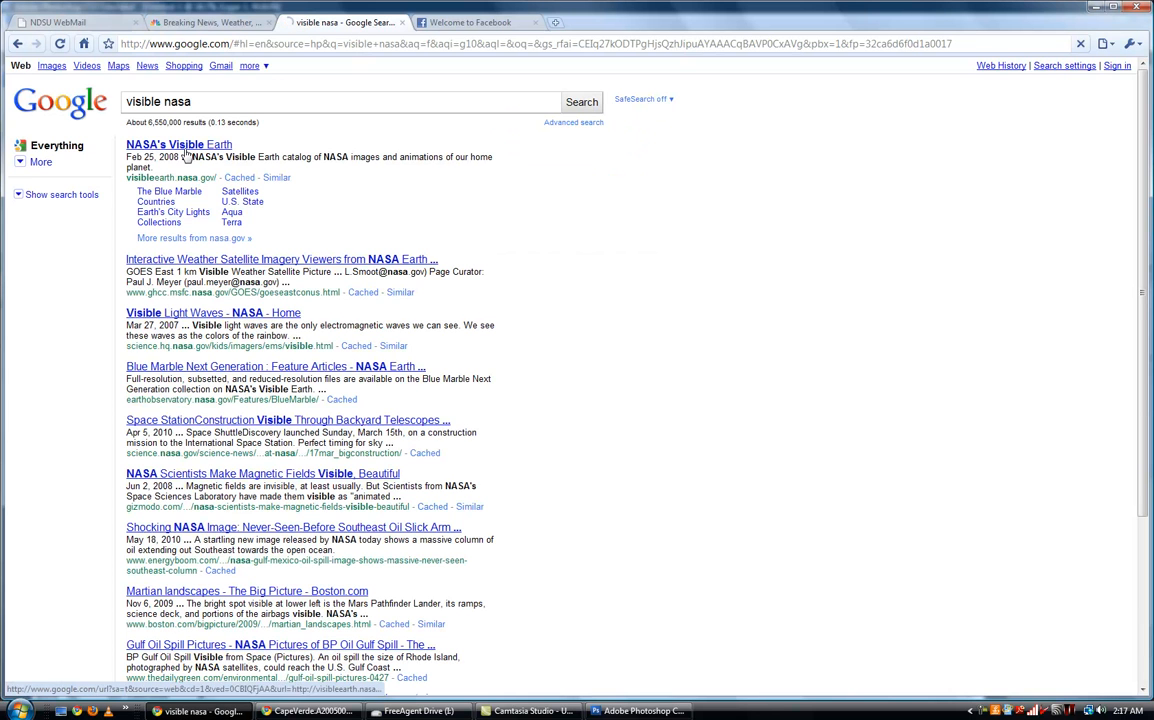
left_click(178, 144)
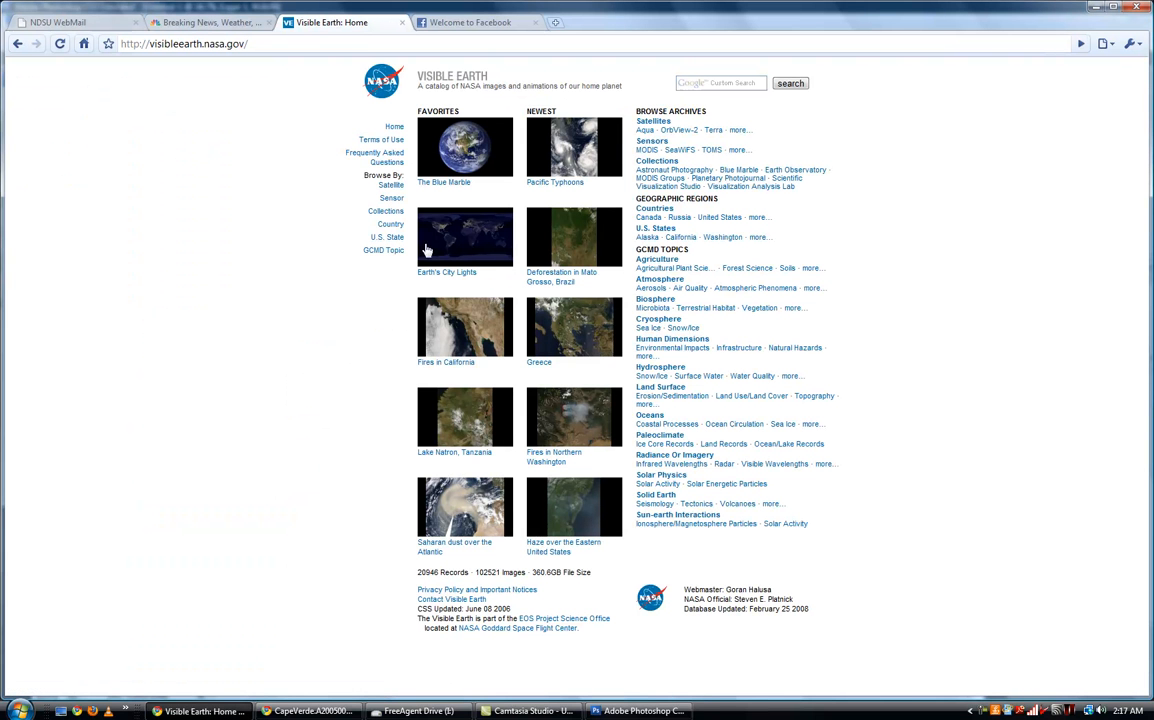
mouse_move(550, 495)
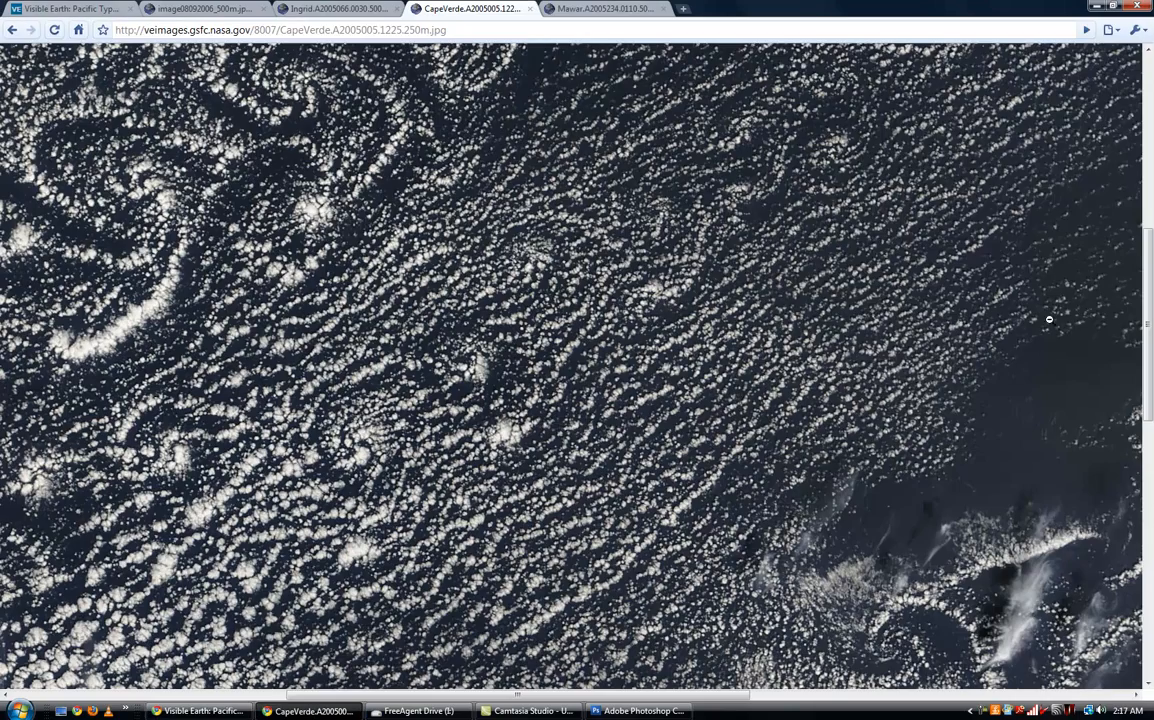
View the Ingrid cyclone image, then return to the image08092006_500m.jpg tab.
scroll("down", 3)
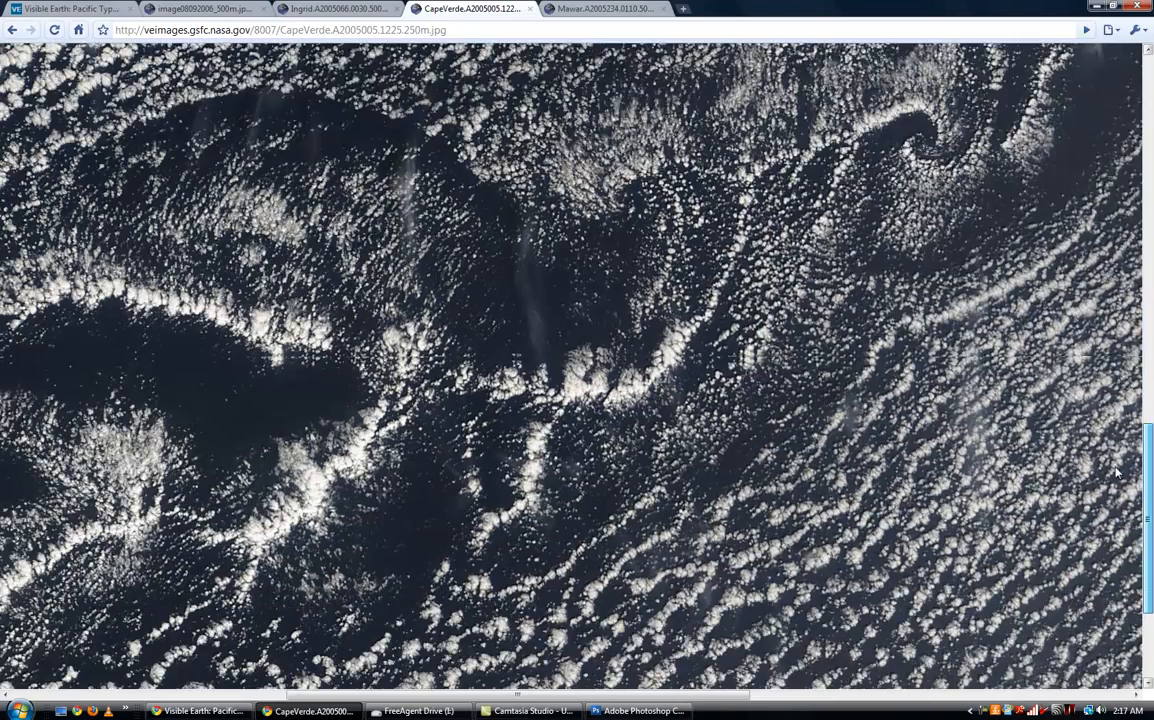
left_click(338, 9)
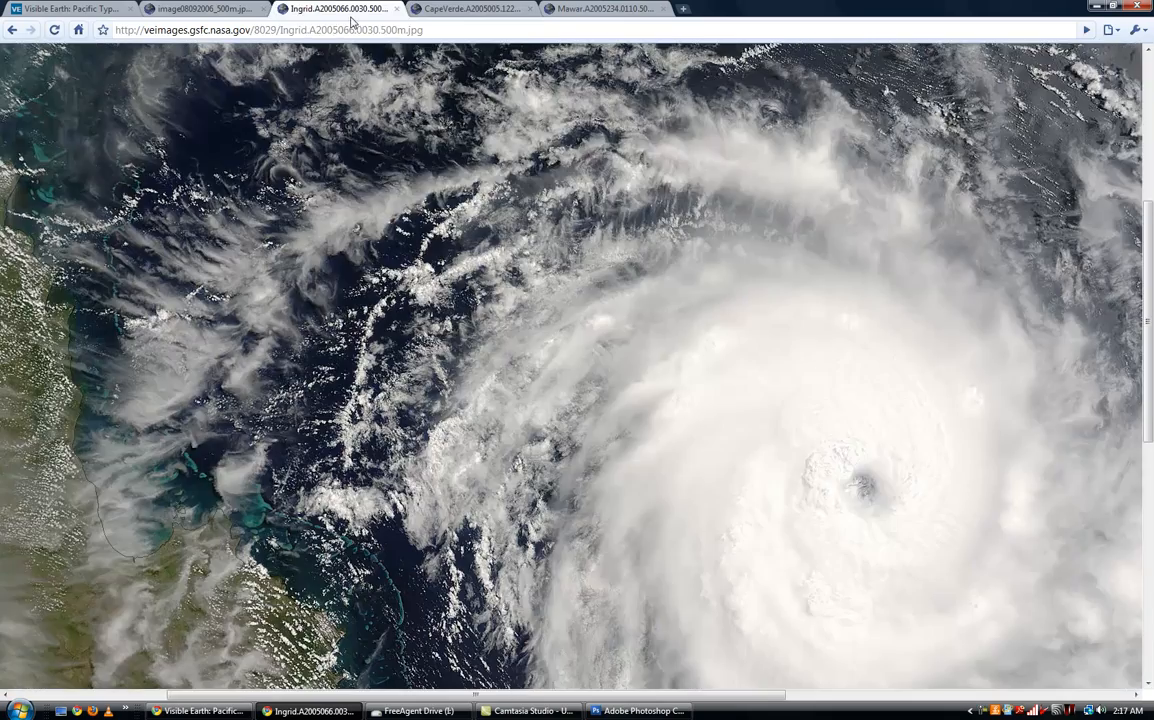
left_click(200, 9)
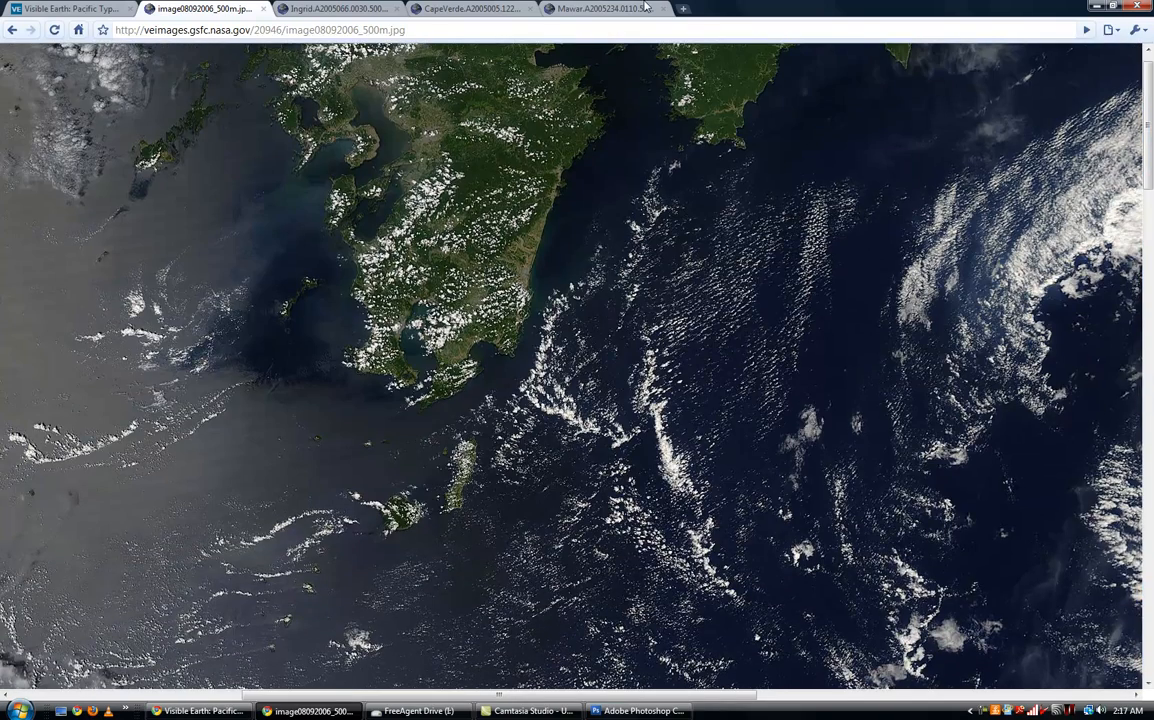
left_click(335, 9)
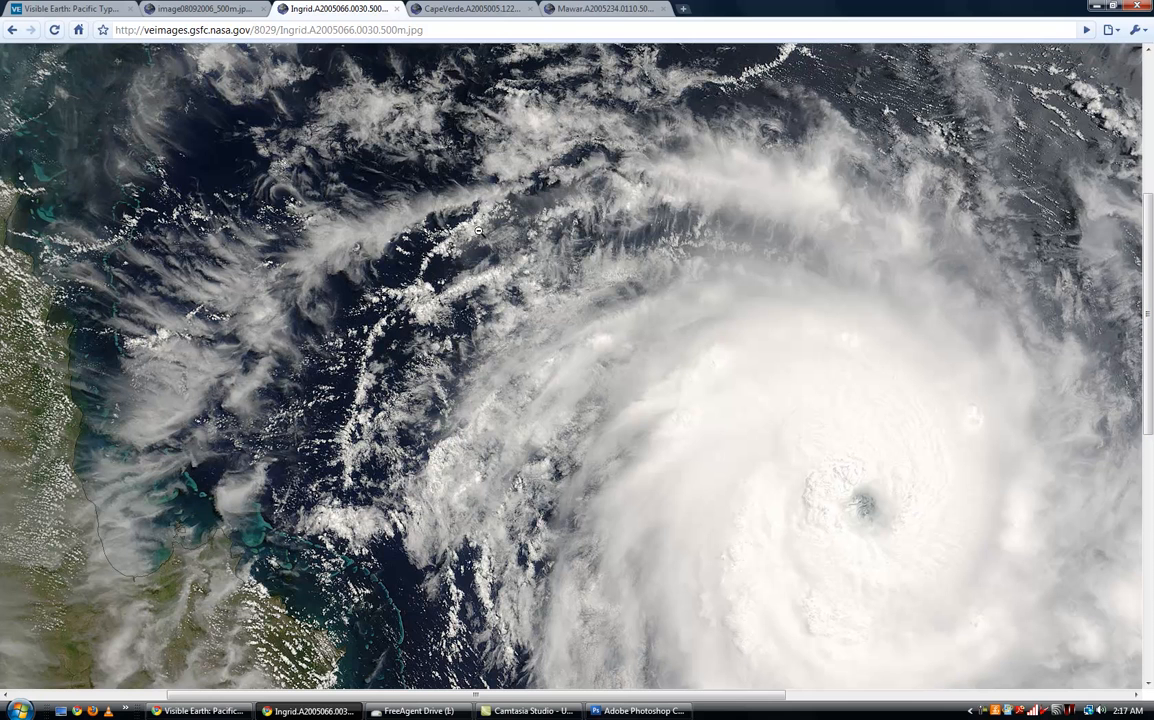
right_click(478, 230)
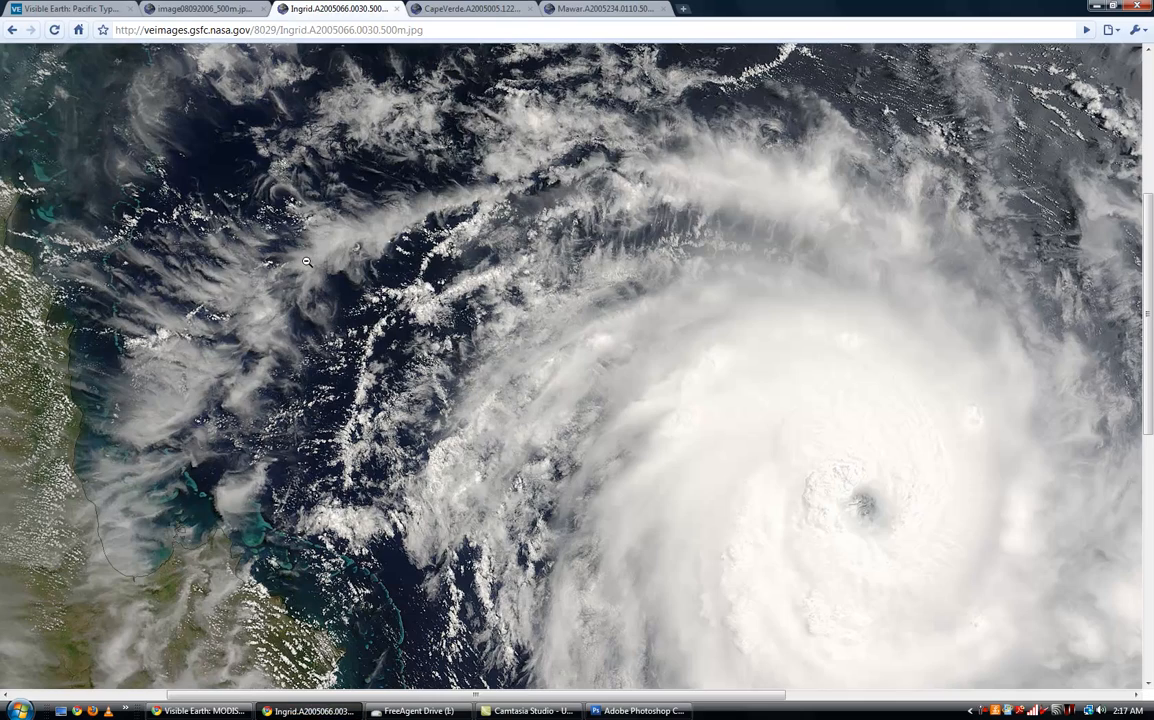
left_click(200, 9)
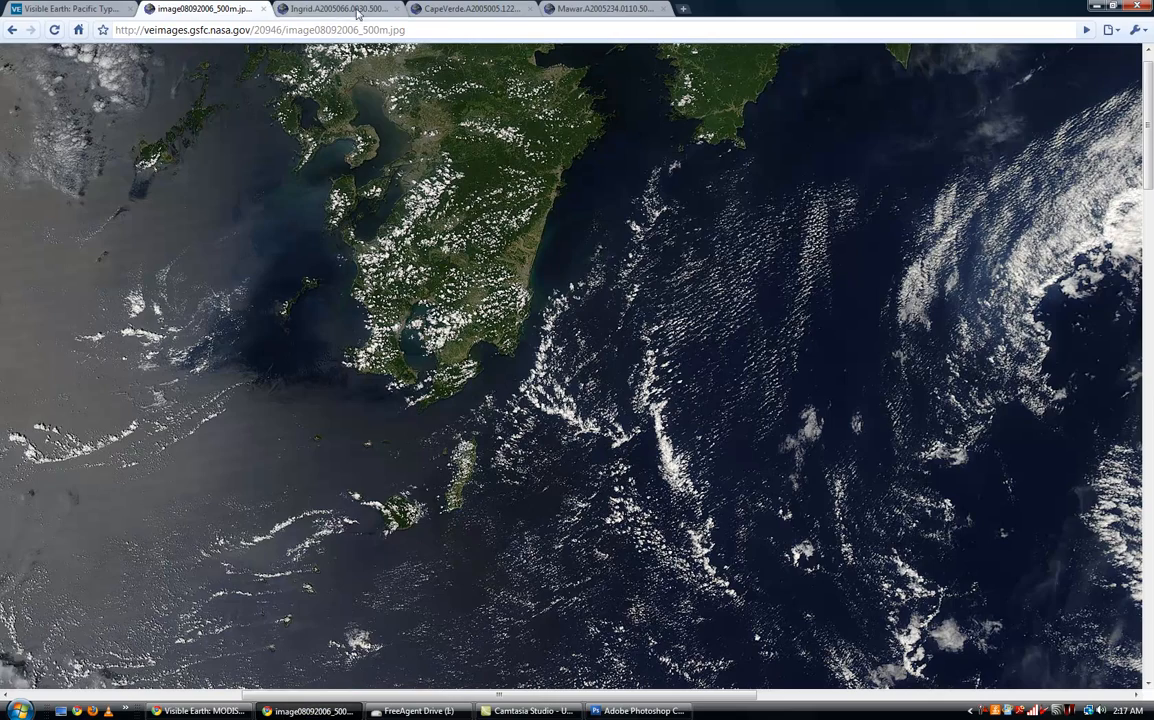
Reopen the Ingrid cyclone image, then show the full image08092006_500m.jpg picture for copying.
left_click(470, 9)
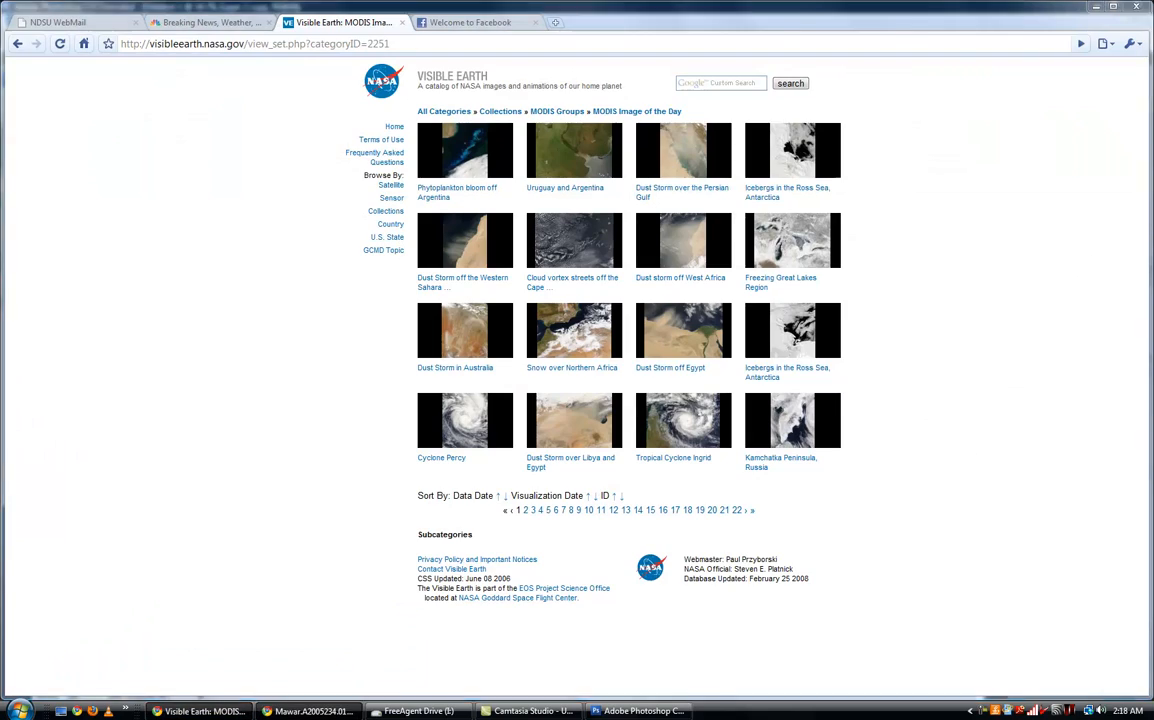
left_click(683, 418)
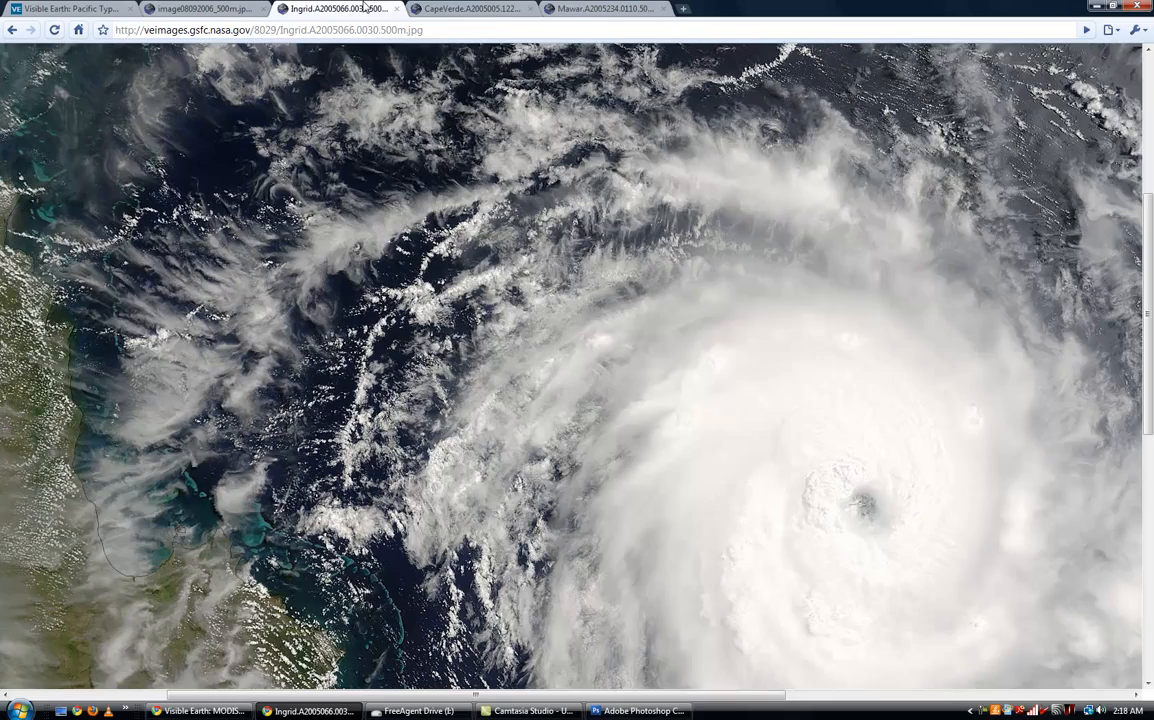
right_click(410, 225)
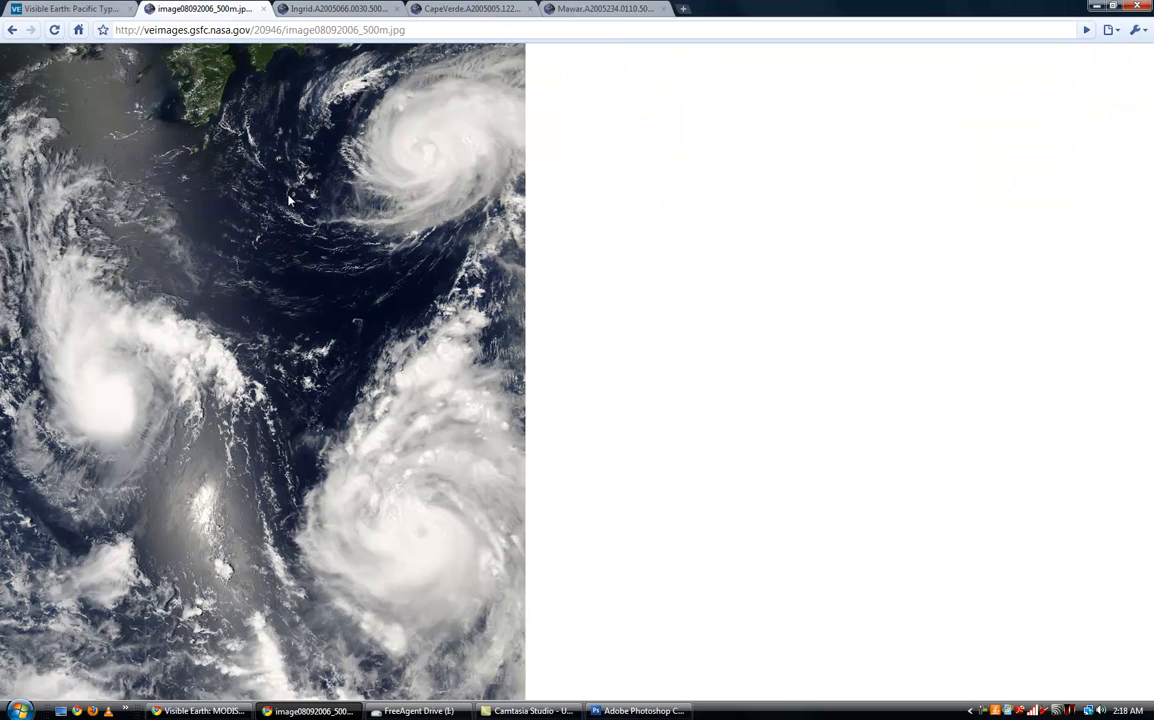
right_click(290, 200)
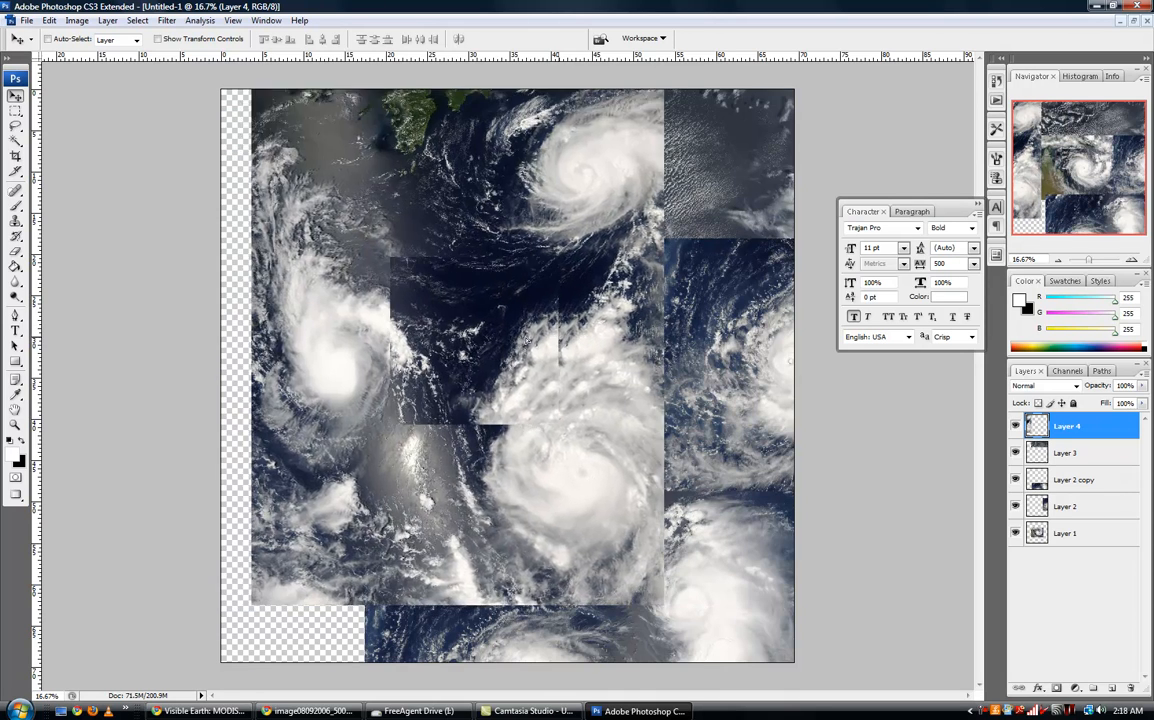
Paste the Ingrid image as centered Layer 4 copy, then select all six layers.
left_click(48, 20)
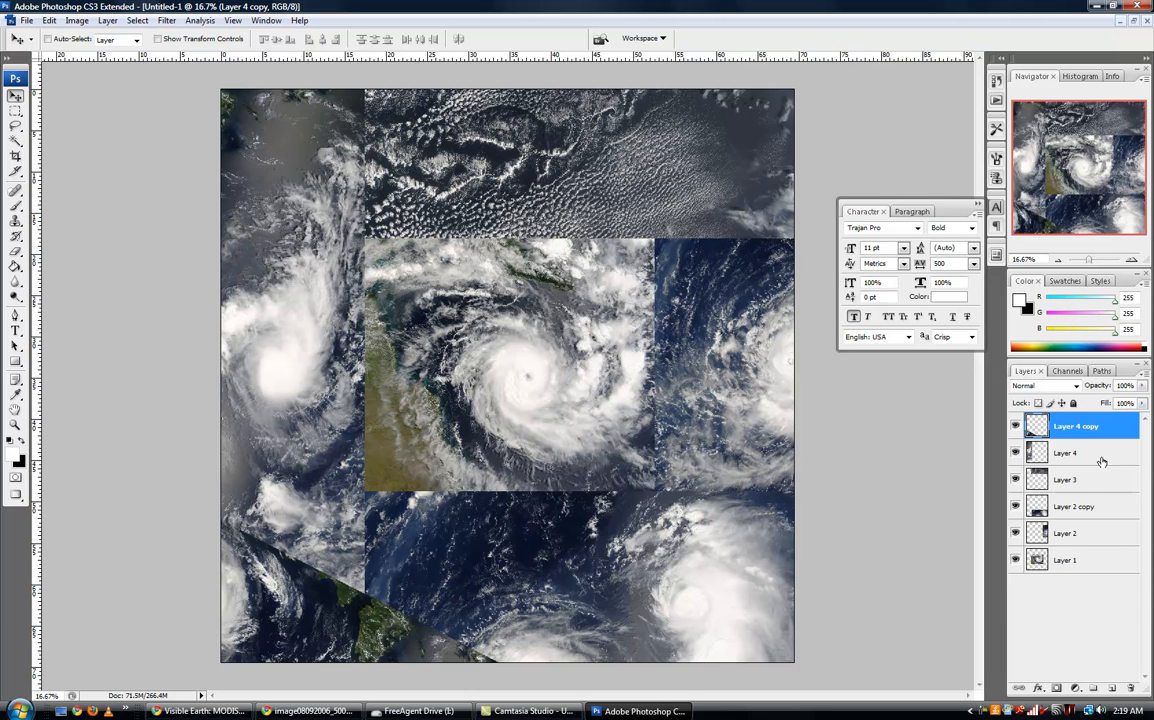
left_click(1076, 506)
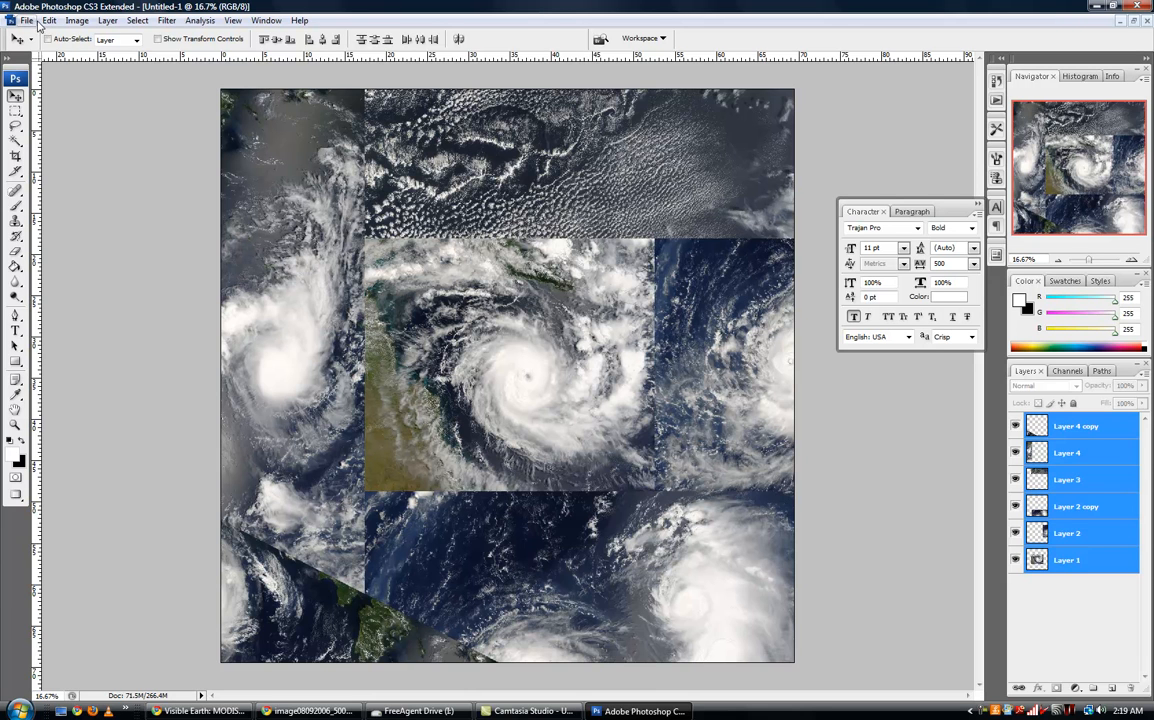
left_click(48, 20)
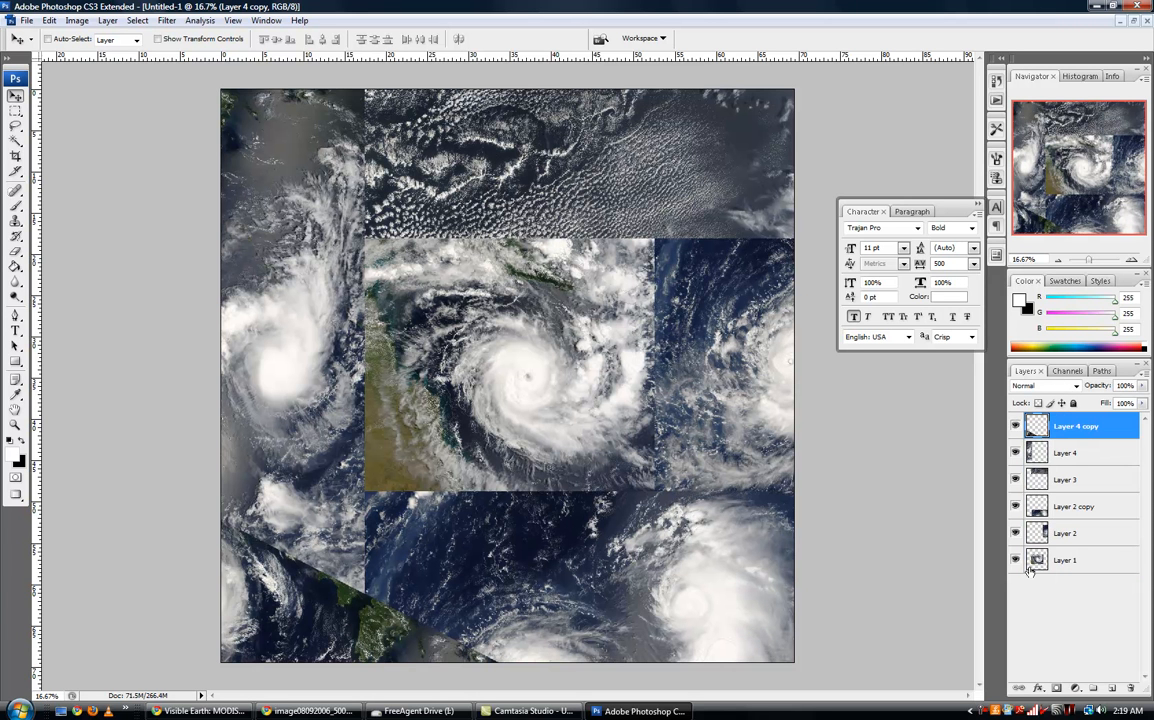
Merge Layer 1 down, then Auto-Blend Layer 2 with Layer 2 copy.
left_click(1065, 559)
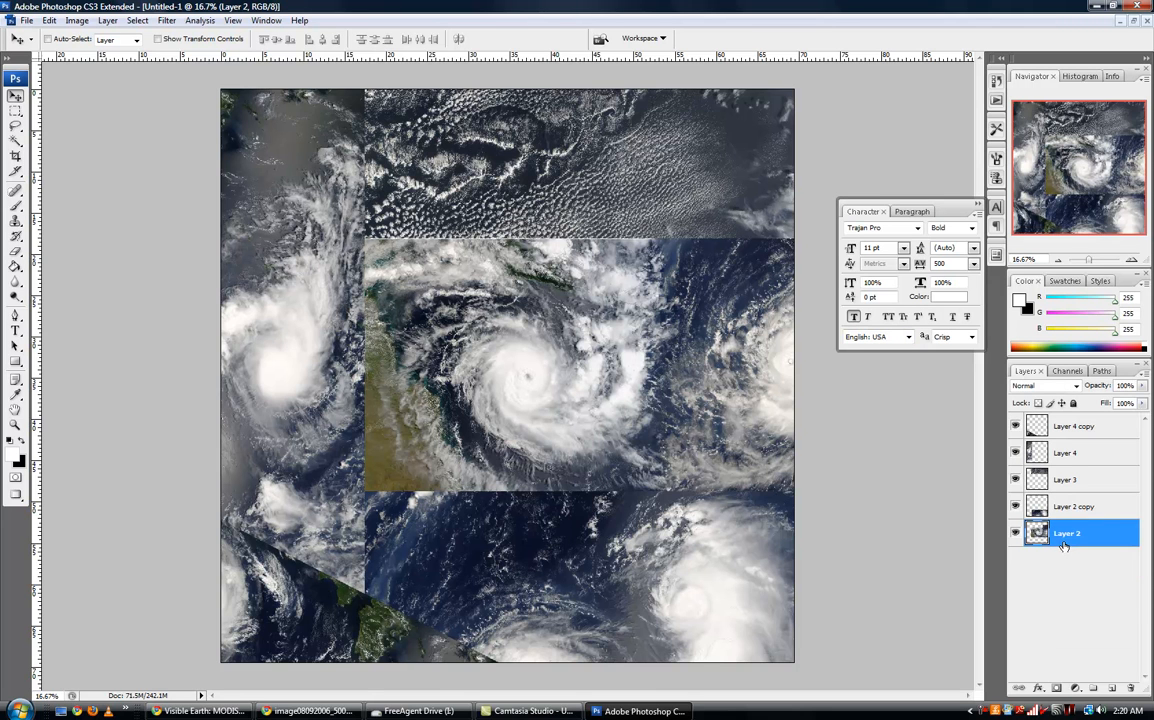
mouse_move(1064, 514)
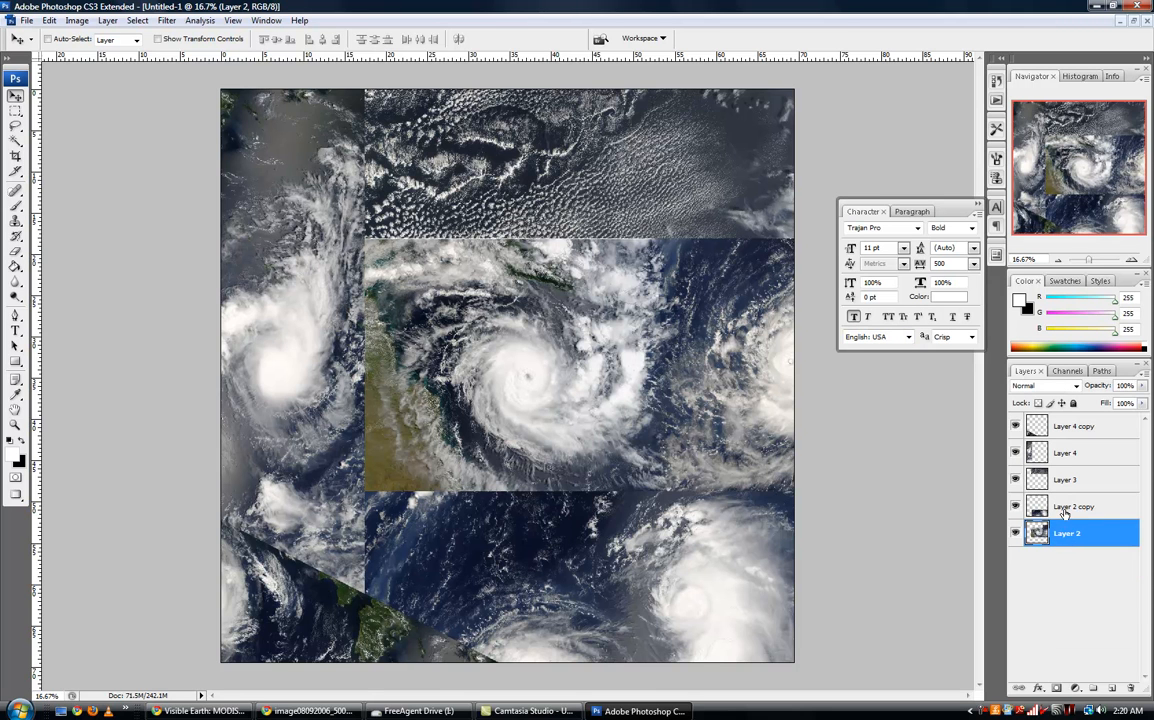
left_click(1075, 506)
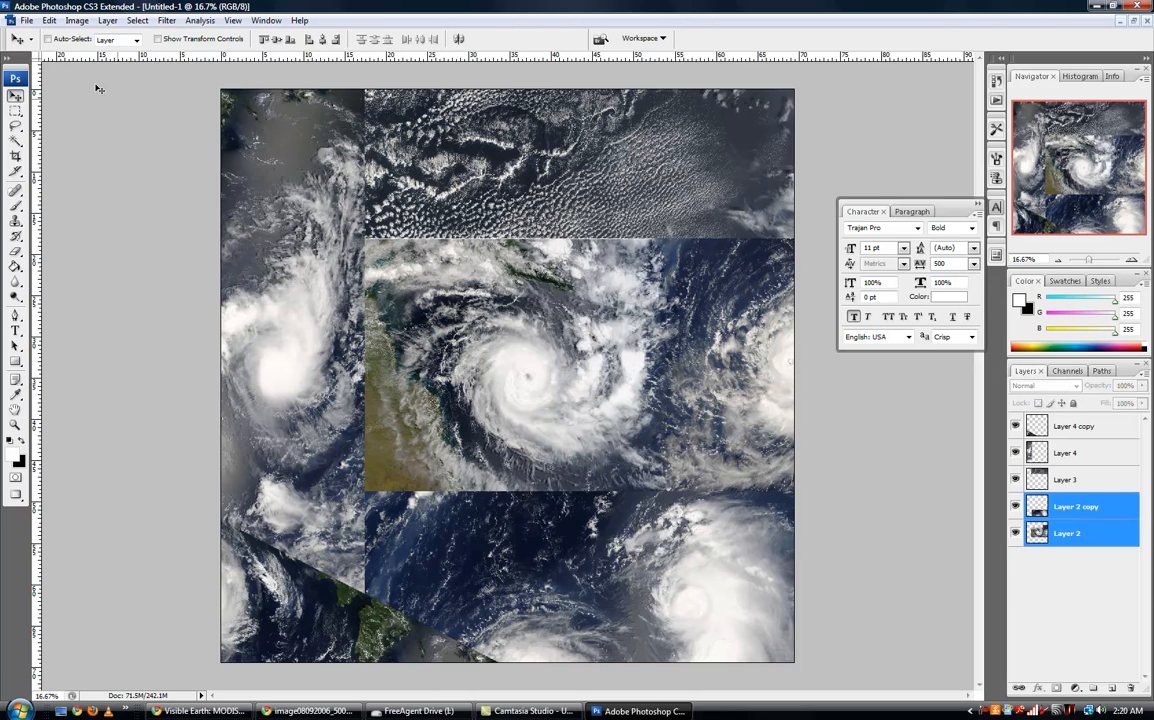
left_click(48, 20)
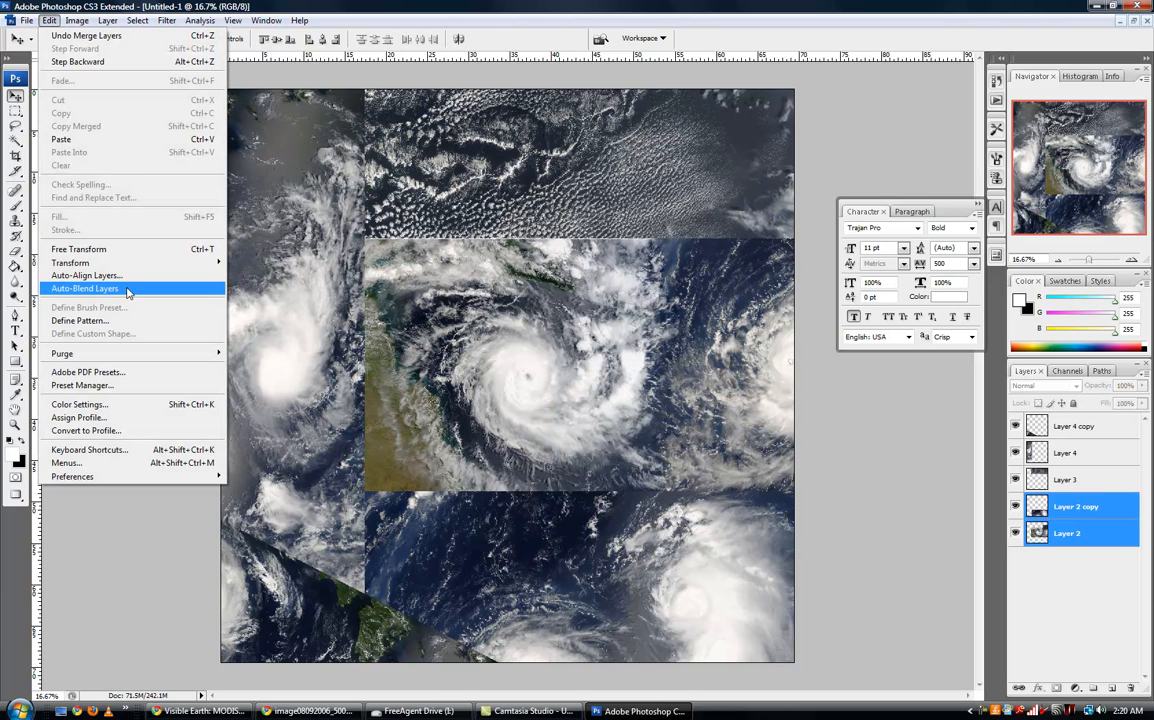
left_click(85, 288)
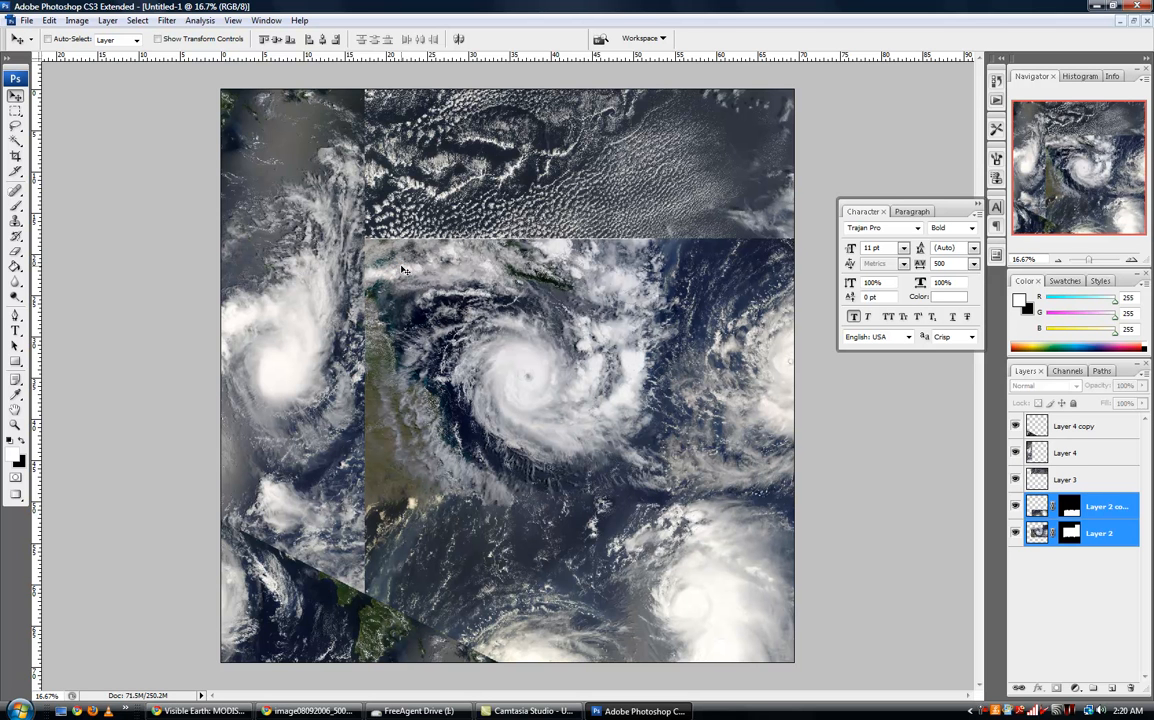
mouse_move(957, 386)
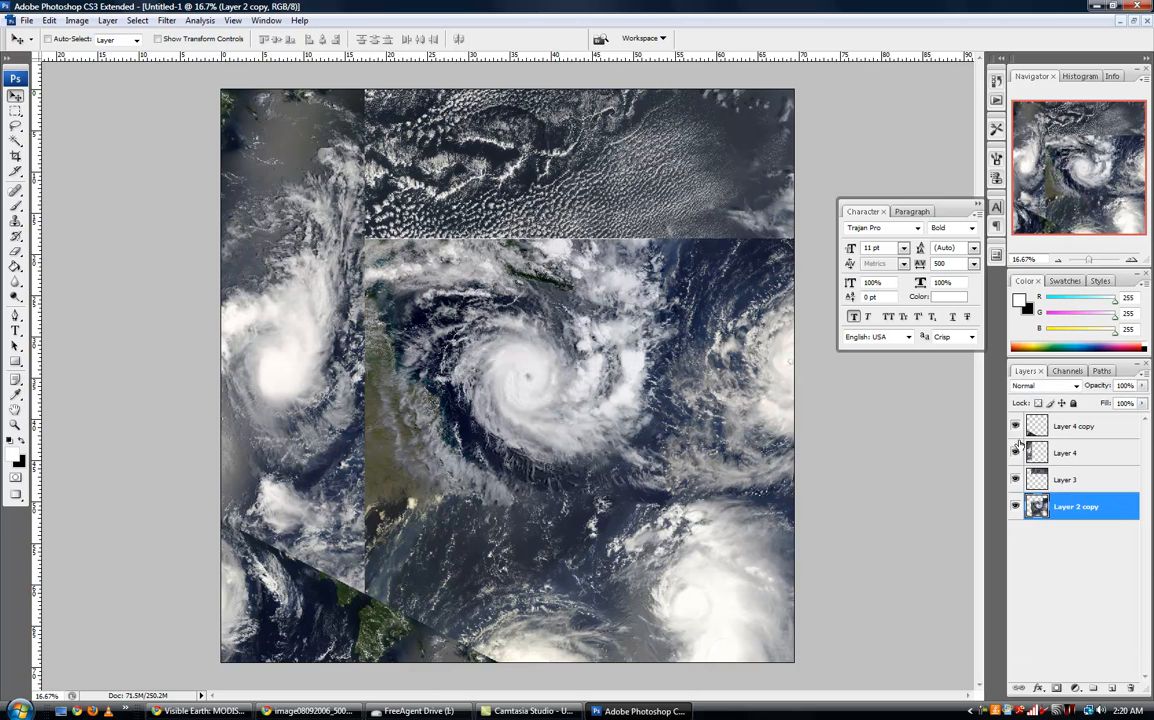
Select Layer 3 with Layer 2 copy and cut away the top band's right end.
left_click(1064, 479)
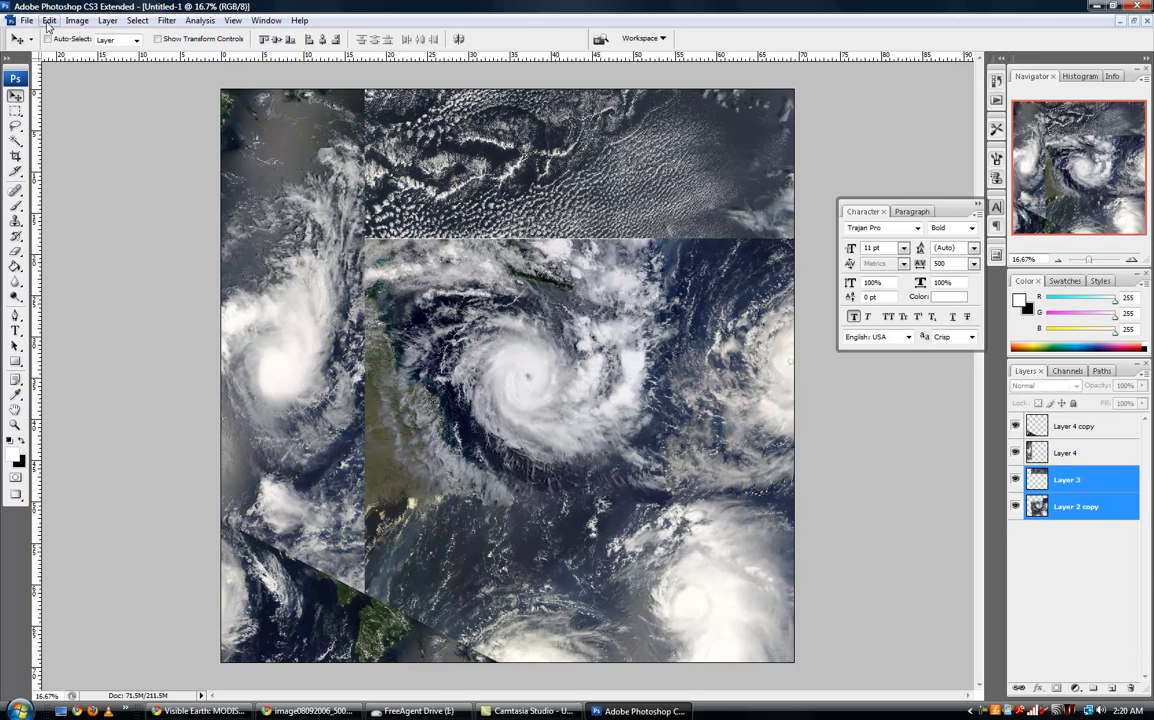
left_click(48, 20)
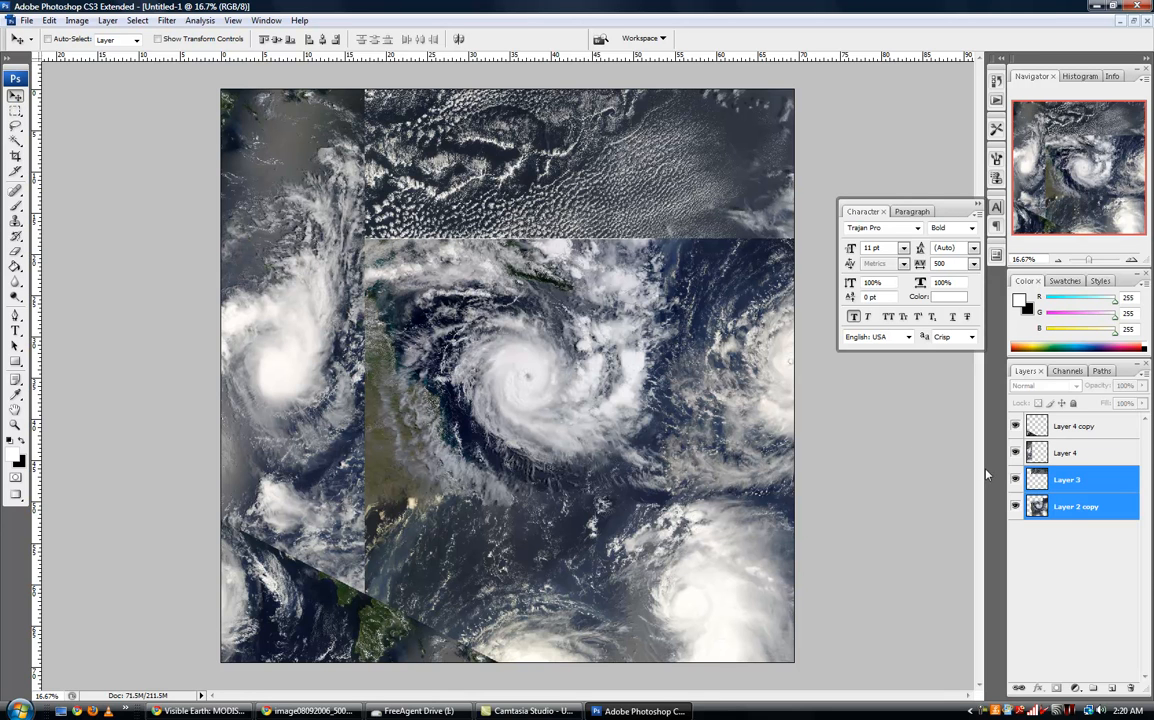
left_click(1066, 479)
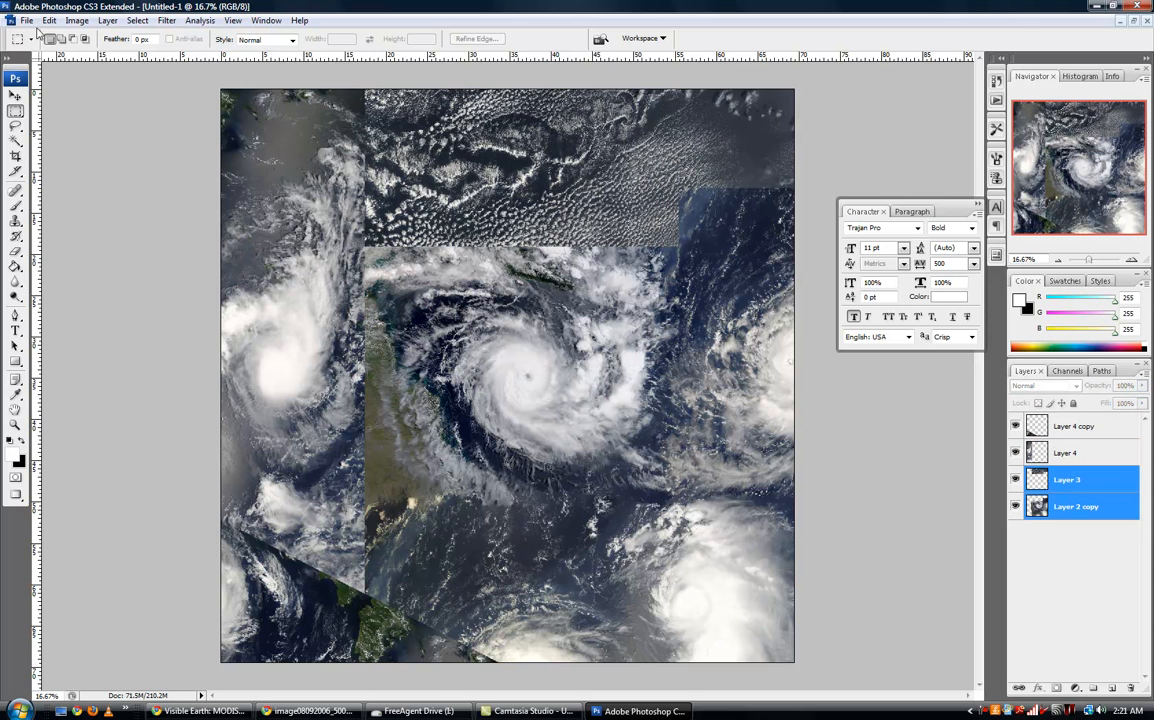
Auto-Blend the remaining layer pairs and merge them with Ctrl+E into Layer 4 copy.
left_click(48, 20)
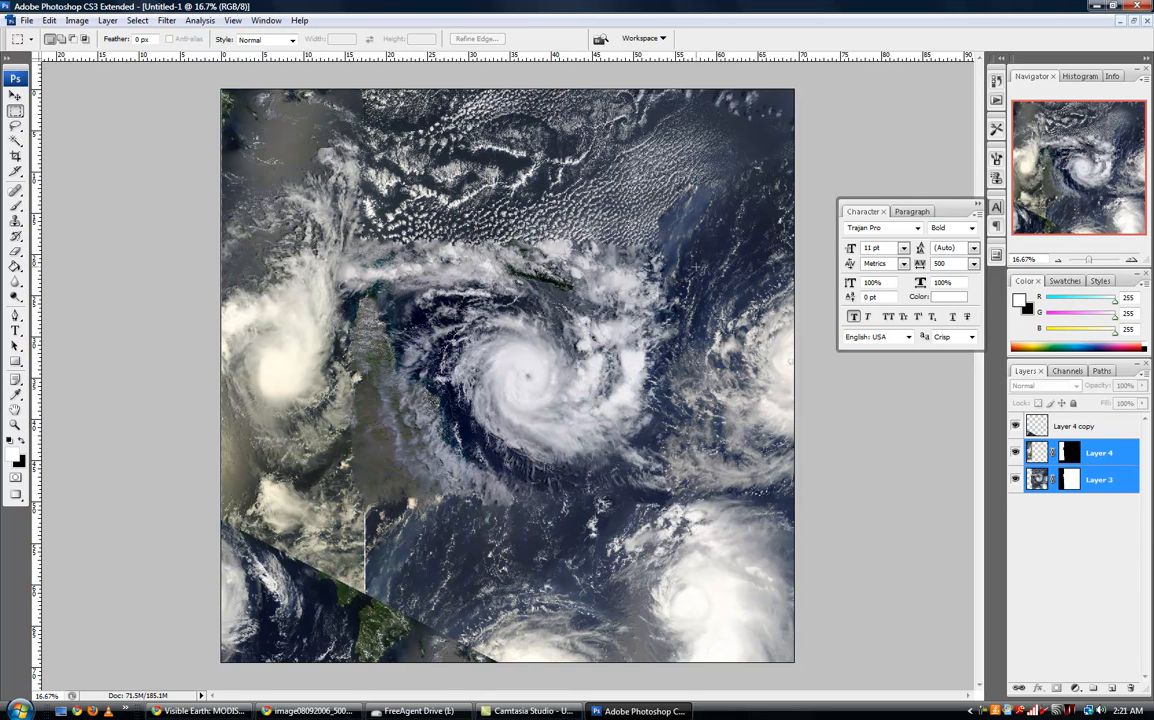
mouse_move(695, 270)
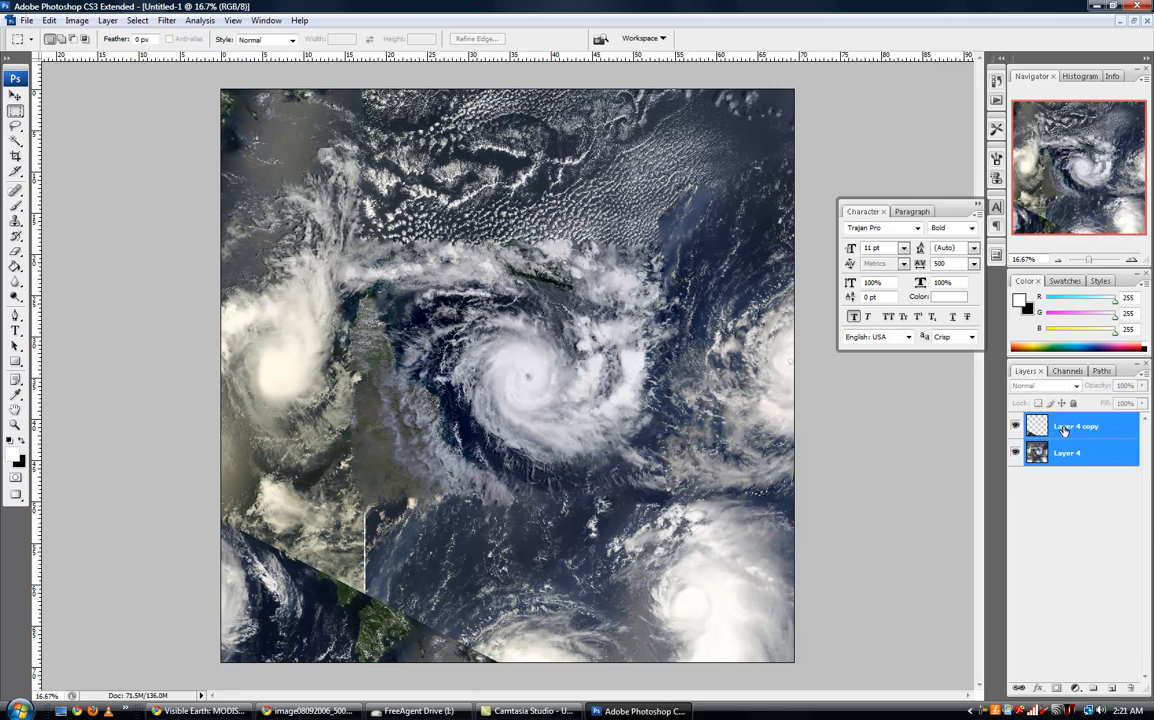
left_click(48, 20)
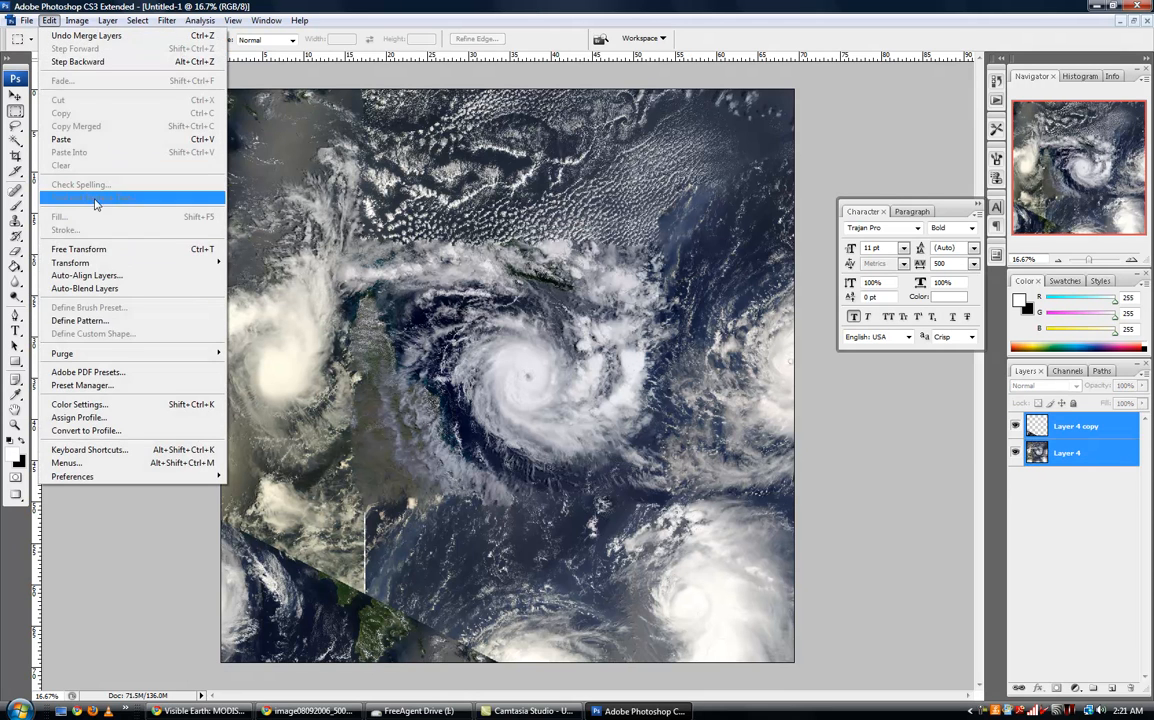
mouse_move(130, 289)
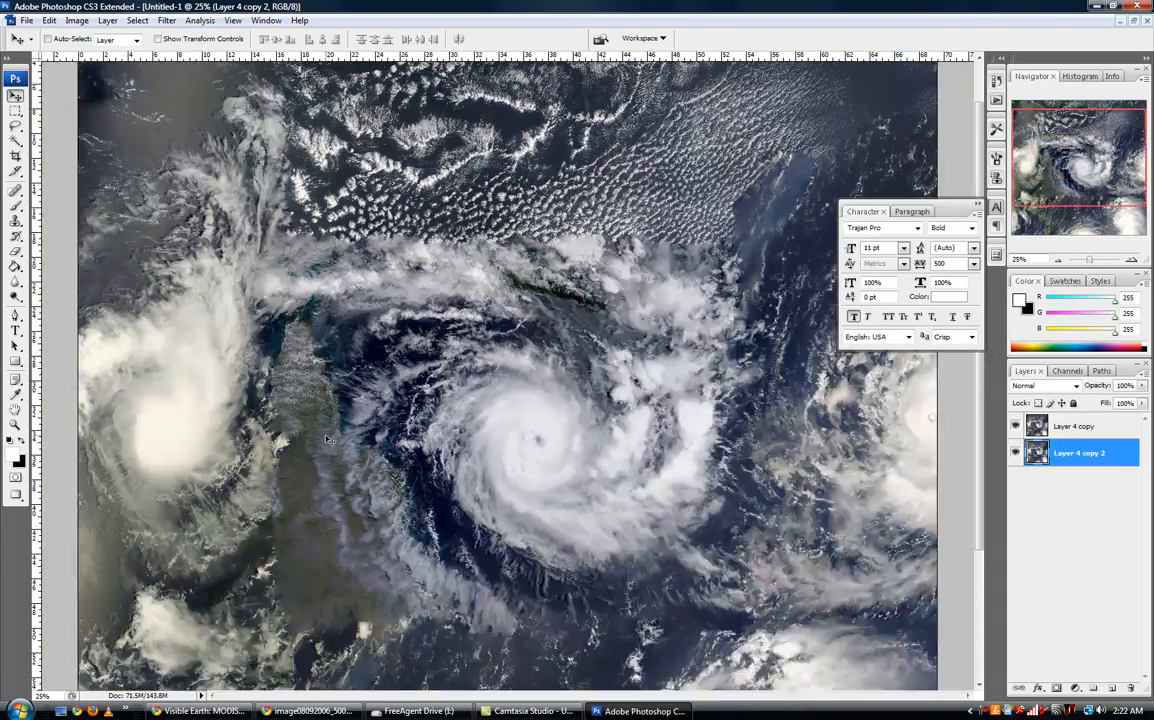
key("ctrl+-")
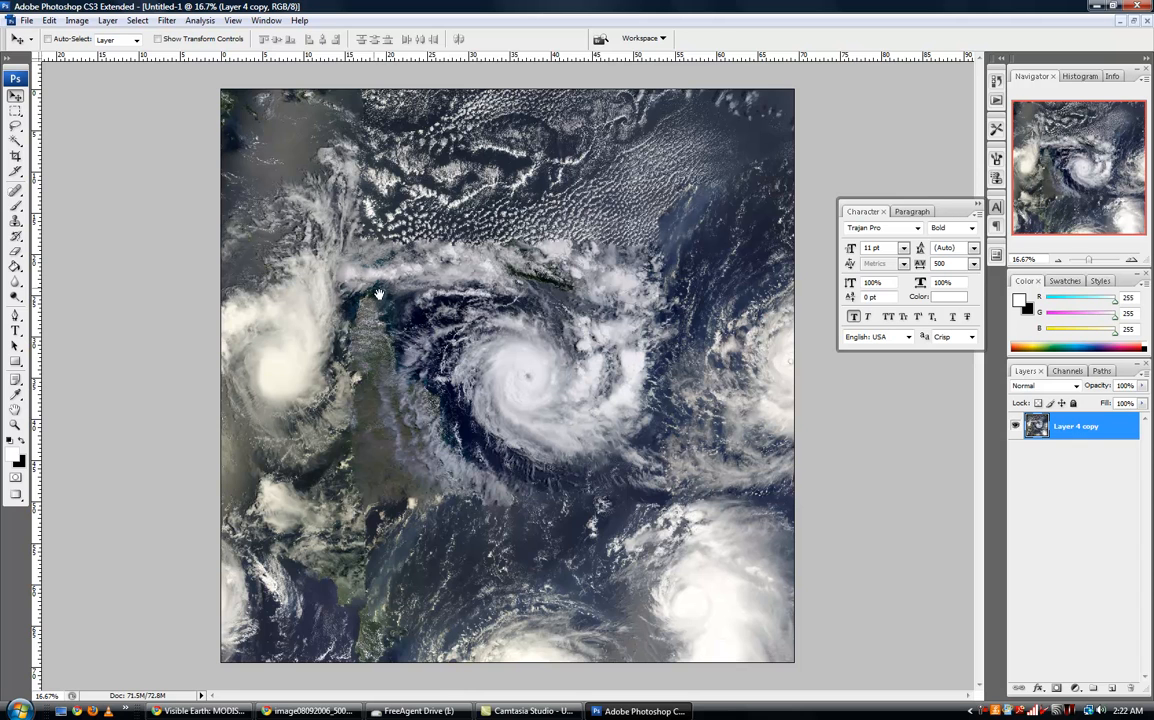
mouse_move(369, 311)
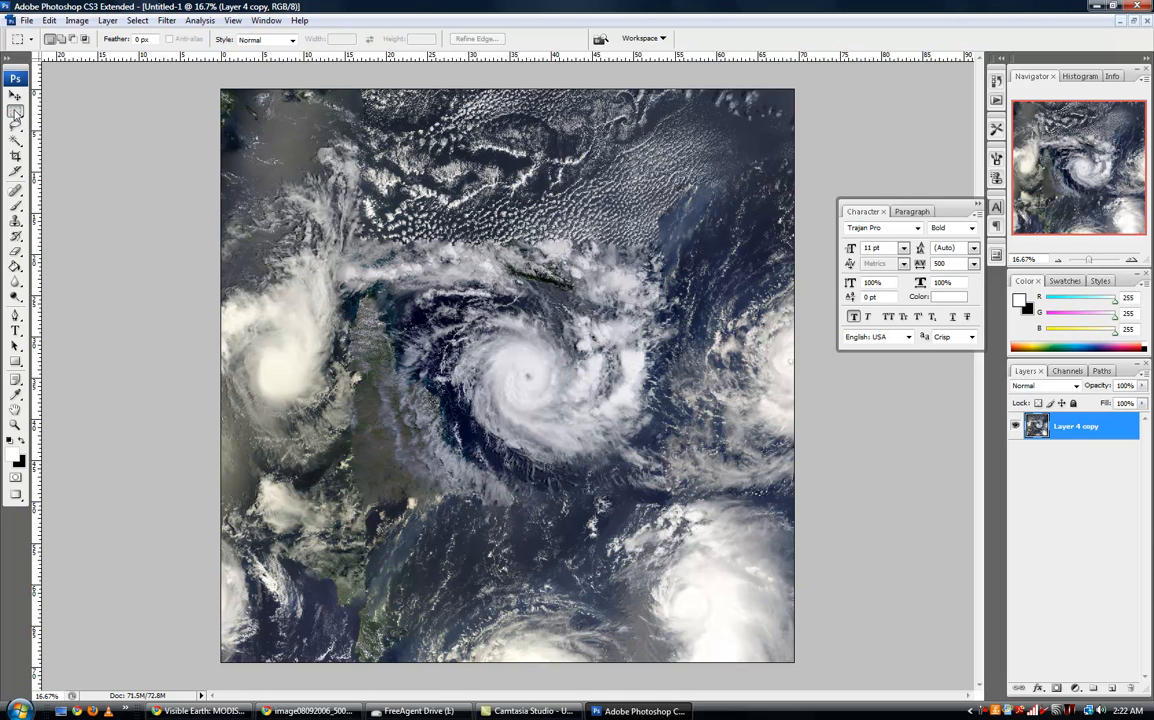
Use a circular Elliptical Marquee selection to cut the storm layer into a disc.
left_click(16, 112)
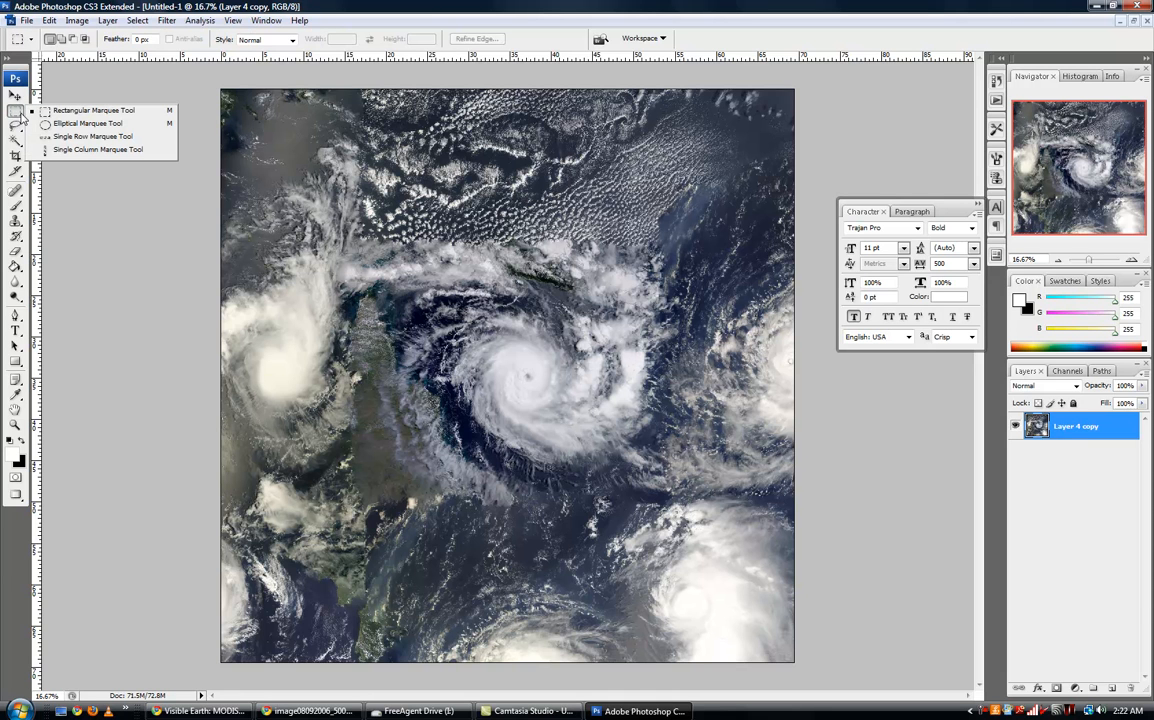
mouse_move(88, 123)
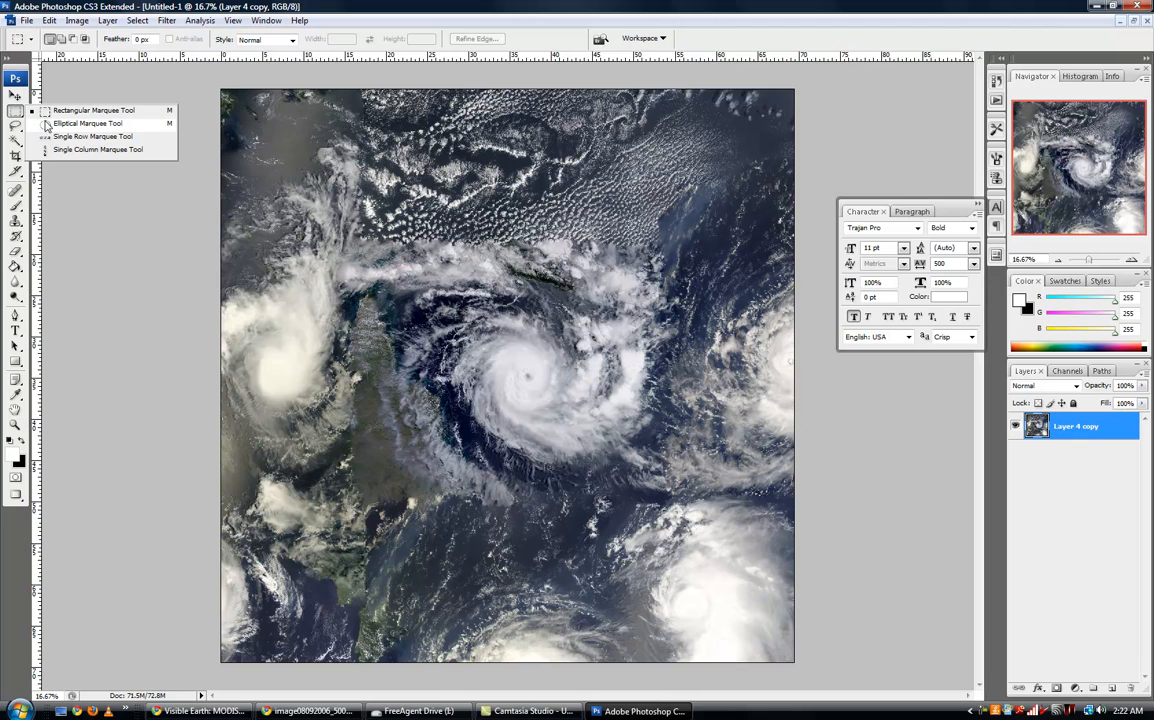
left_click(87, 123)
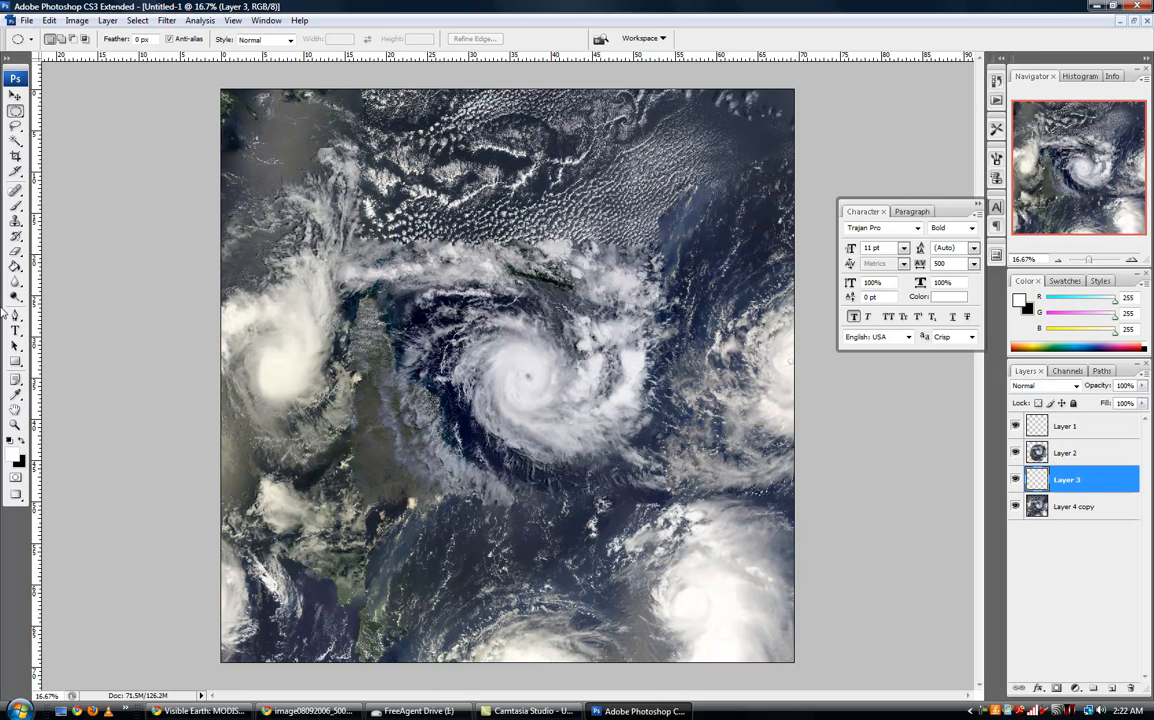
left_click(15, 281)
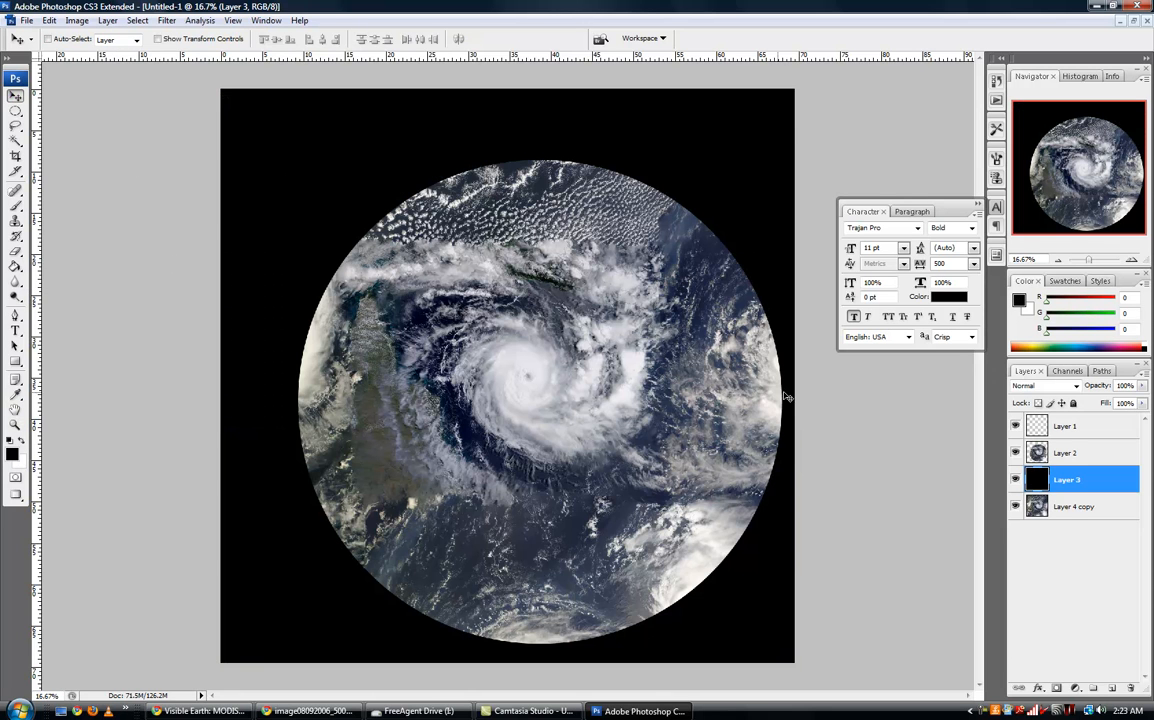
left_click(1065, 452)
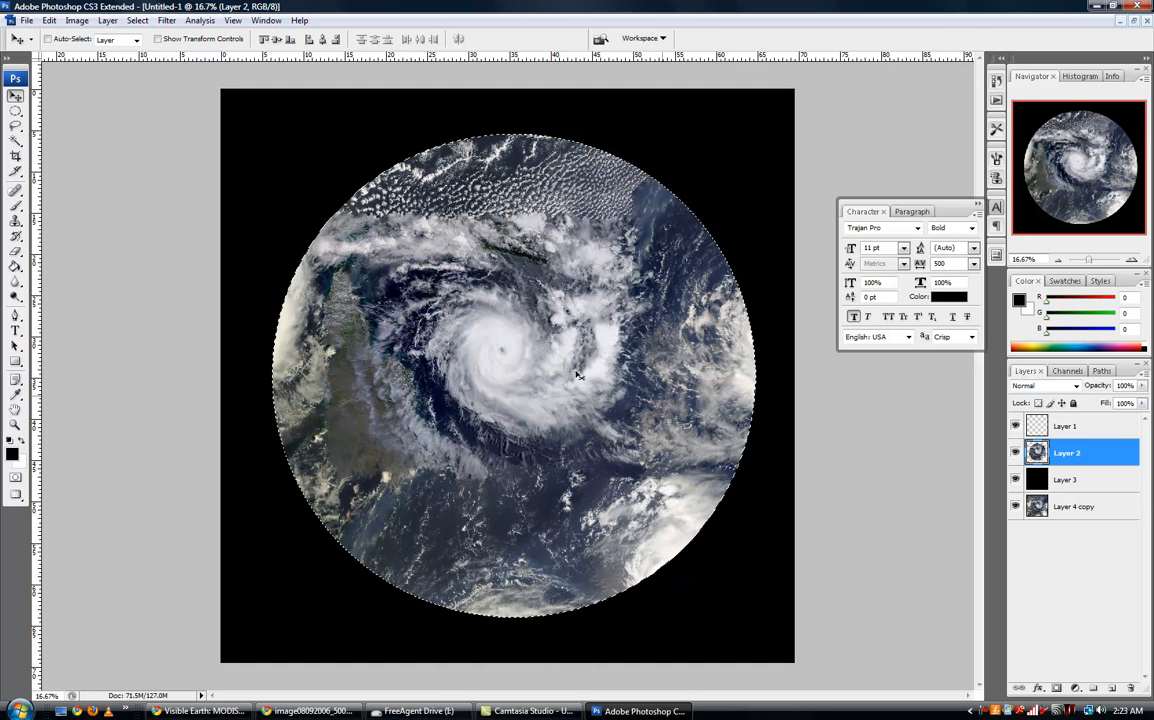
Apply Spherize to the disc at 100%, then a second lighter Spherize pass.
left_click(166, 20)
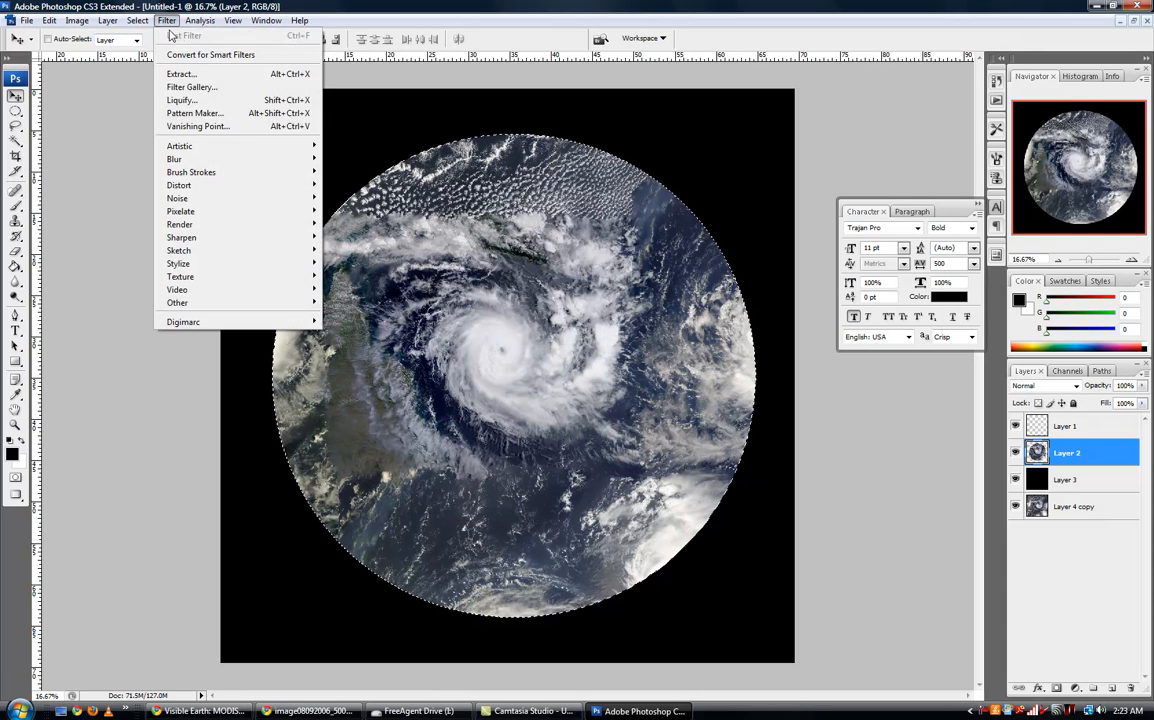
mouse_move(181, 237)
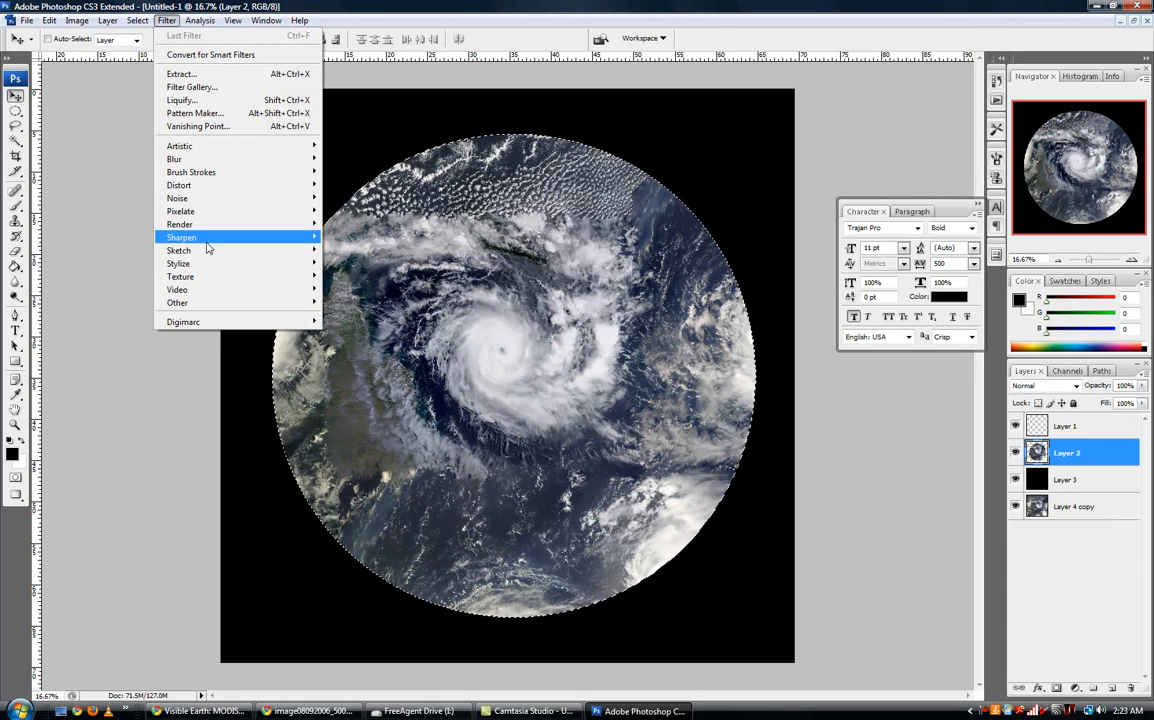
mouse_move(180, 263)
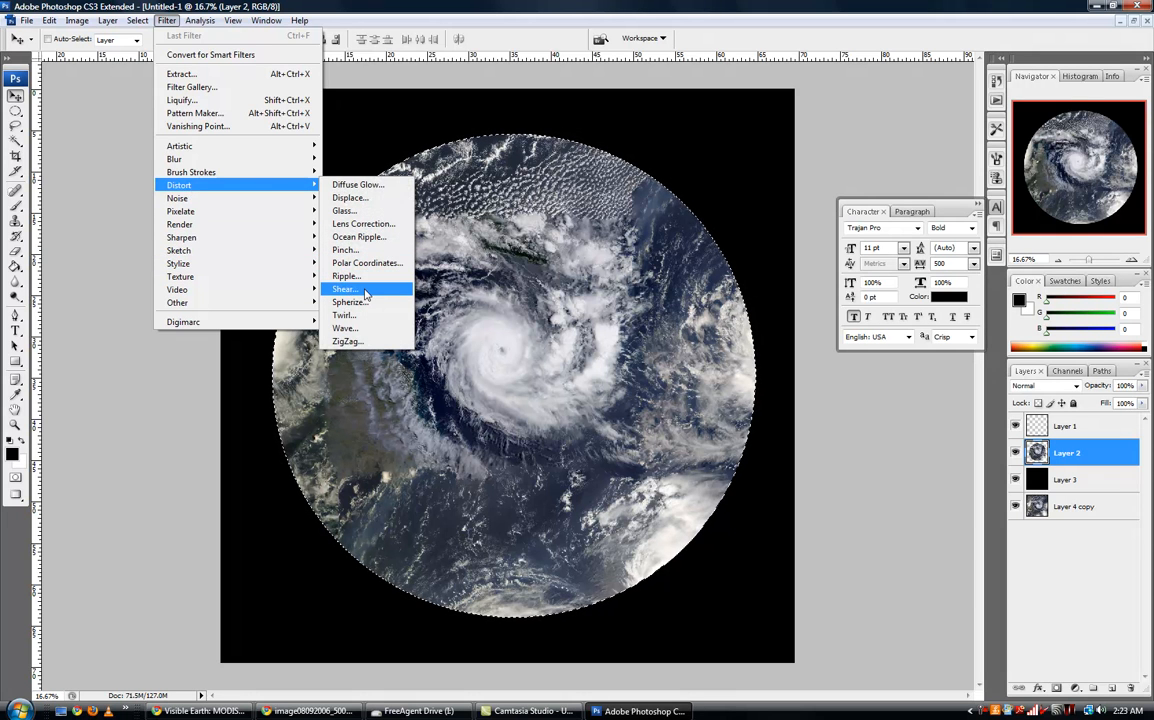
left_click(348, 302)
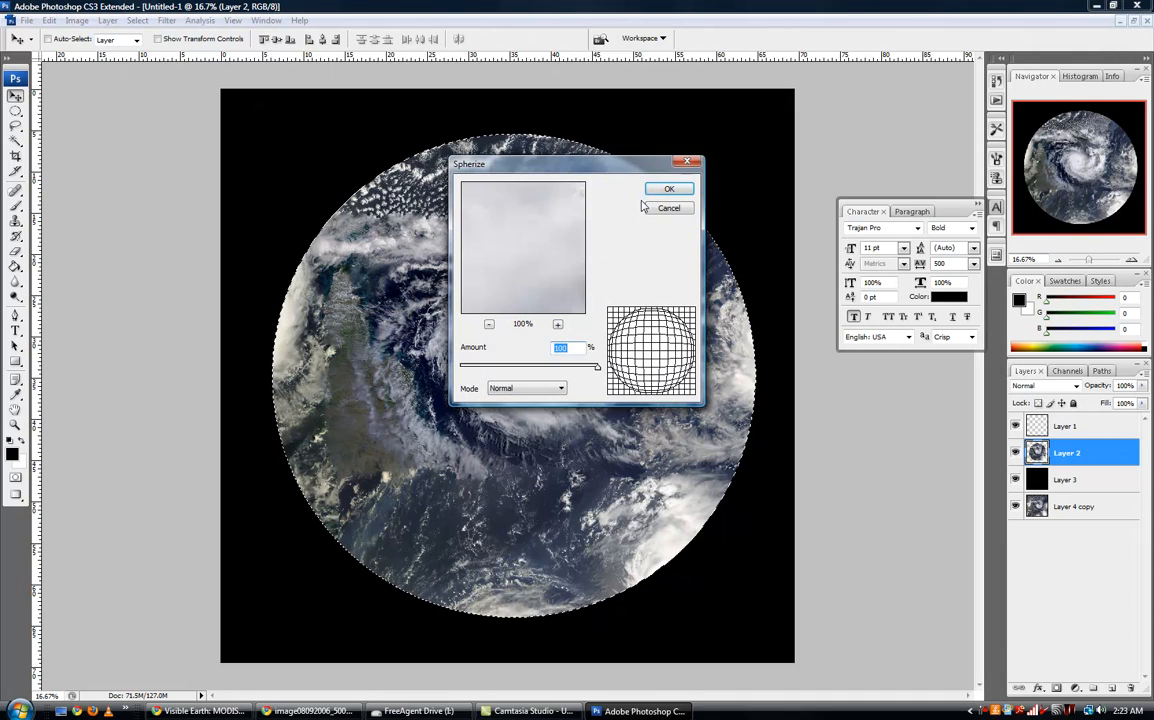
left_click(669, 189)
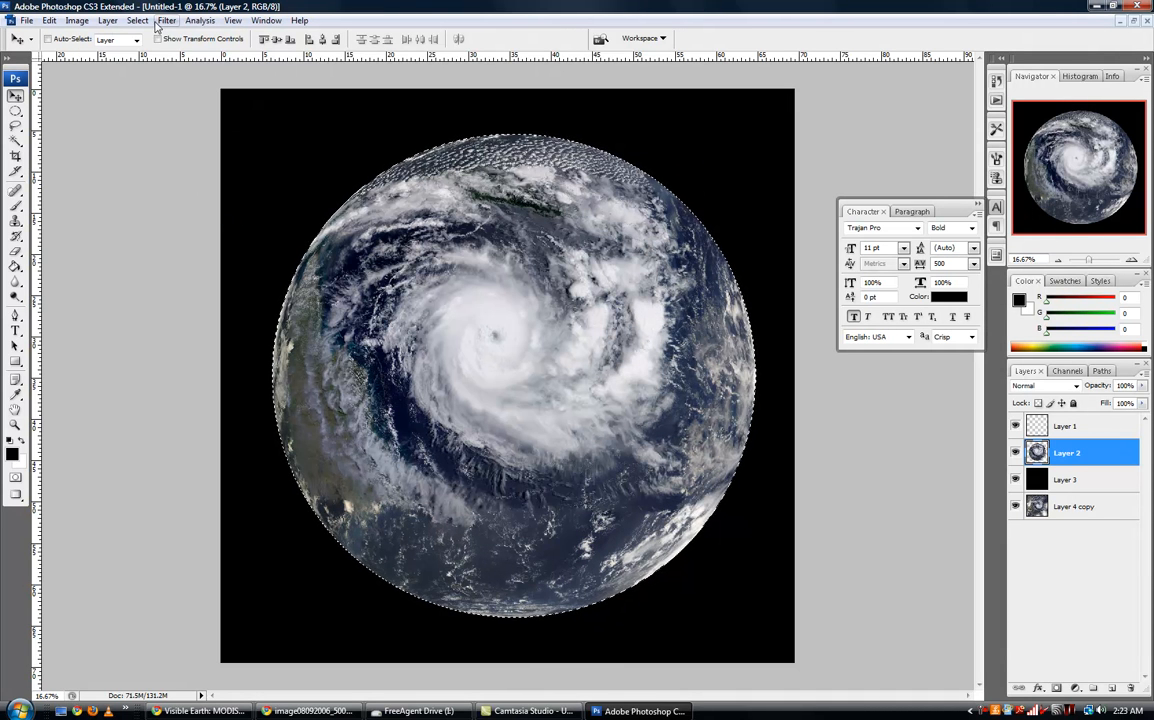
left_click(166, 20)
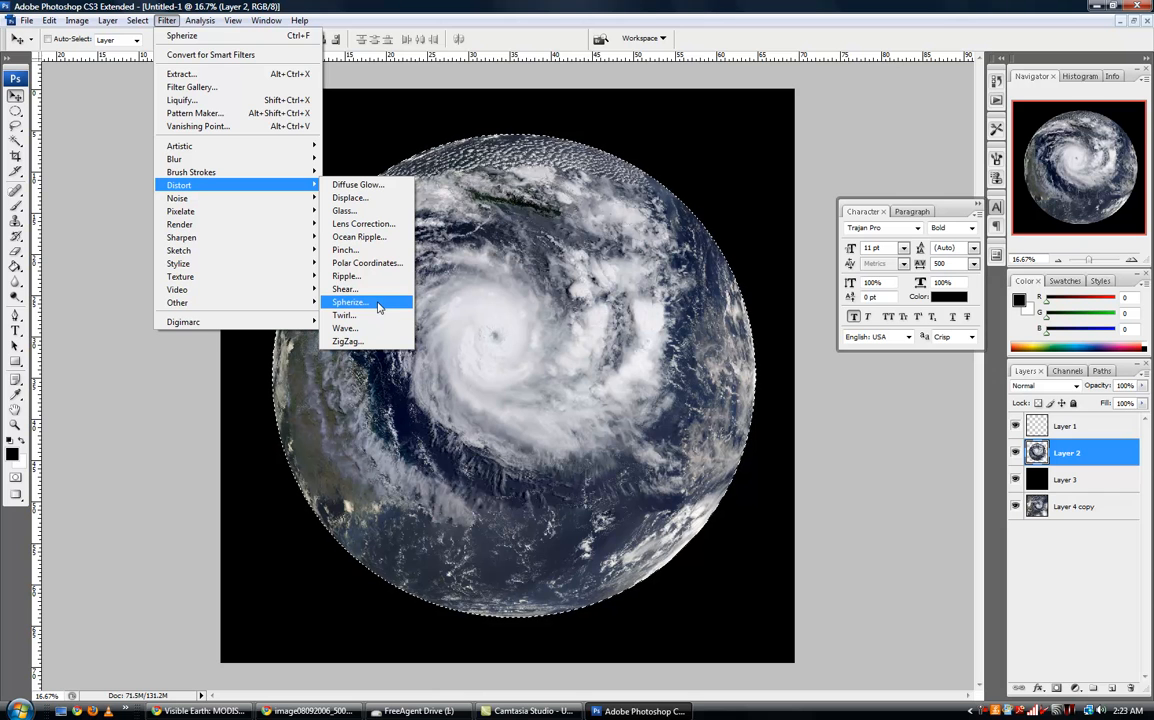
left_click(348, 302)
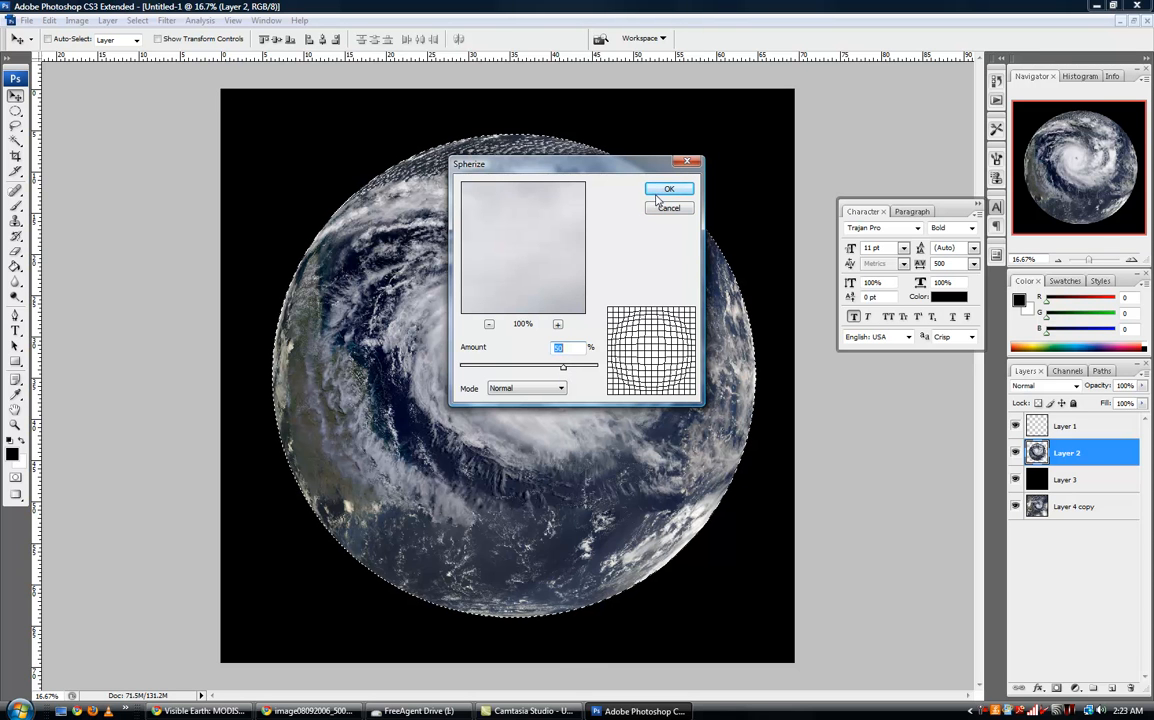
left_click(669, 190)
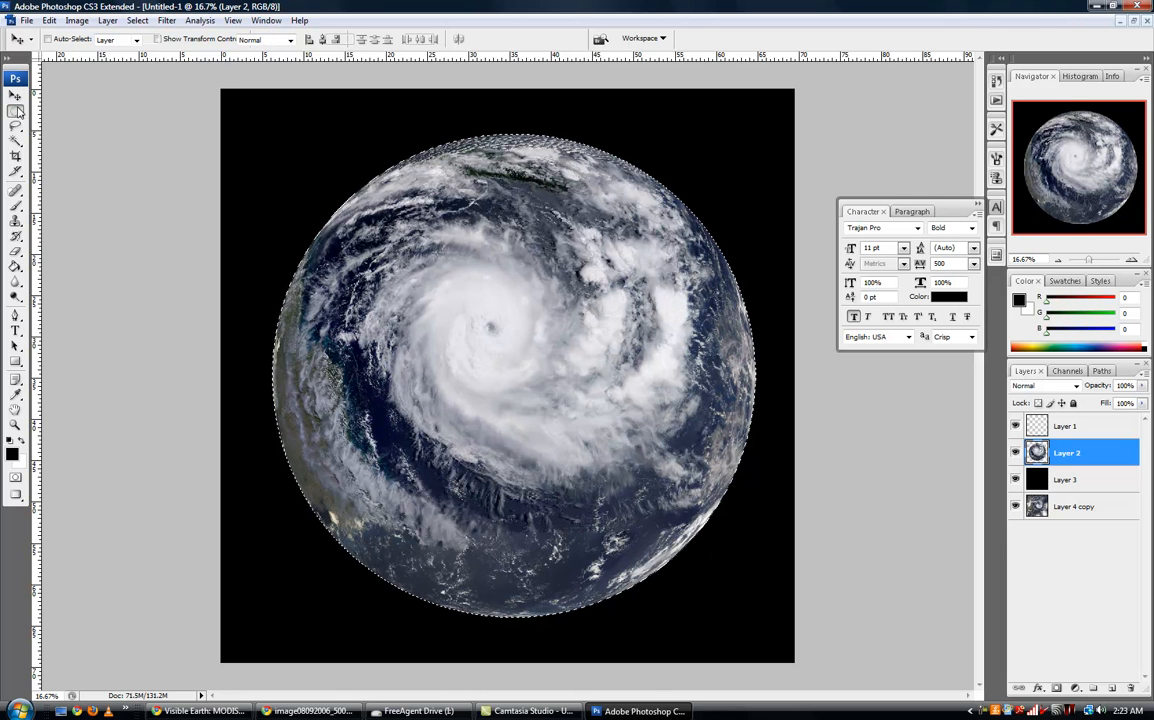
Deselect, scale the storm planet down, centre it on the canvas, and pan the view.
left_click(15, 110)
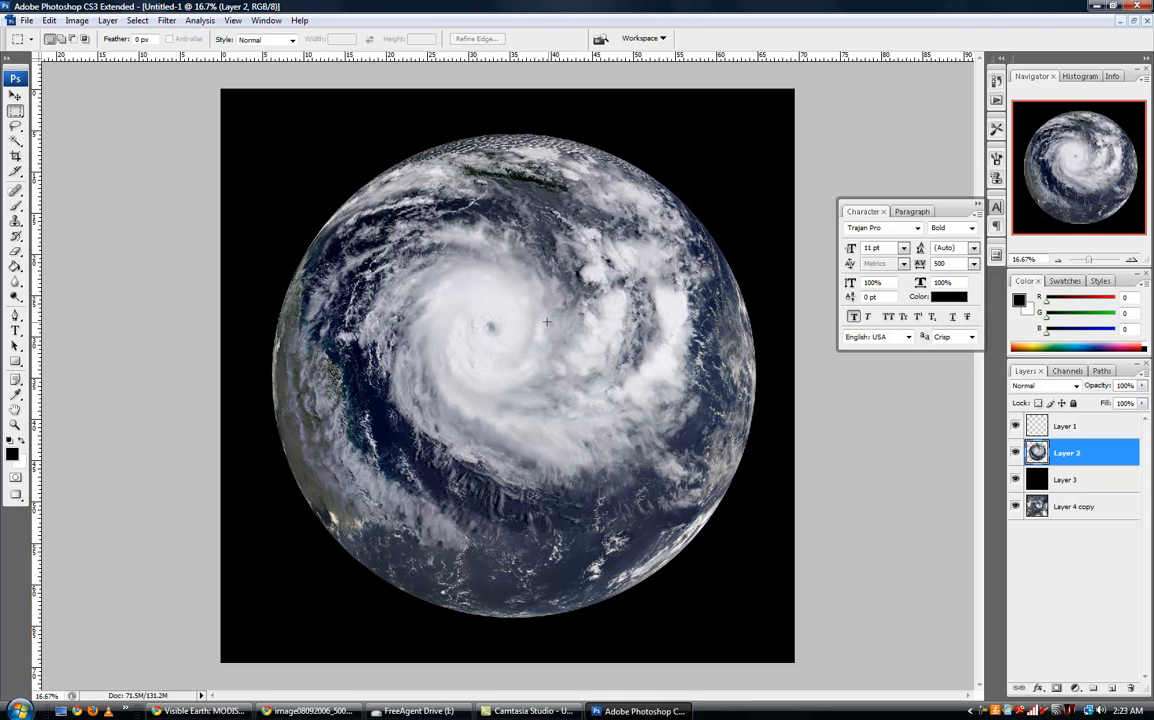
mouse_move(1011, 475)
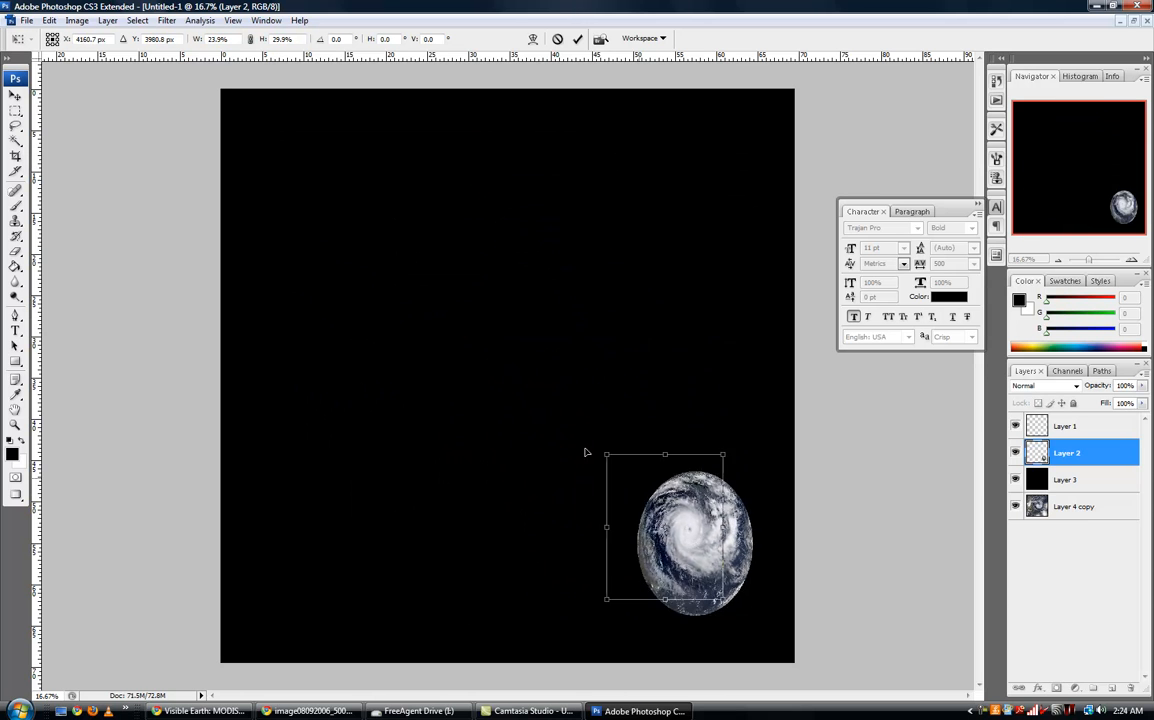
left_click_drag(695, 527, 435, 348)
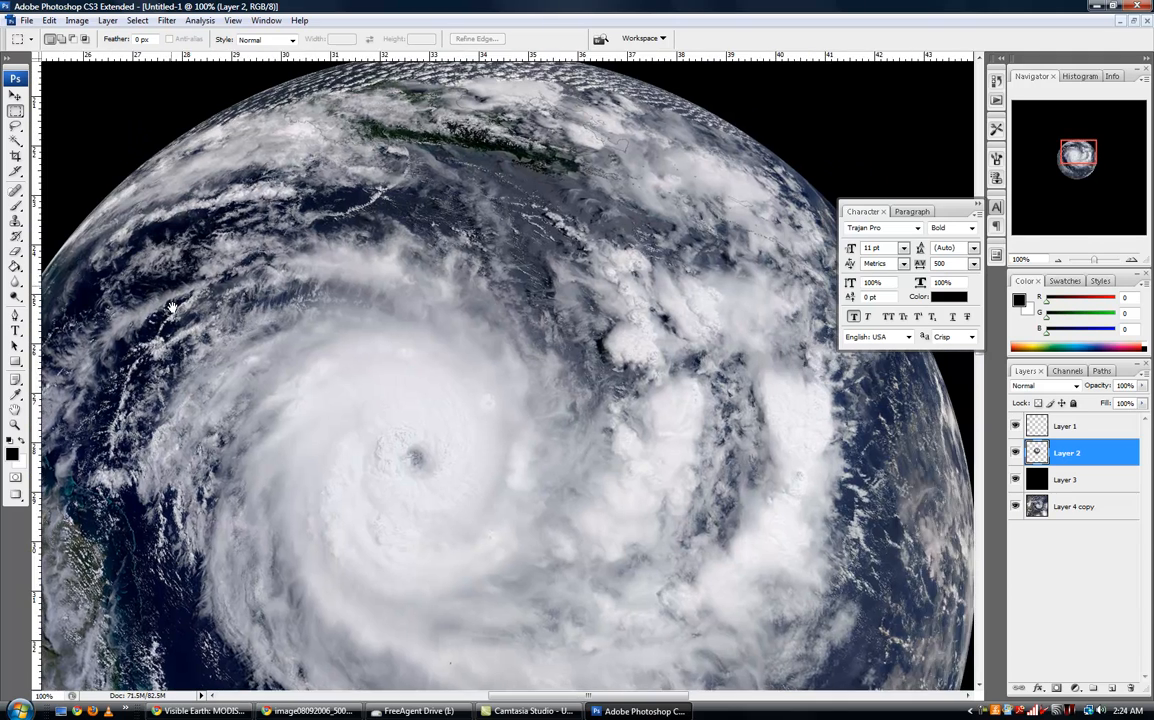
left_click_drag(171, 307, 383, 207)
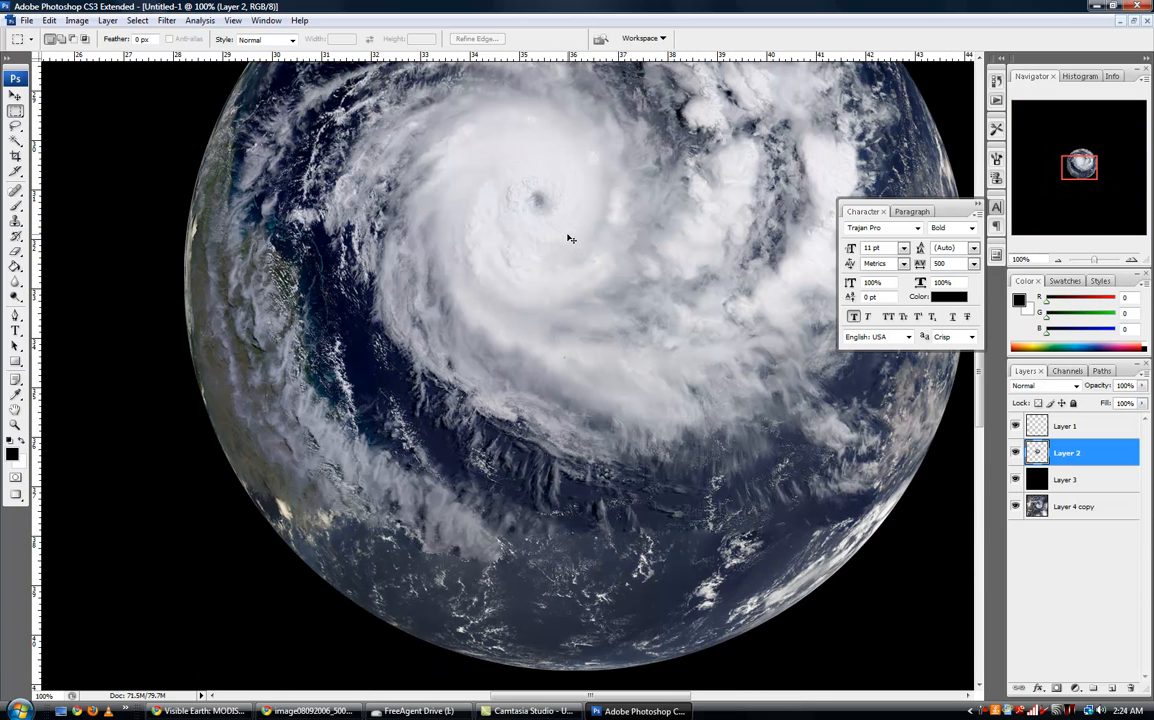
mouse_move(540, 242)
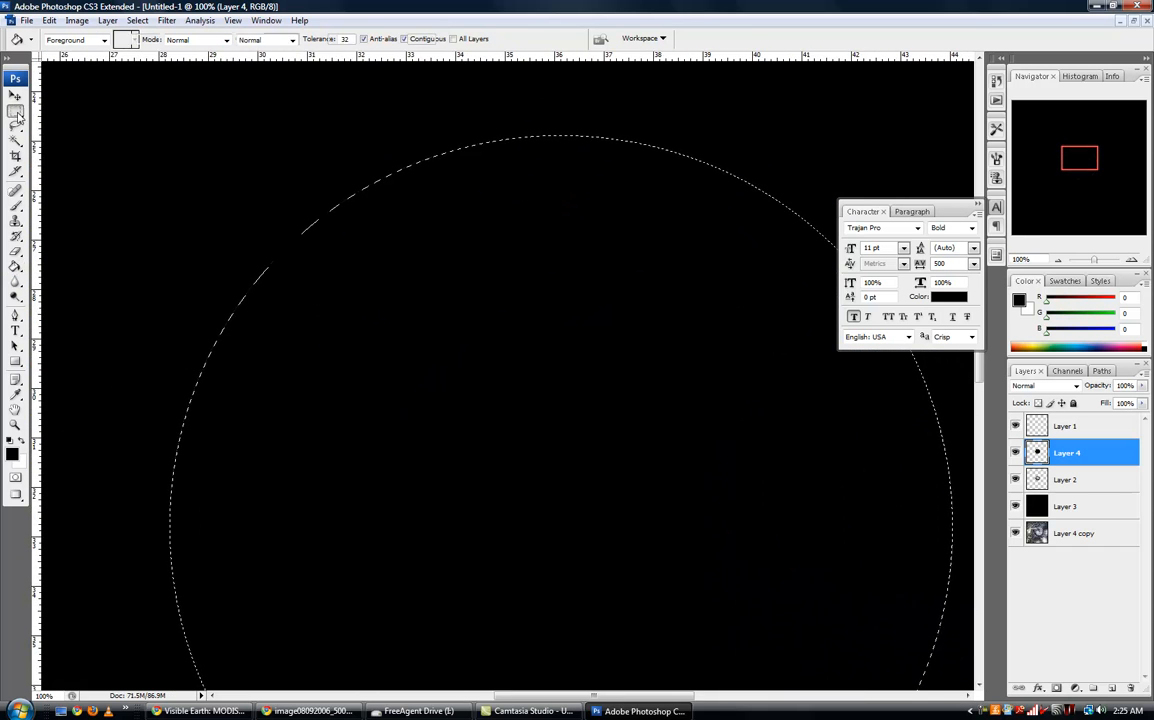
Set the black circle layer's blend mode to Screen.
left_click(16, 111)
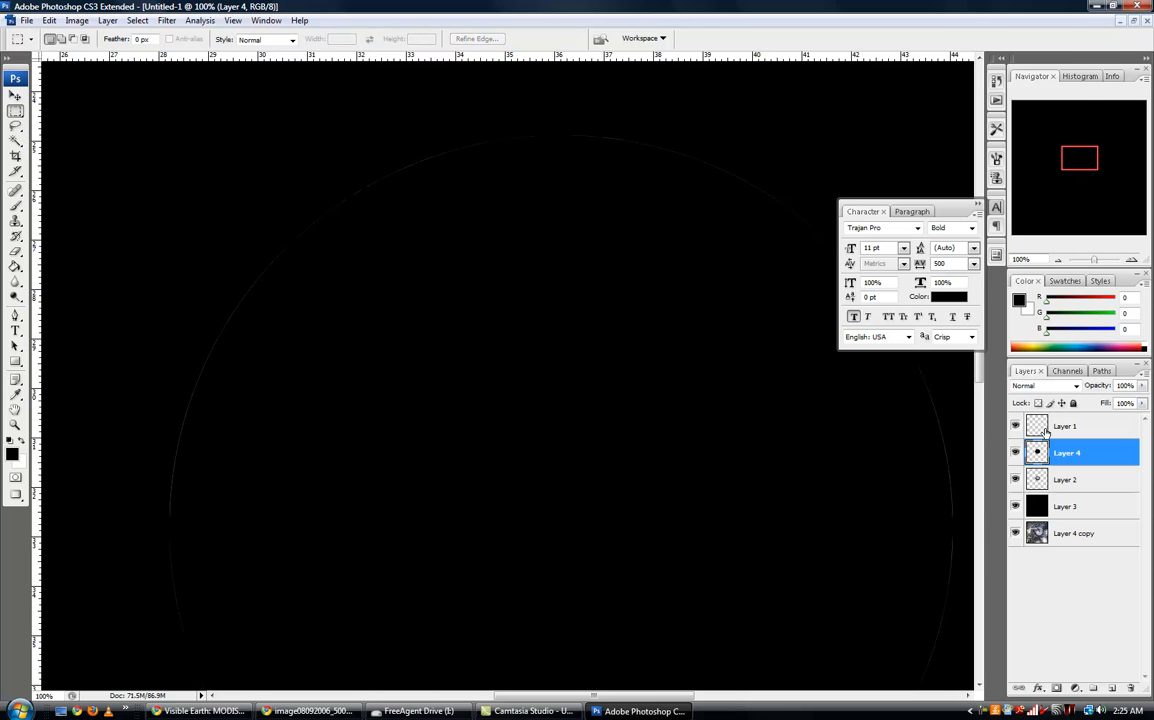
left_click(1043, 386)
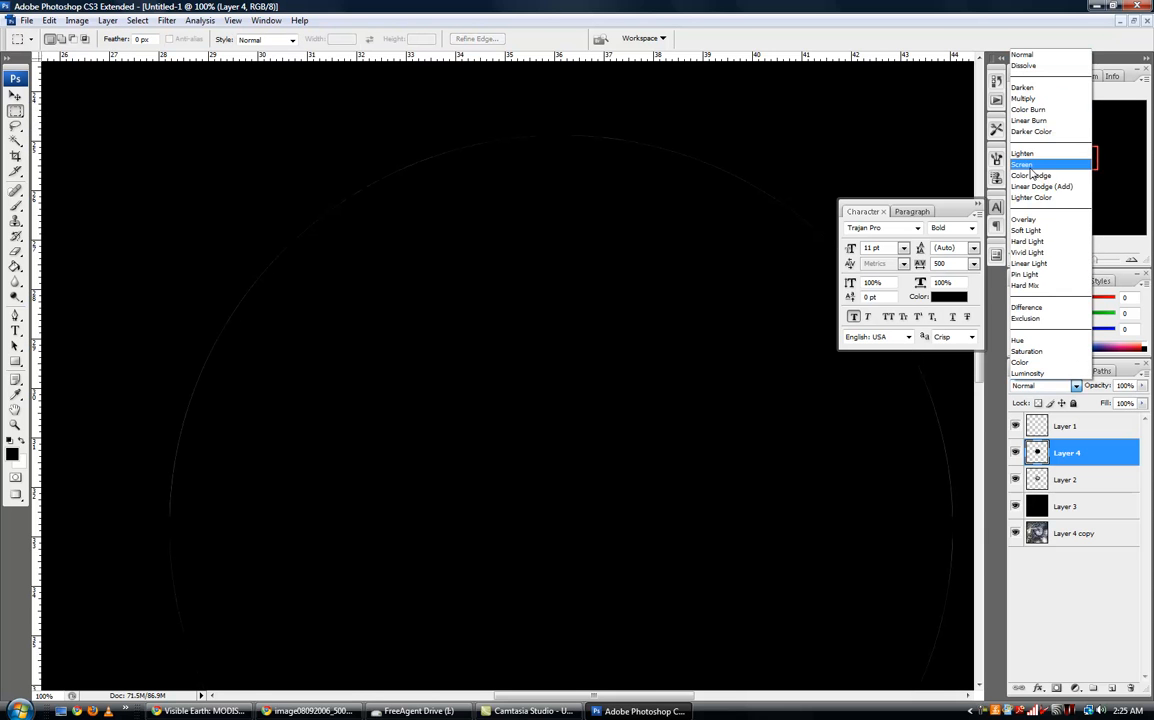
left_click(1021, 164)
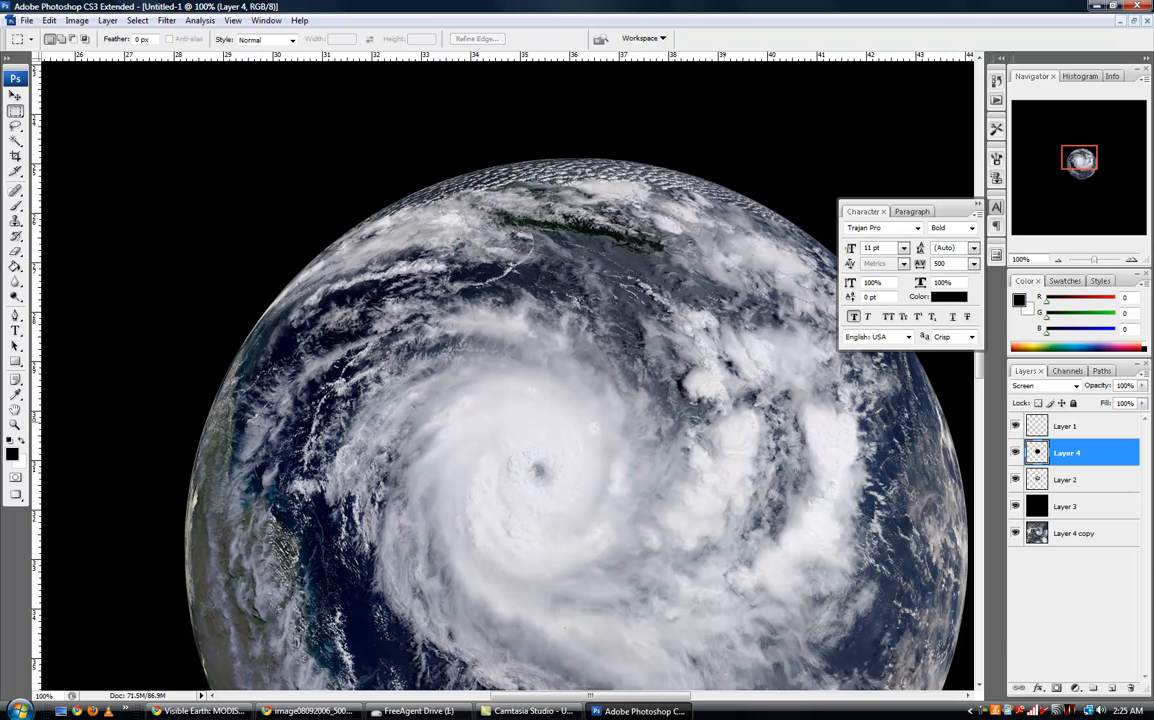
Add glow layer effects with a pale blue glow and a sky blue inner glow.
left_click(1019, 687)
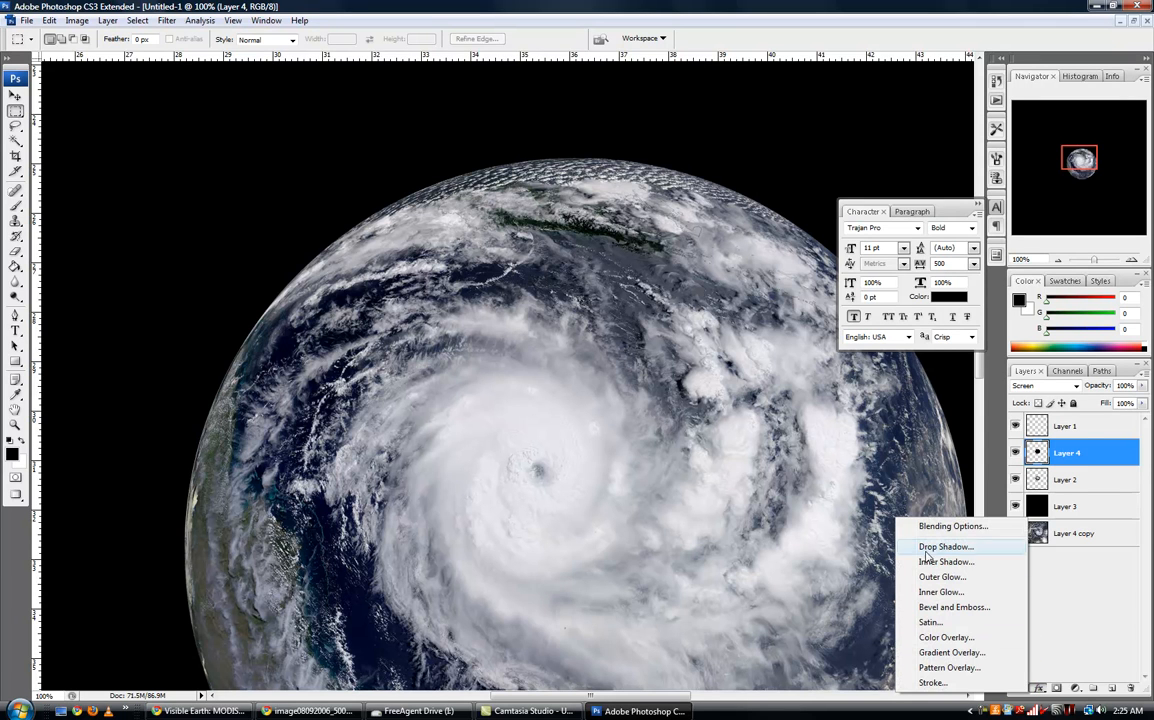
mouse_move(945, 607)
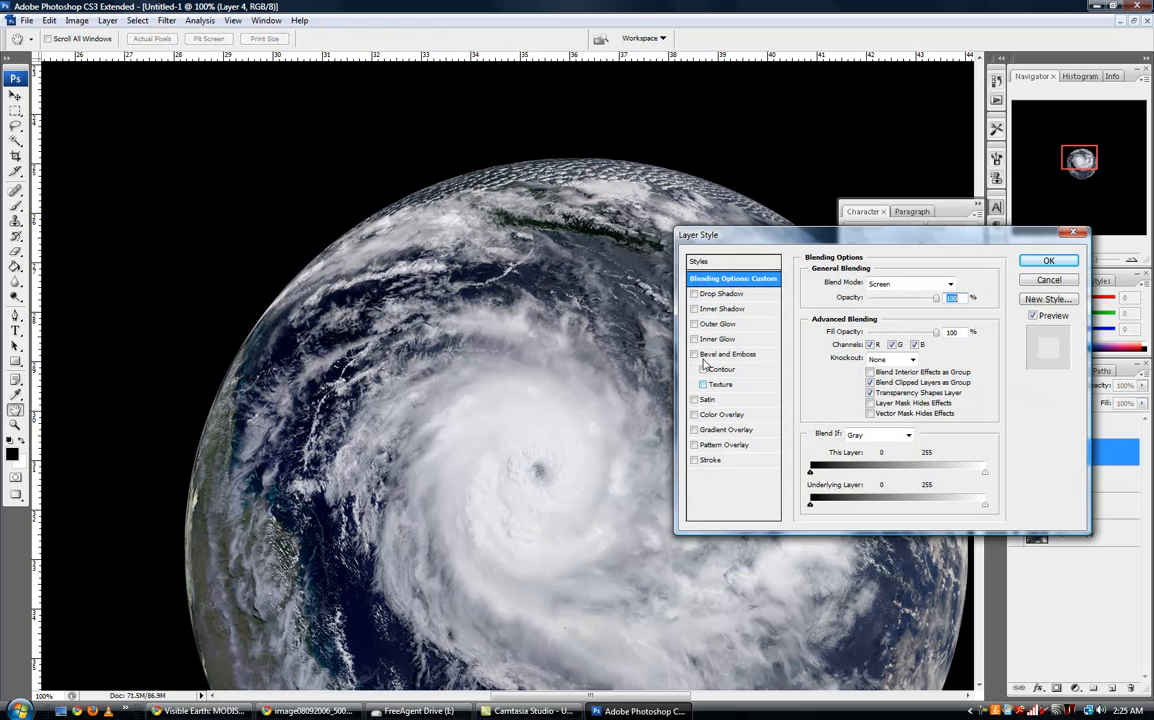
left_click(718, 323)
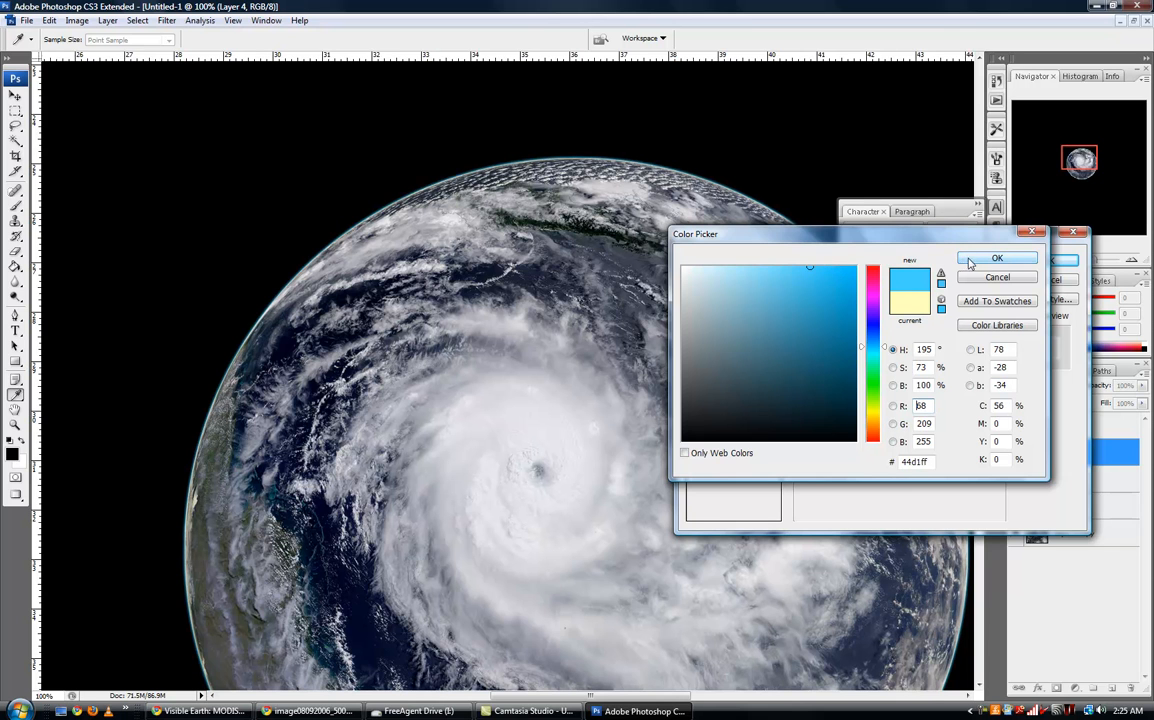
left_click(996, 258)
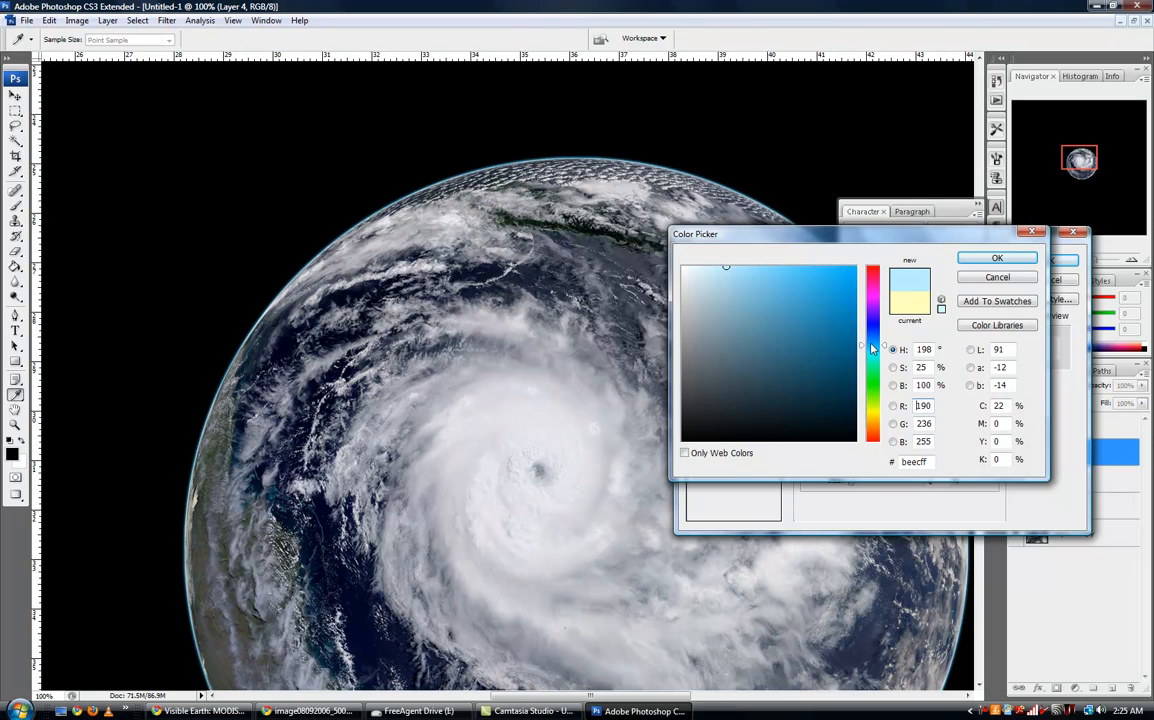
left_click(845, 287)
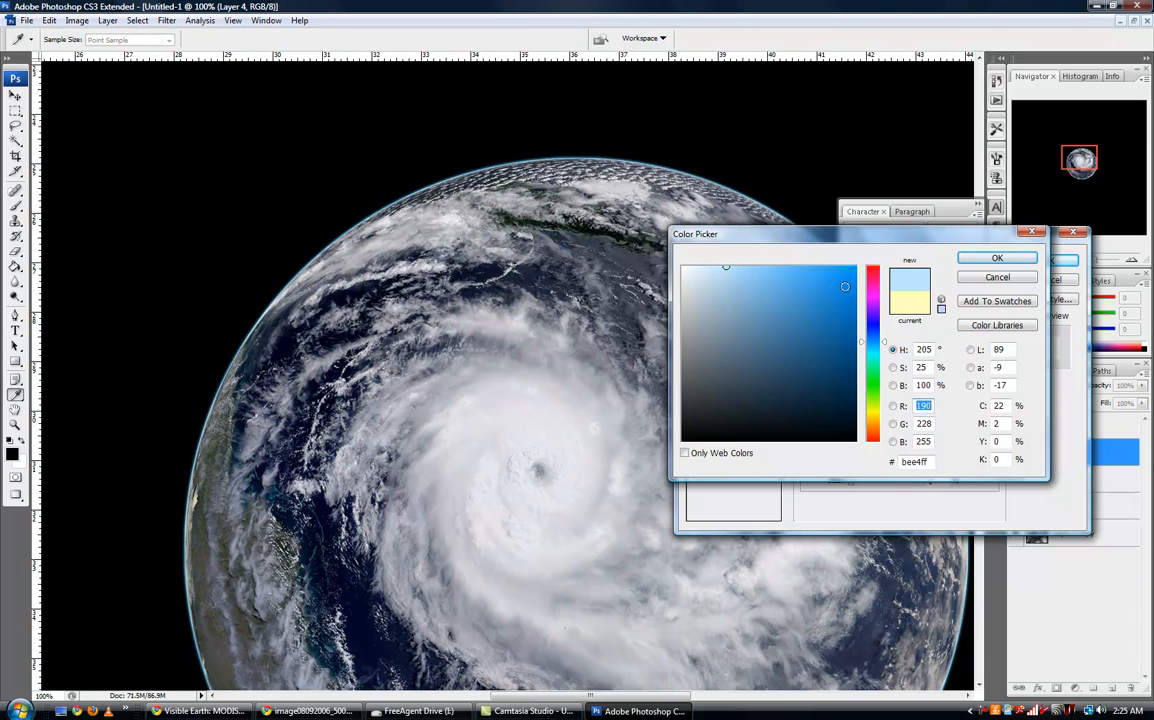
left_click(873, 345)
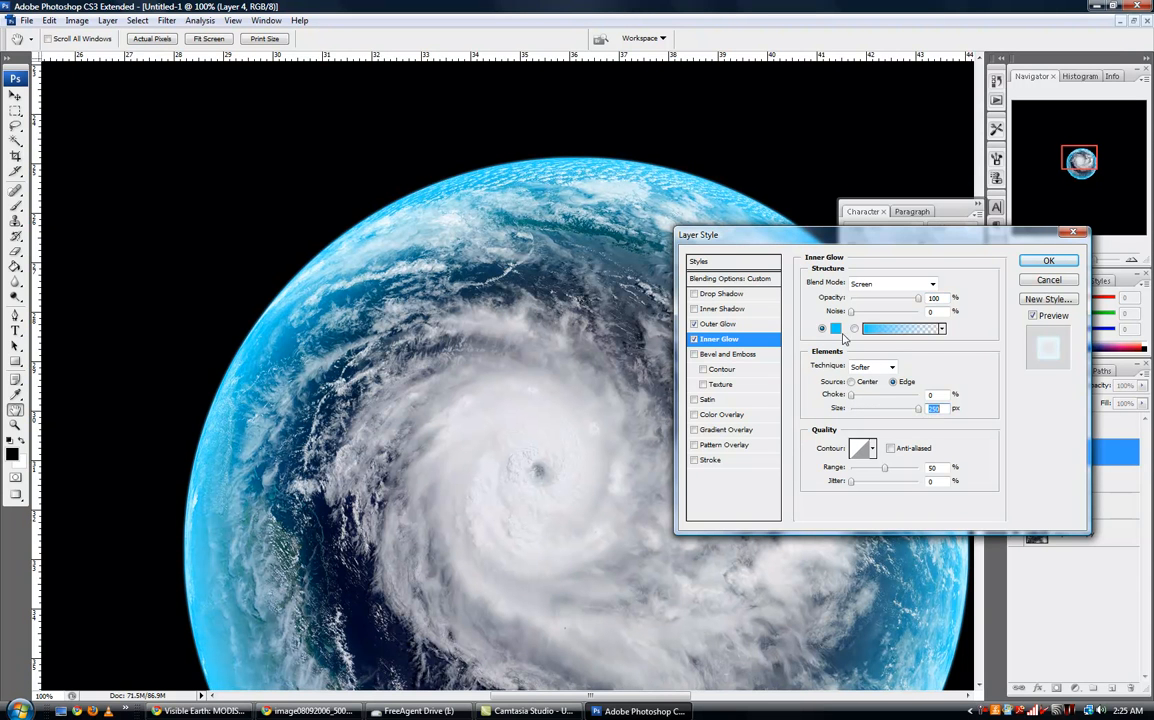
left_click(834, 329)
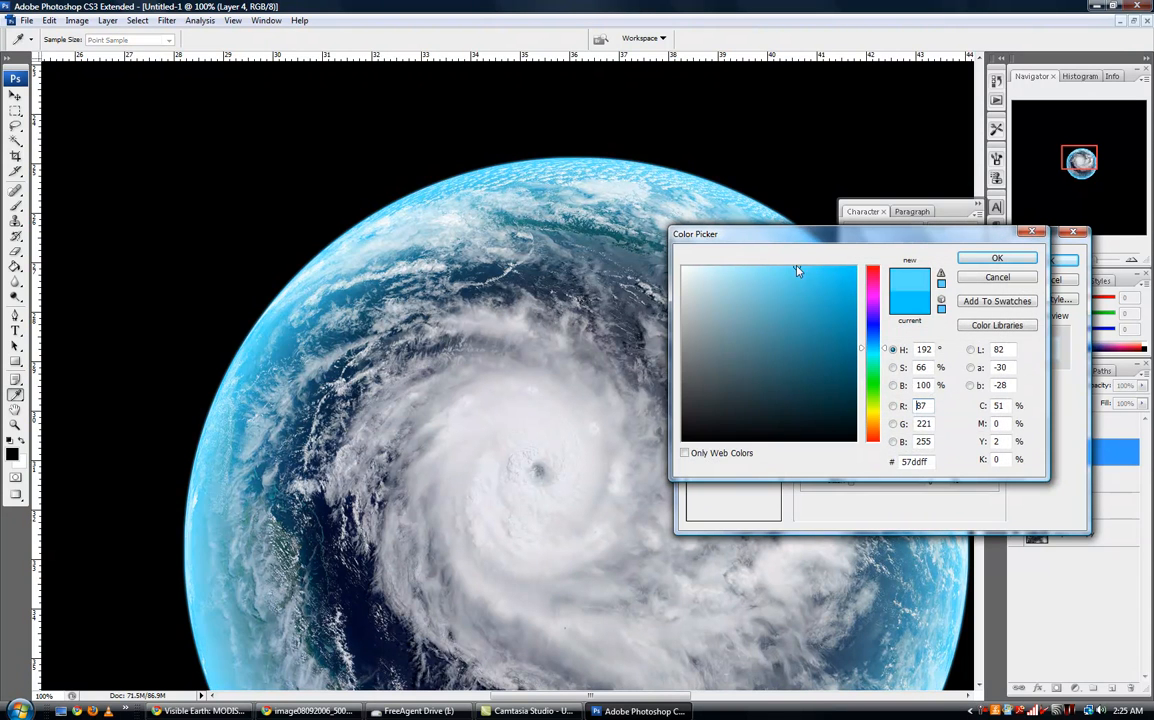
left_click(776, 267)
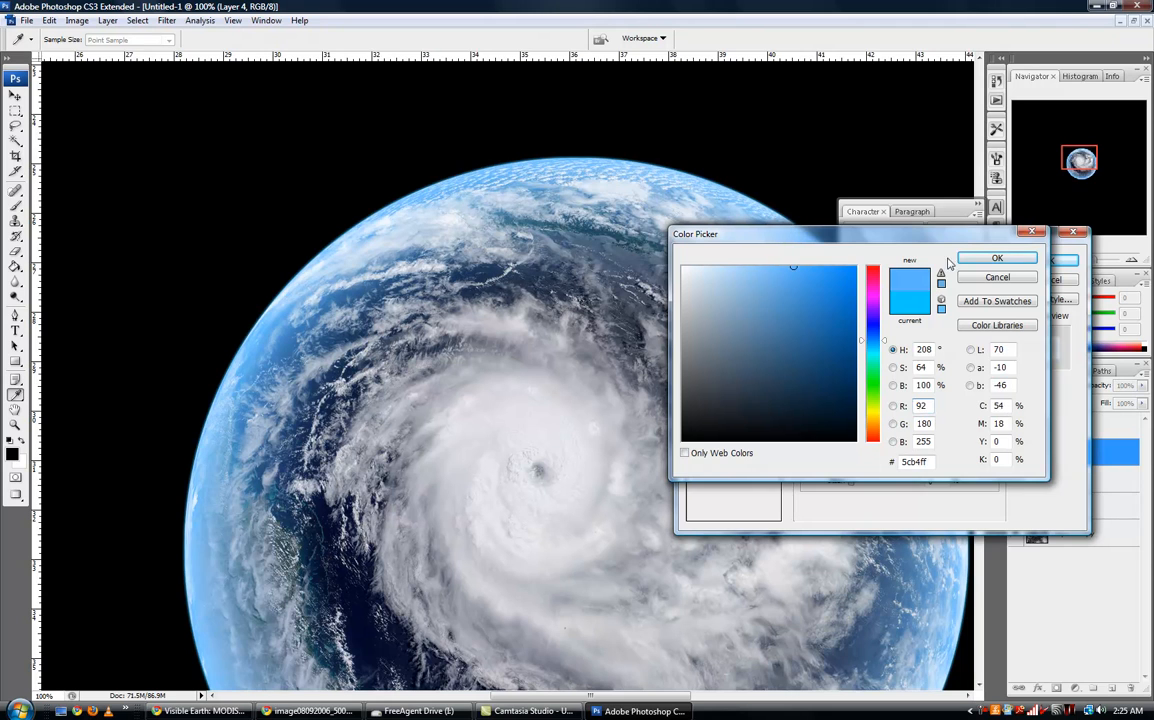
left_click(996, 258)
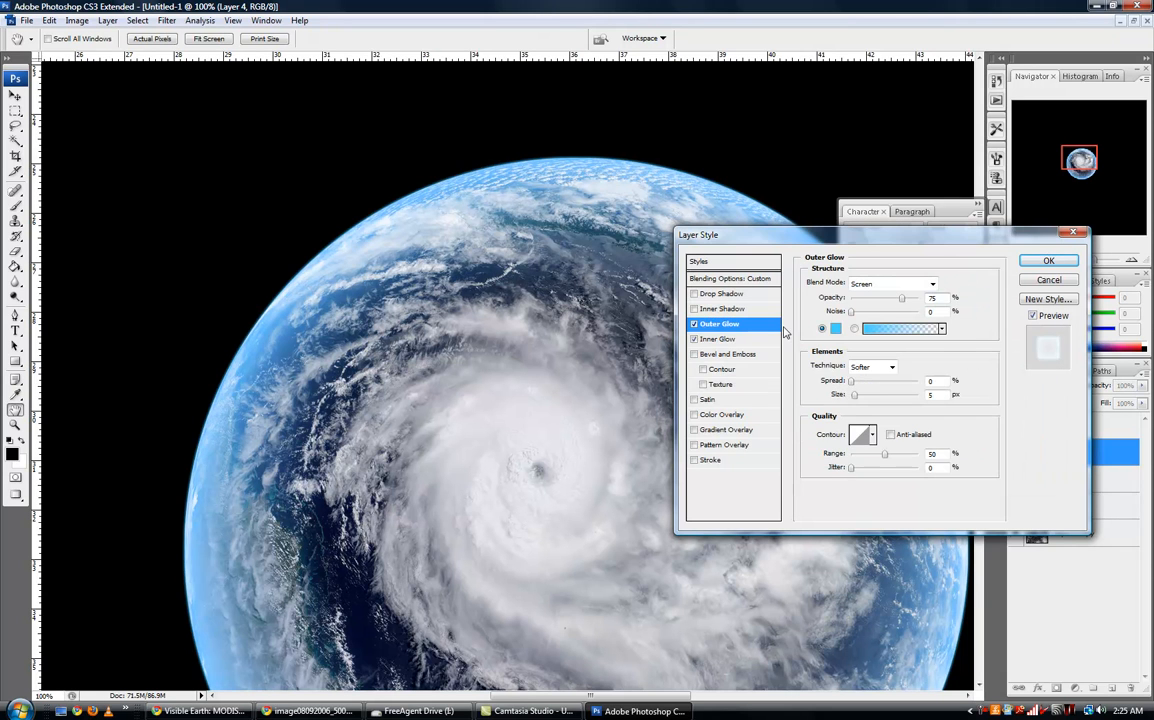
Widen the outer glow into a deep blue halo of size 250 and apply.
left_click(835, 328)
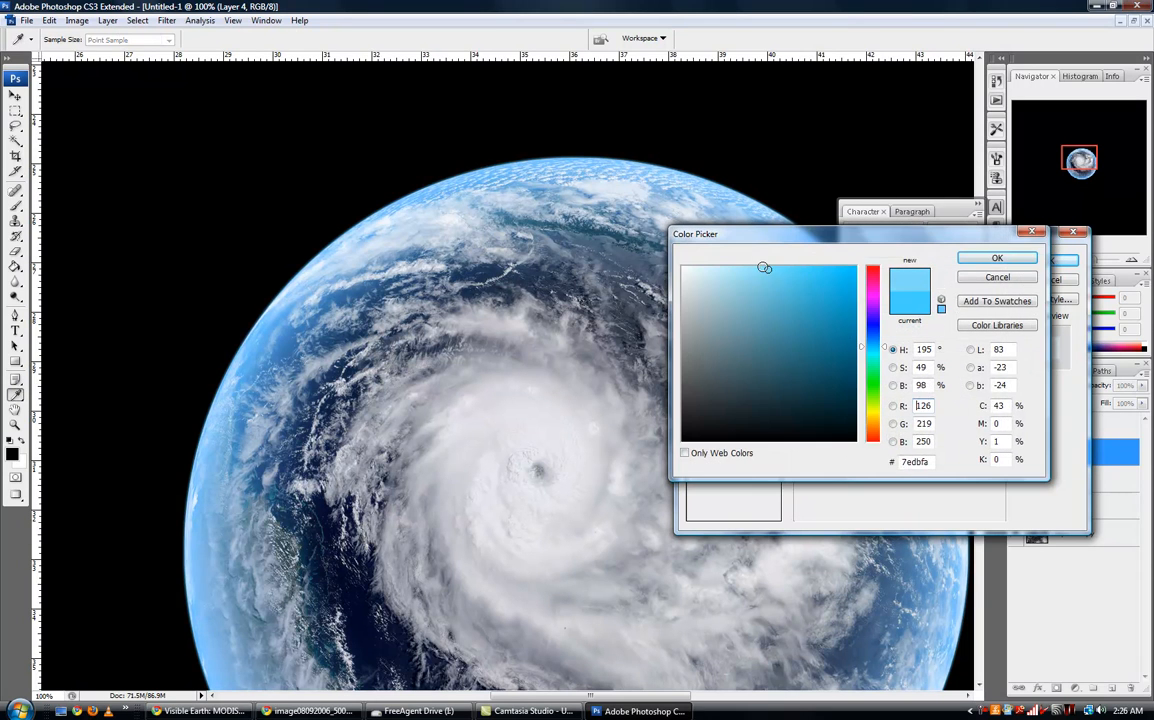
left_click(996, 257)
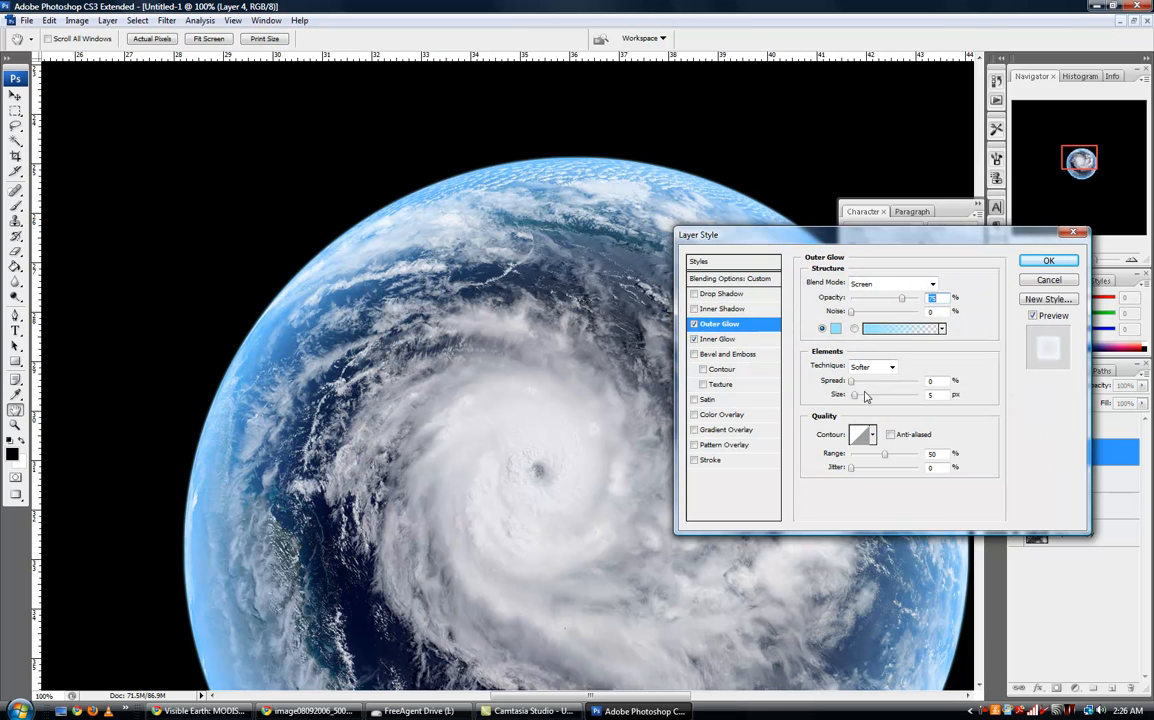
left_click_drag(853, 394, 880, 394)
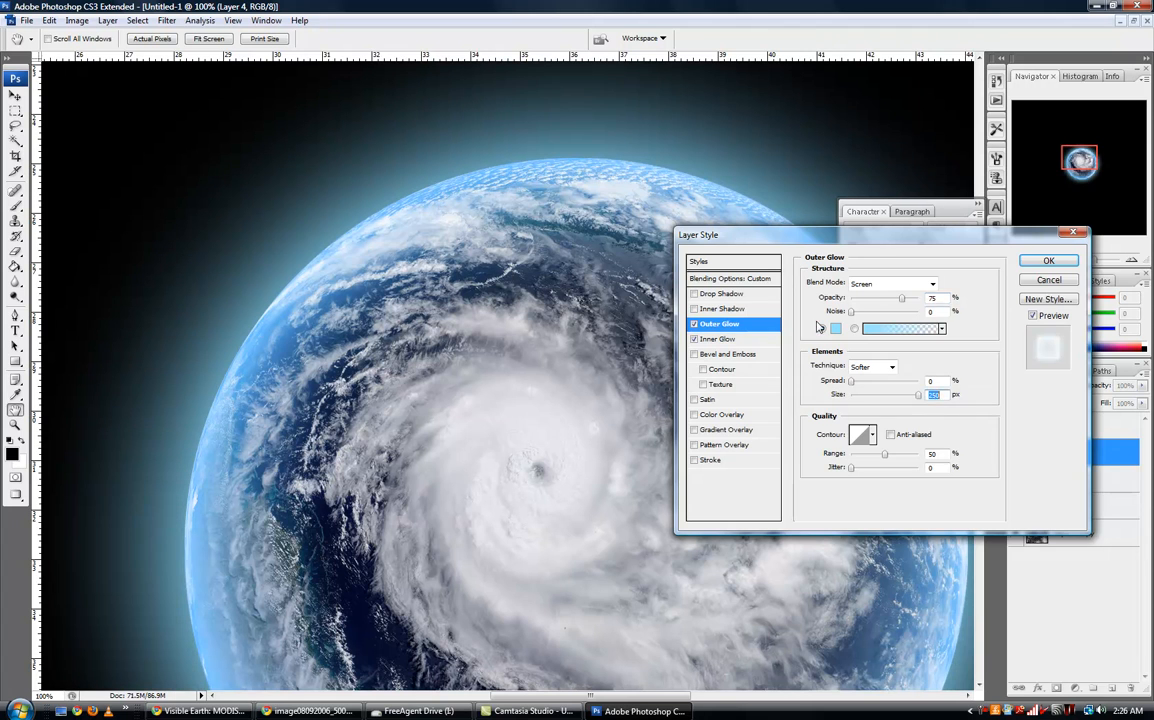
left_click(836, 328)
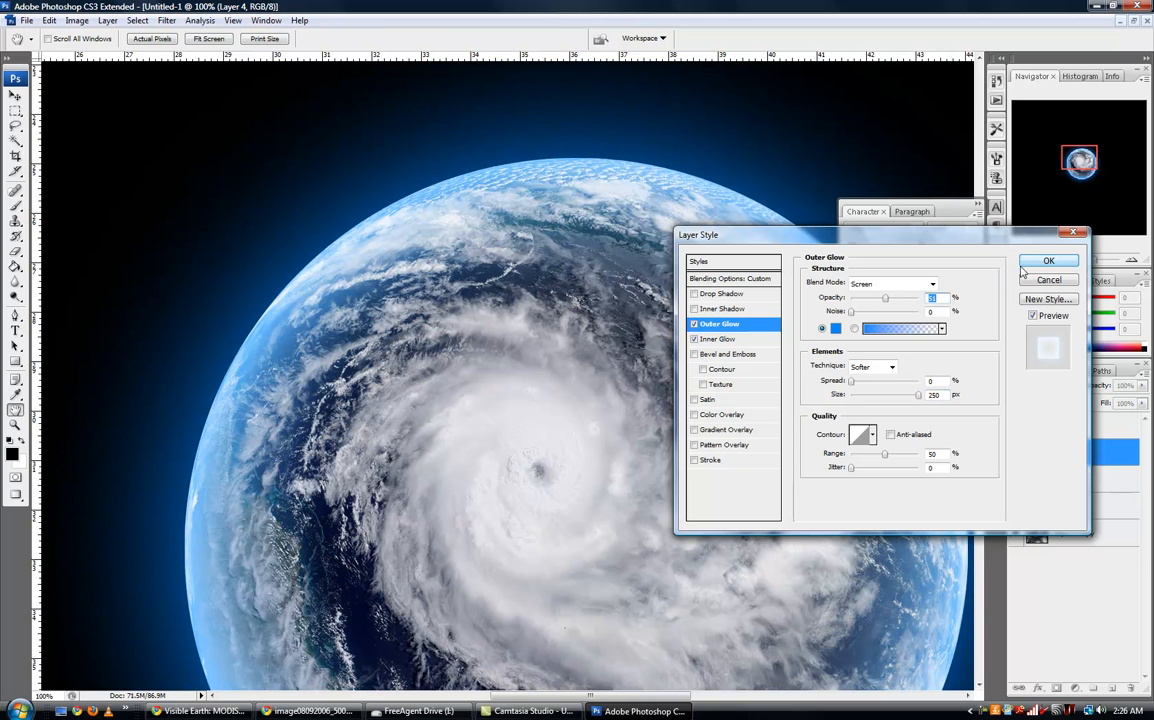
left_click(1049, 261)
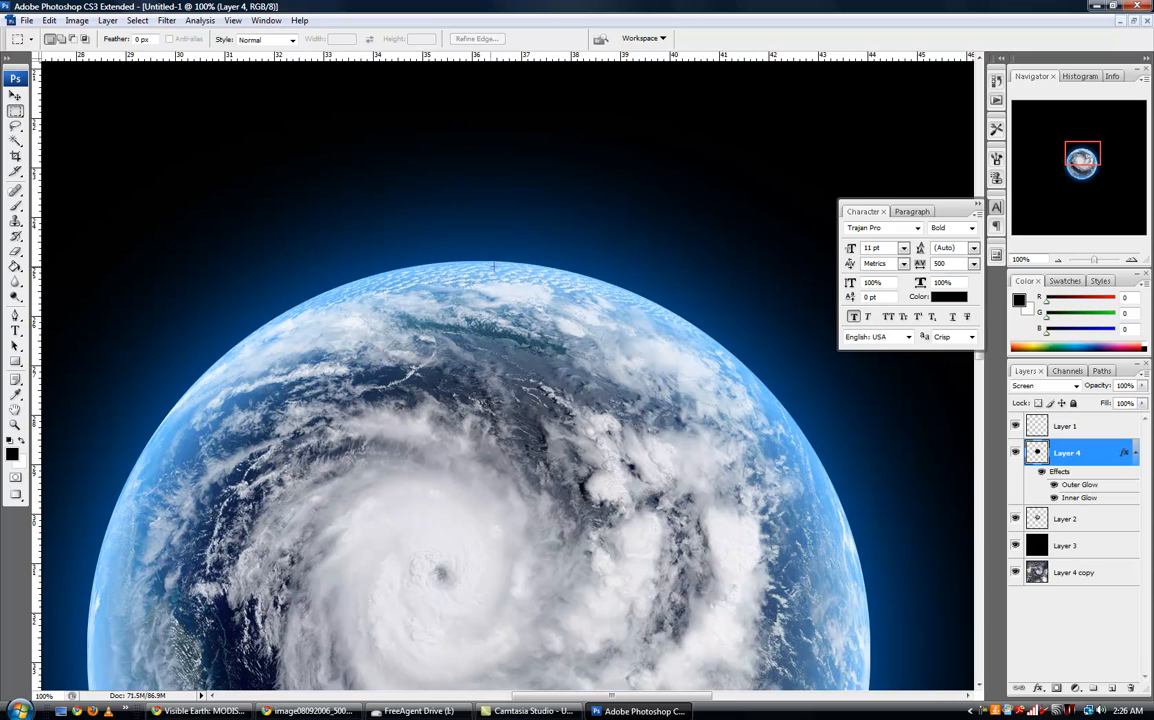
mouse_move(817, 377)
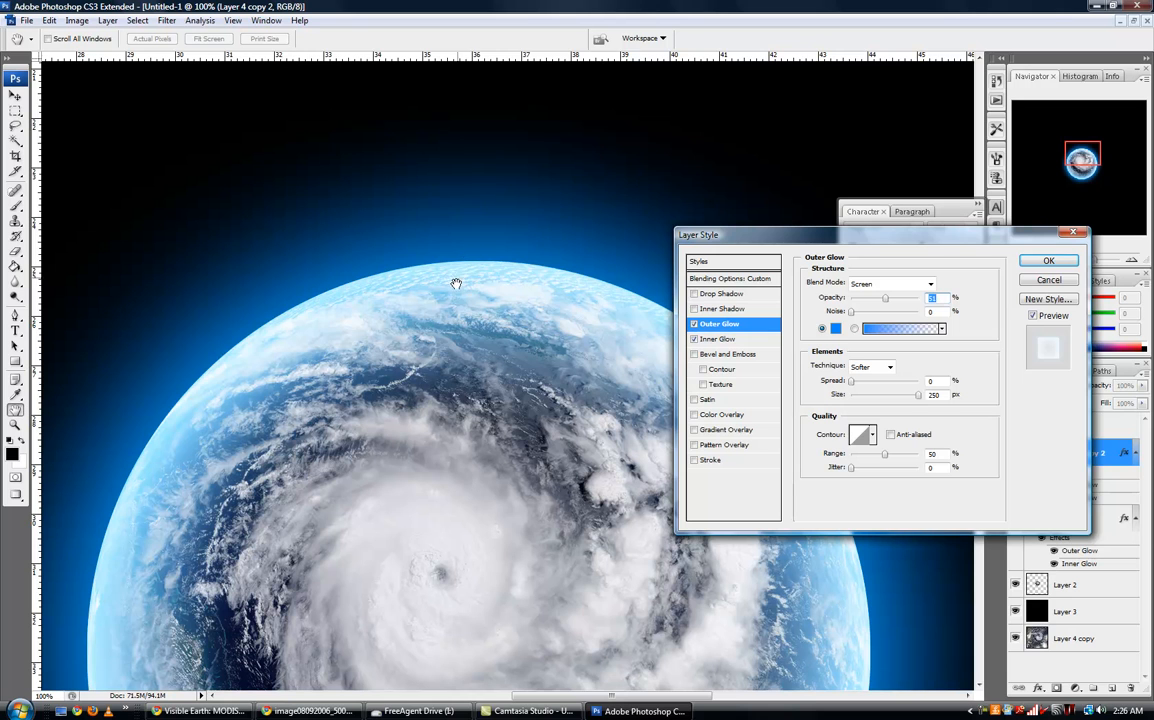
mouse_move(459, 246)
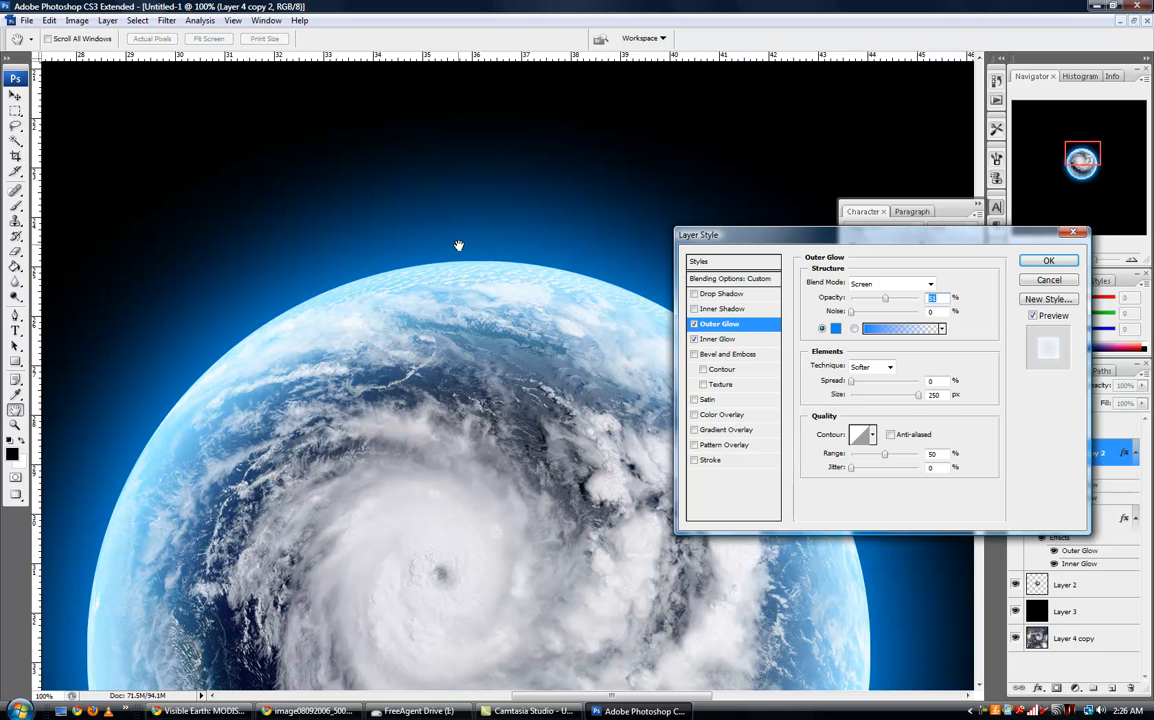
Set the outer glow to pale blue #e7f4ff at 100% opacity and 18 px size.
left_click(853, 328)
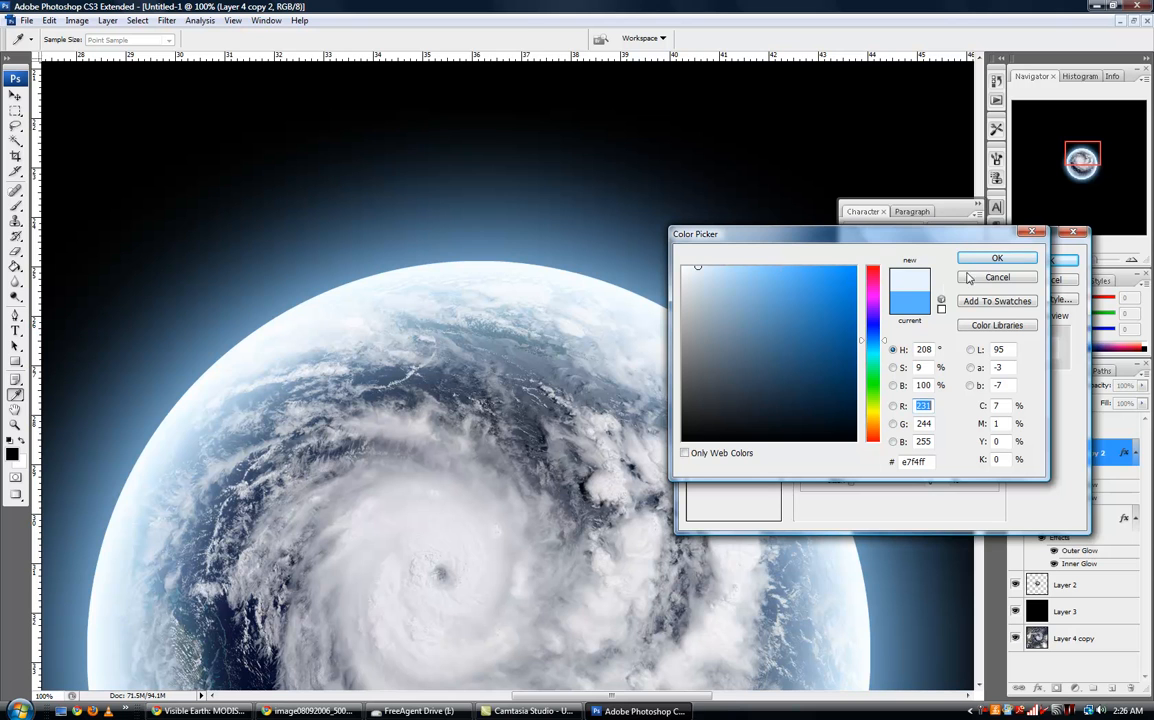
left_click(996, 258)
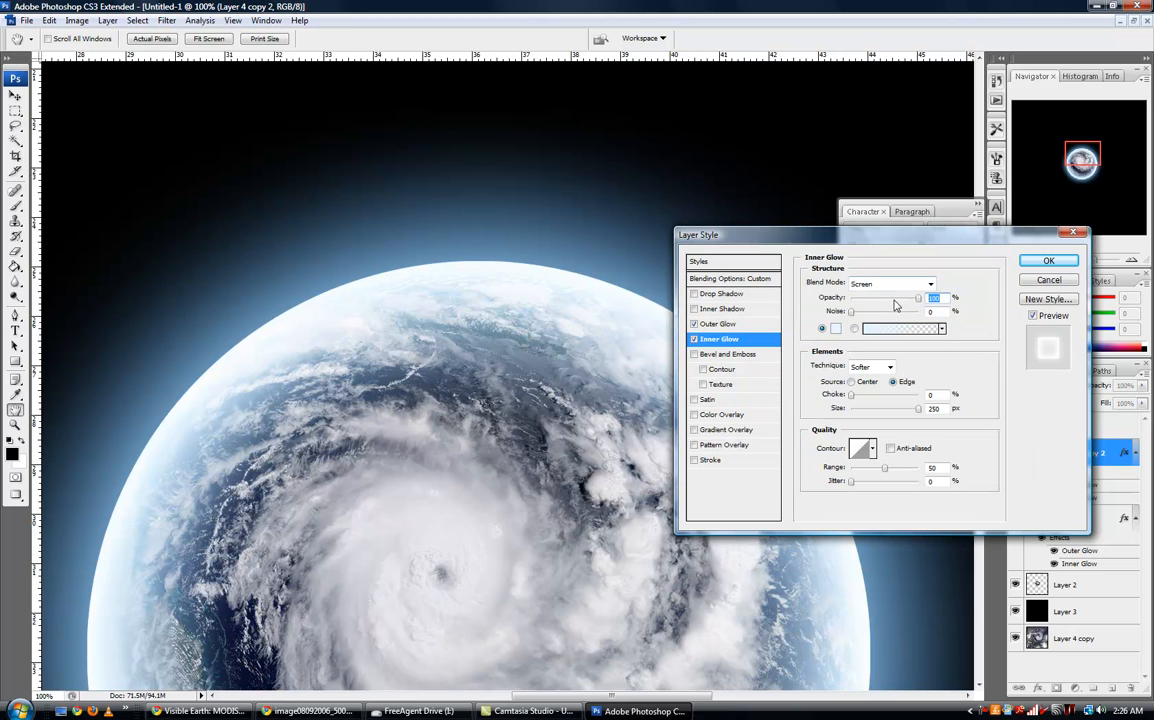
left_click(719, 323)
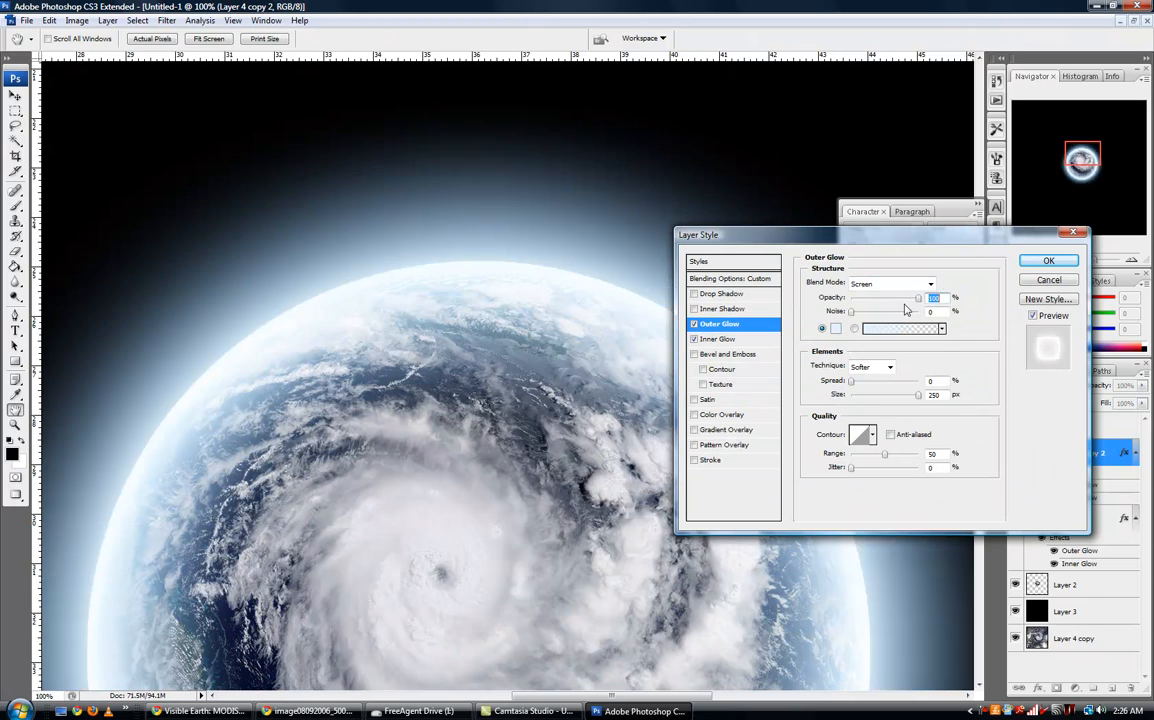
left_click(717, 338)
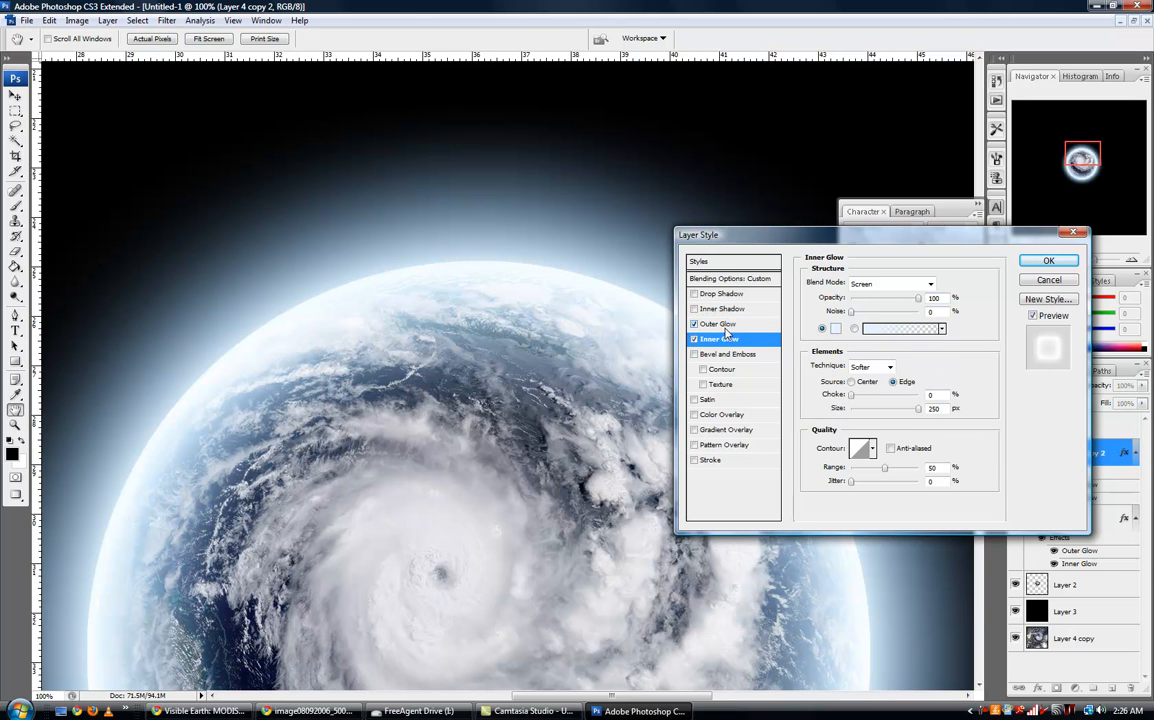
left_click(718, 323)
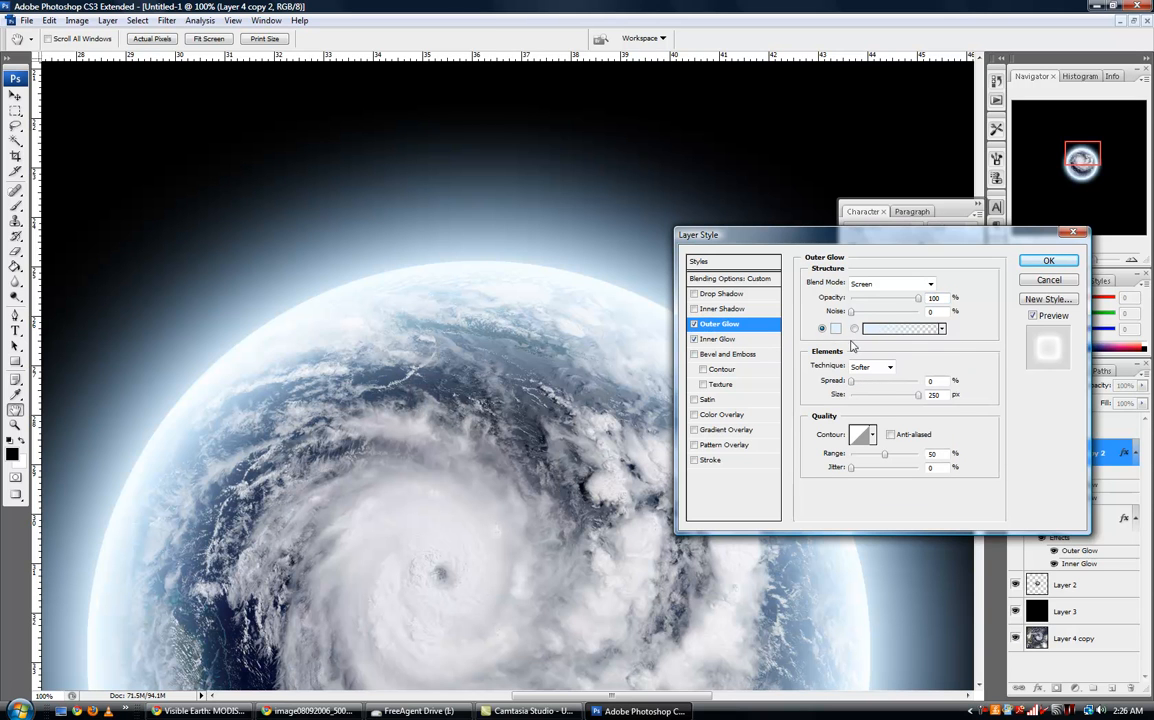
left_click_drag(918, 394, 868, 394)
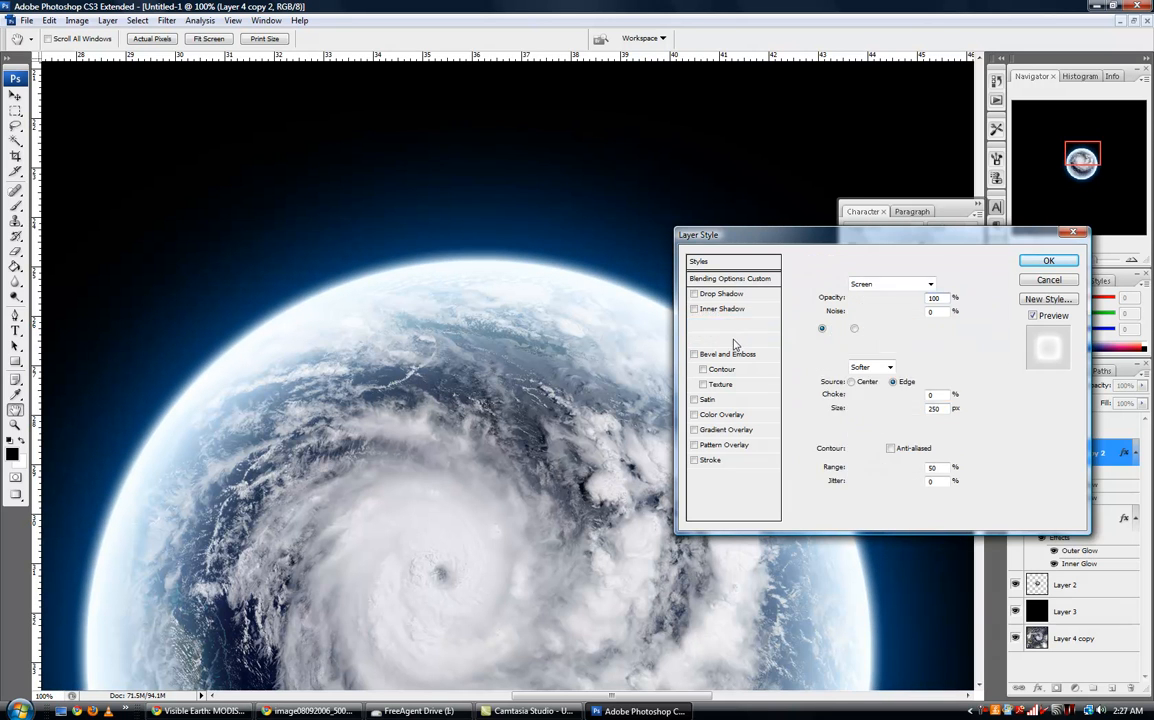
Reduce the inner glow size for a thin bright rim and apply the styles.
left_click(719, 339)
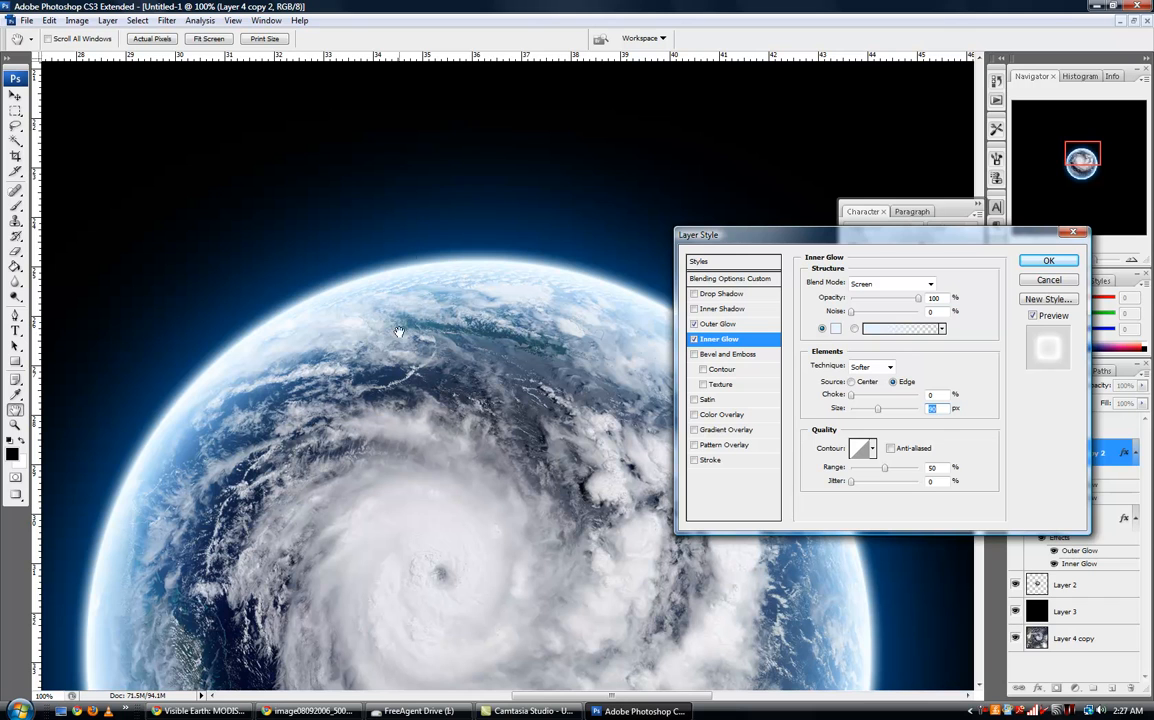
mouse_move(575, 290)
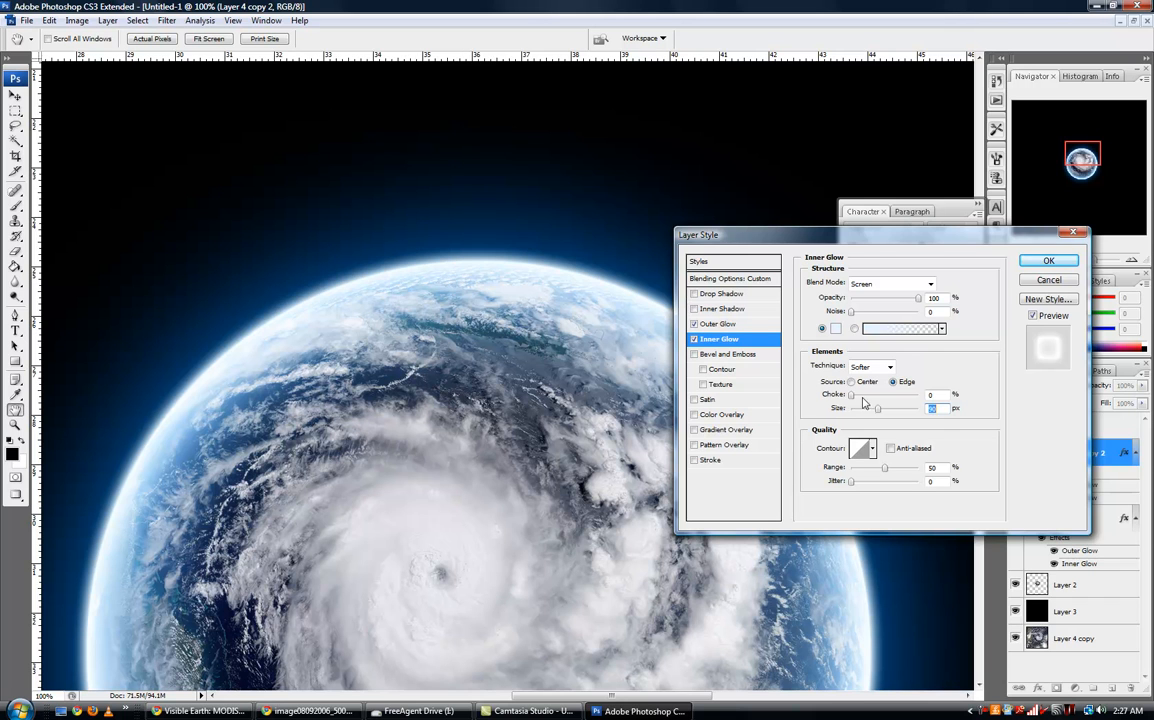
left_click_drag(878, 410, 886, 410)
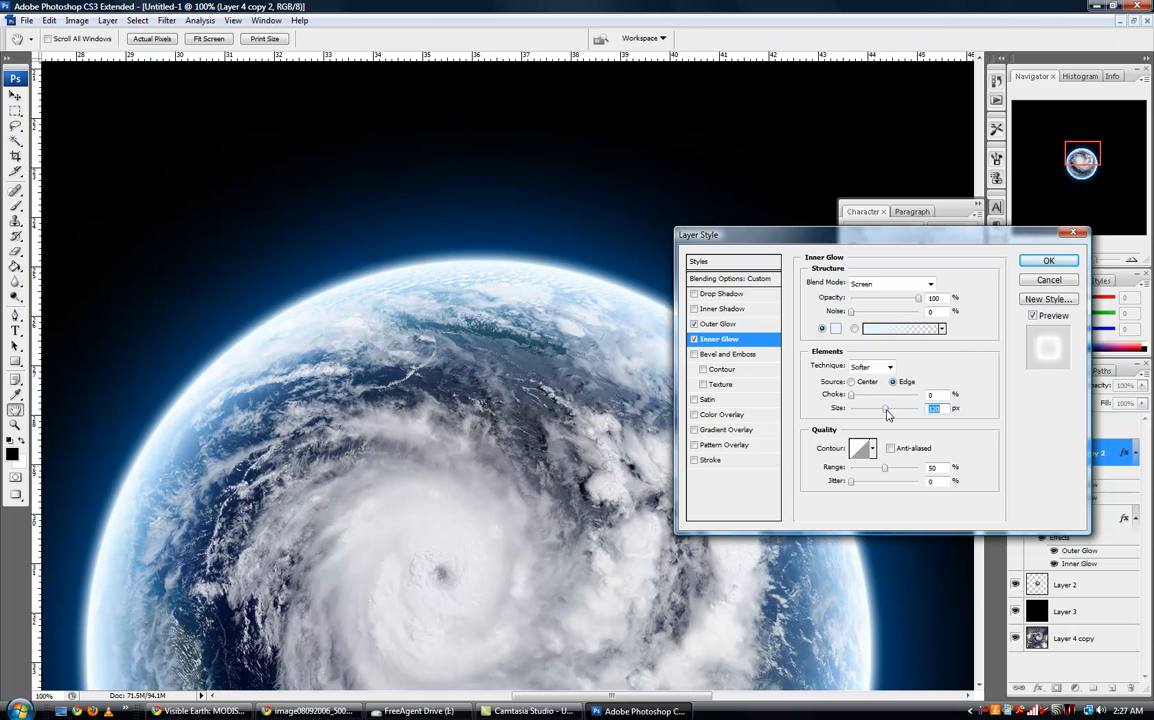
left_click_drag(885, 414, 905, 414)
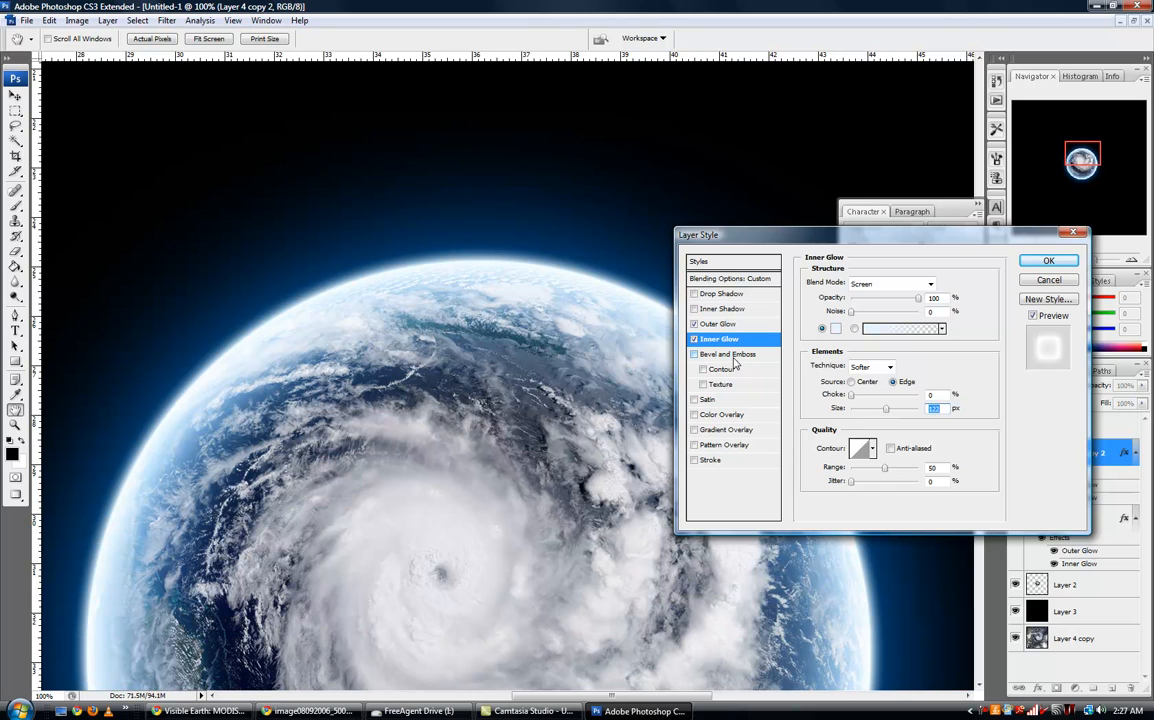
left_click(718, 324)
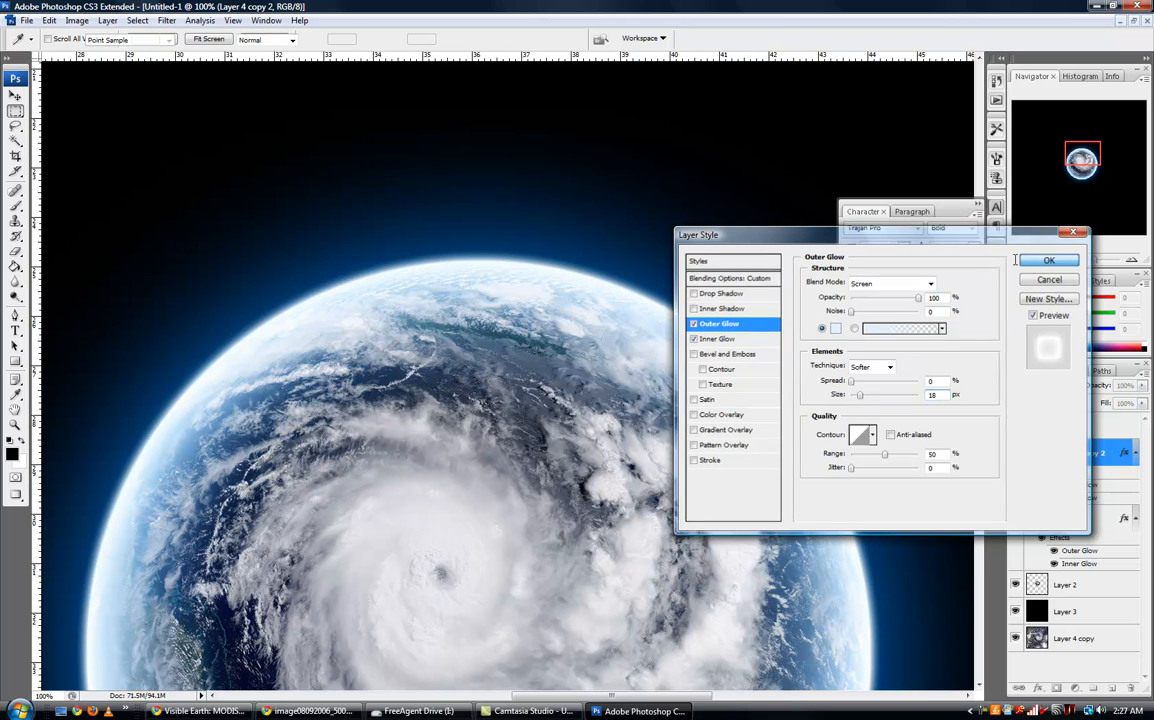
left_click(1049, 260)
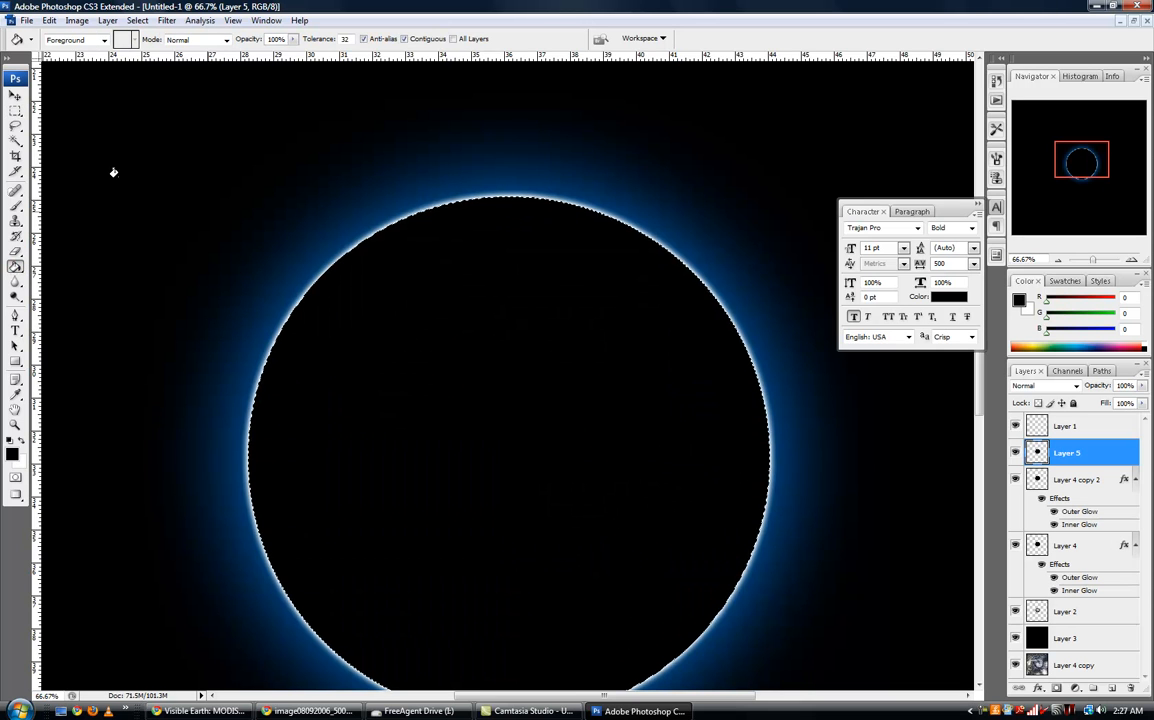
mouse_move(15, 110)
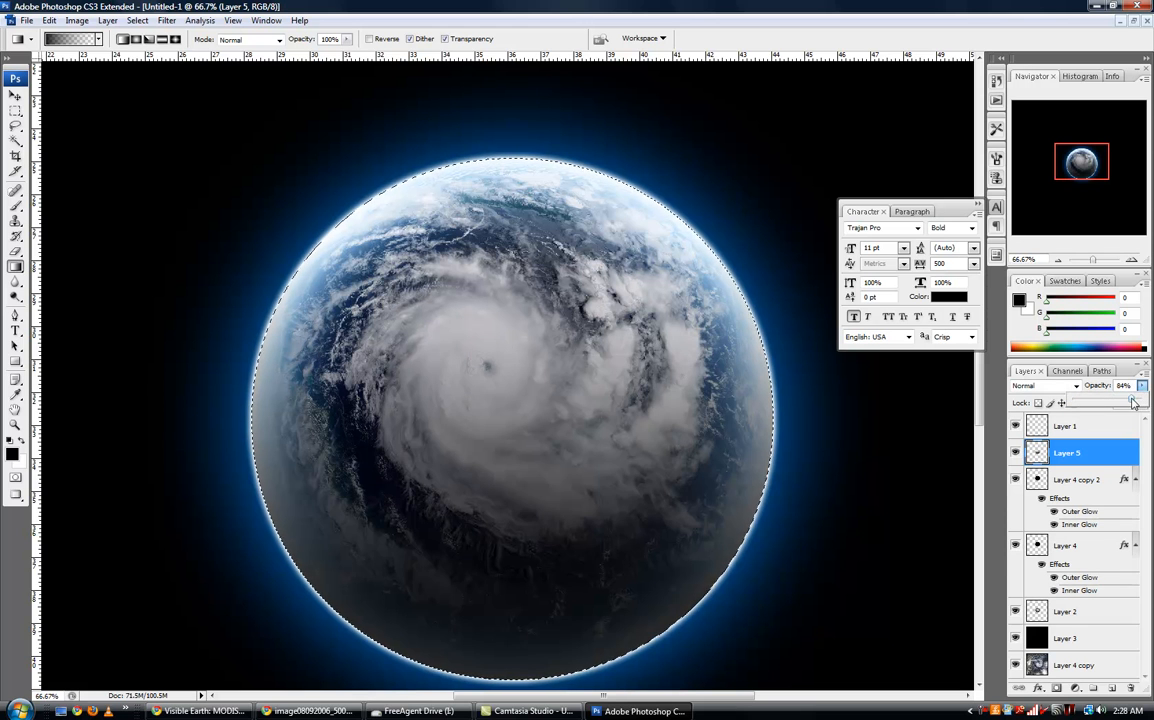
Set the gradient shadow layer's opacity to 94%.
left_click(1137, 385)
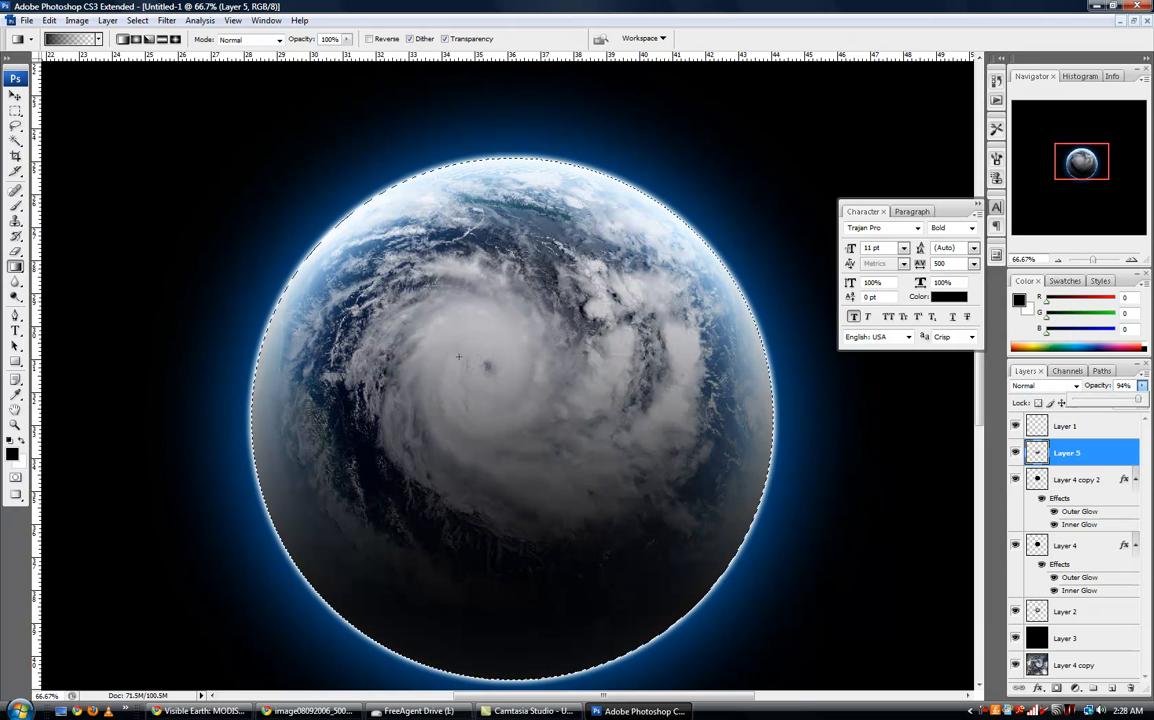
left_click(15, 111)
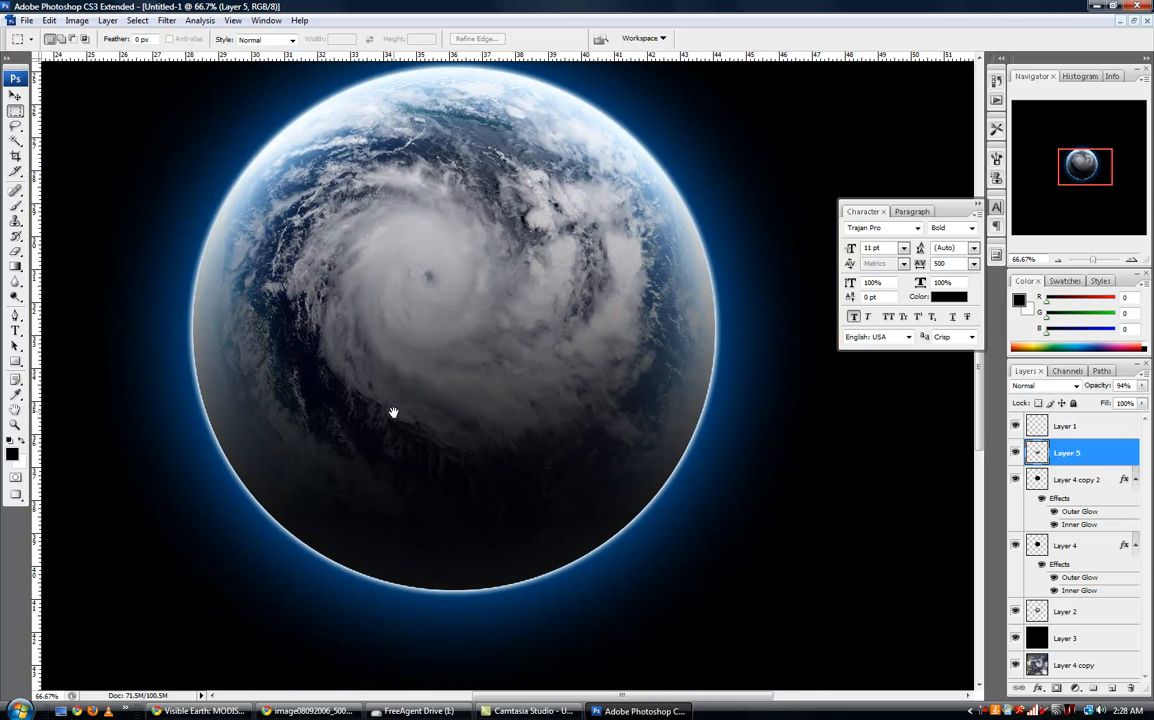
Flatten the glow copies into a Screen-blended Layer 6 and a merged Layer 7.
left_click_drag(393, 412, 490, 557)
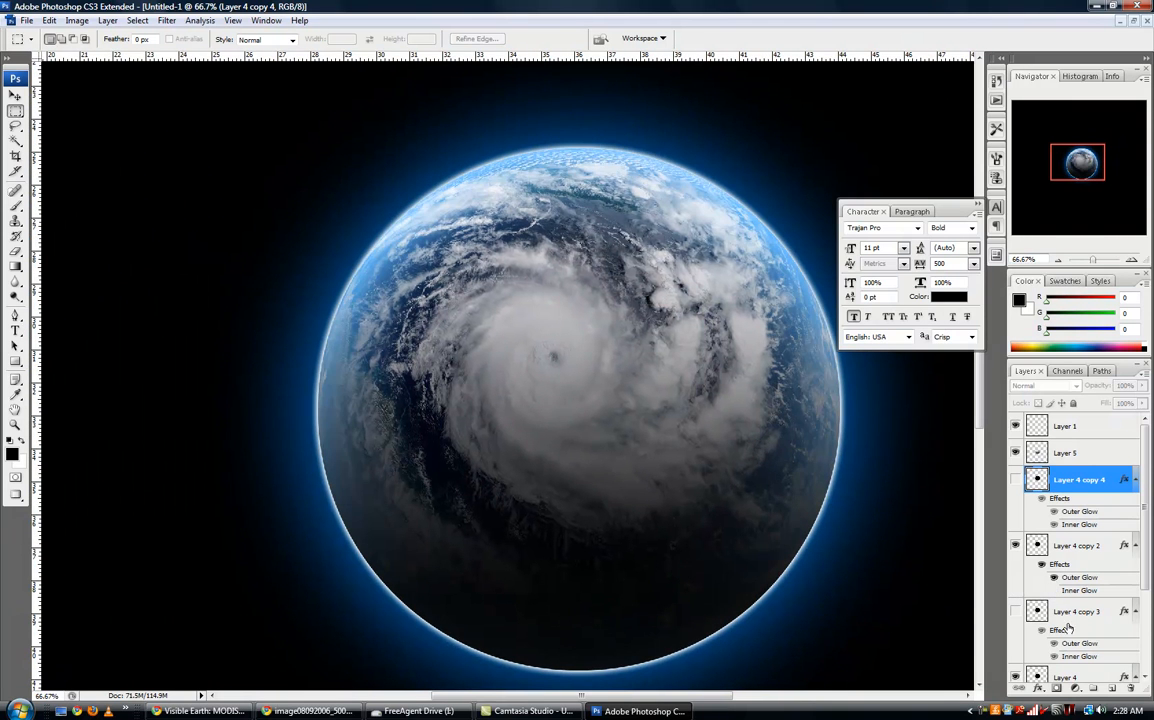
left_click(1079, 545)
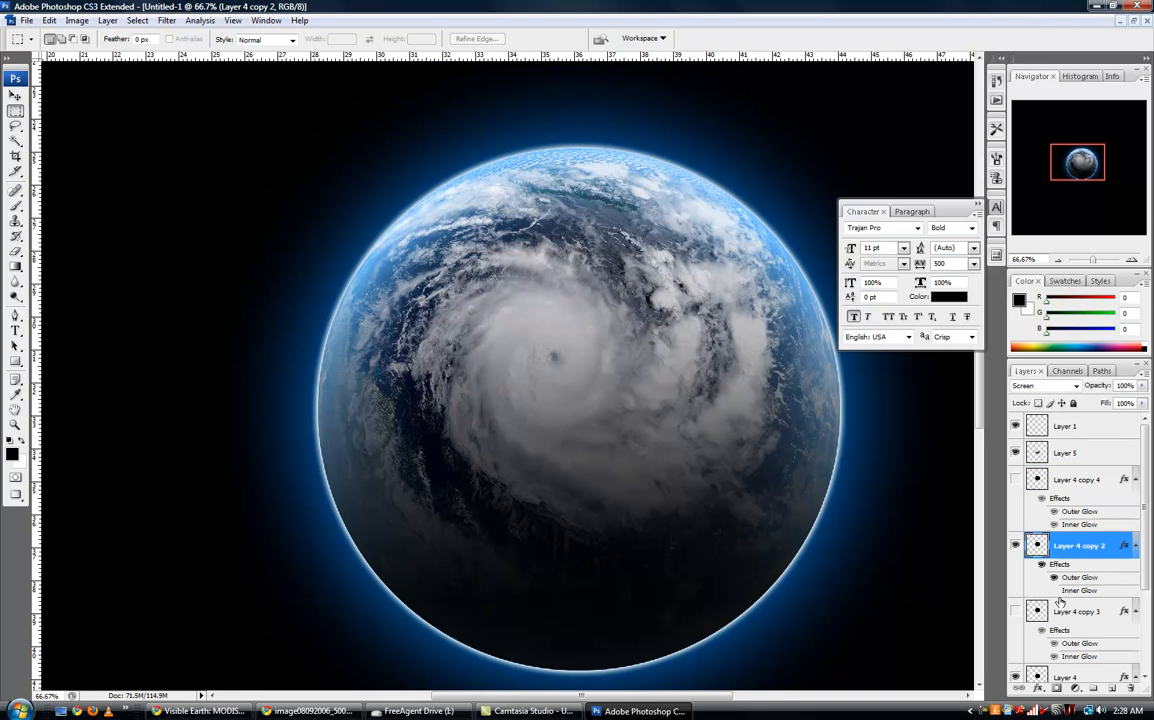
left_click(1066, 611)
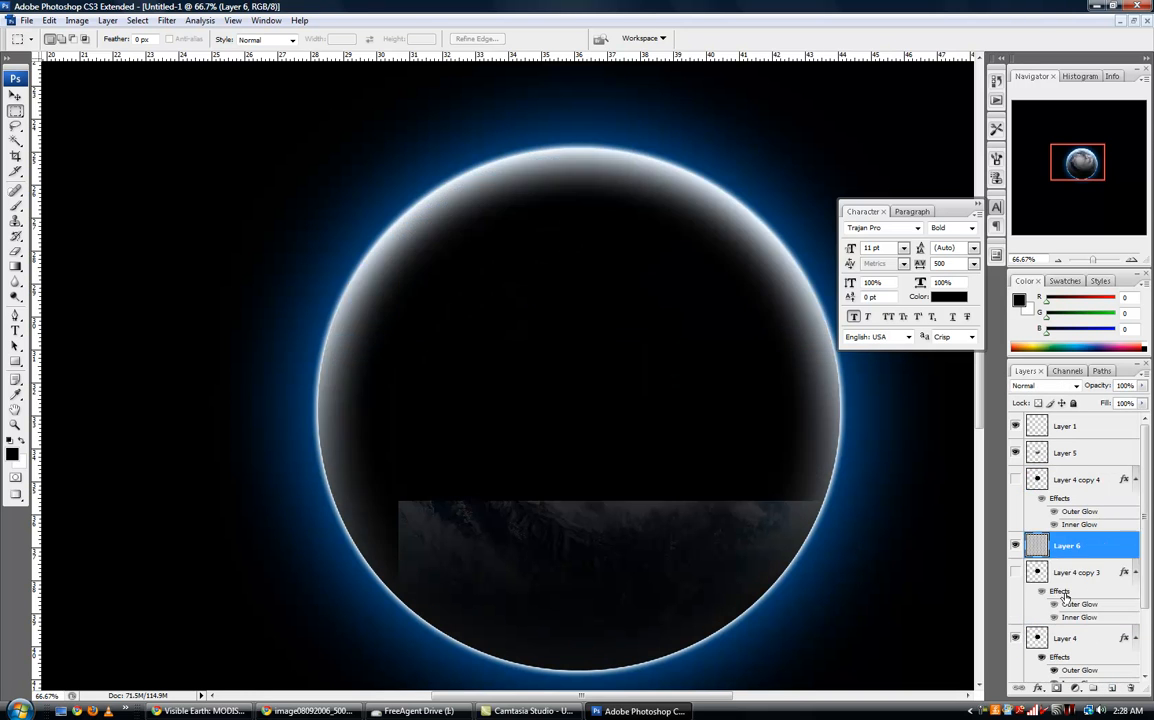
left_click(1040, 385)
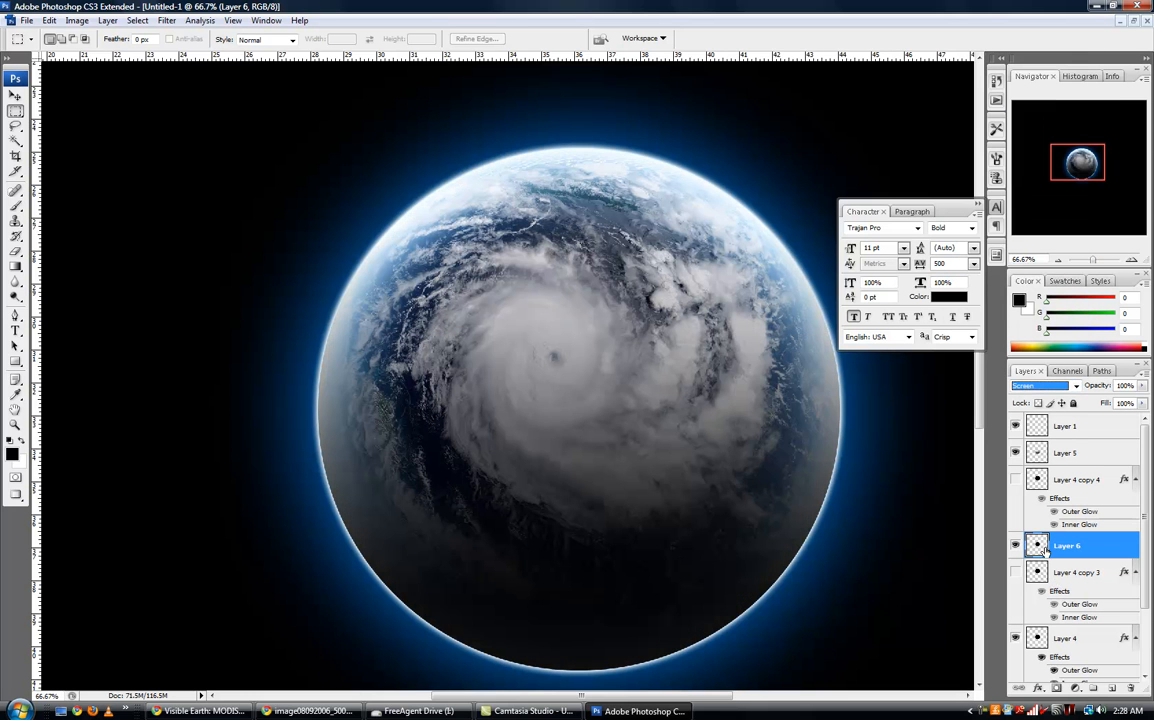
left_click(1080, 572)
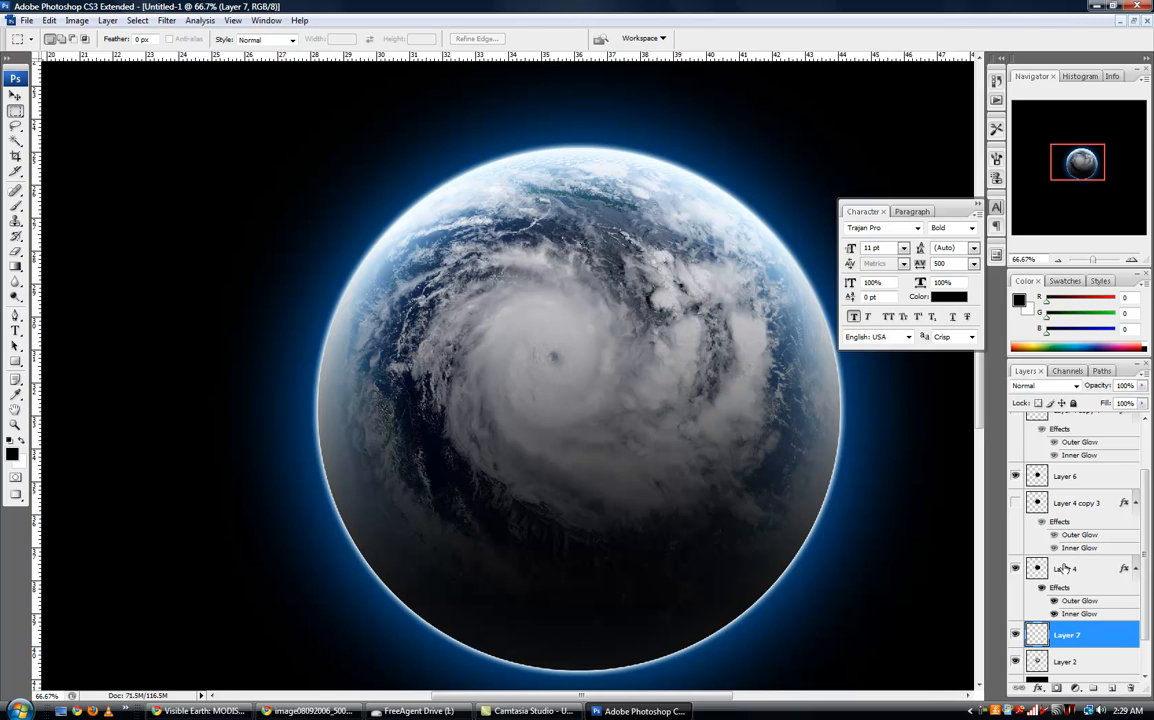
left_click(1067, 568)
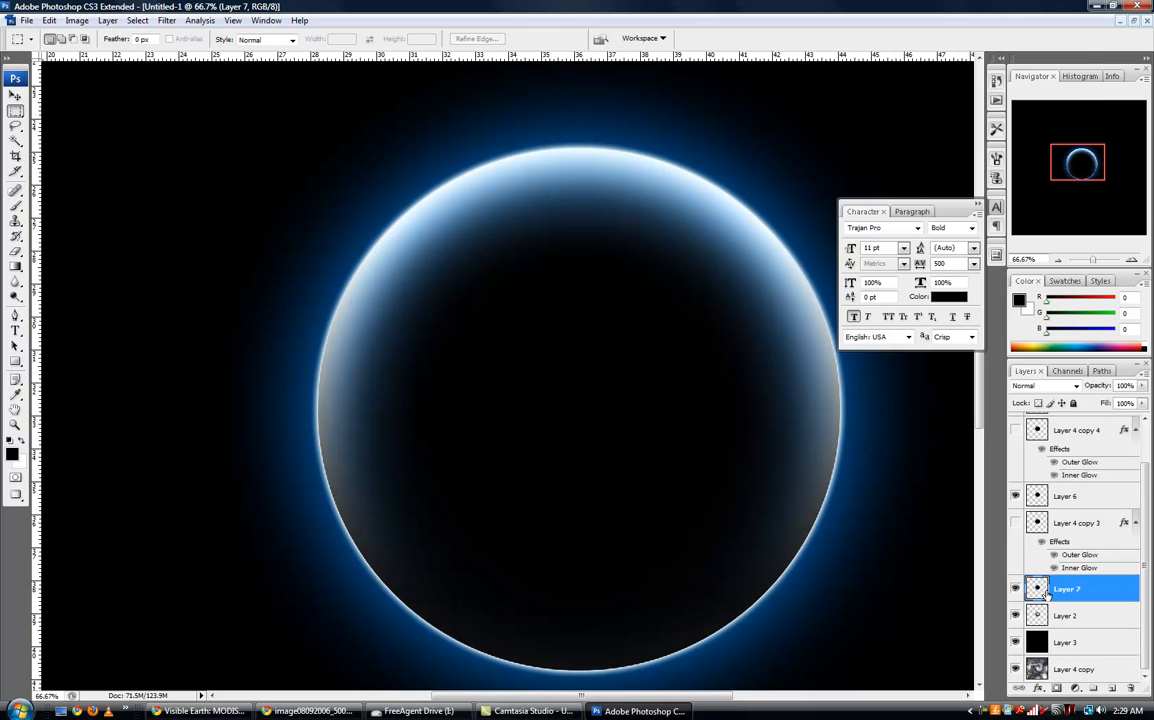
Set Layer 7 to 86% opacity, select the planet circles, and begin a new document.
left_click(1040, 385)
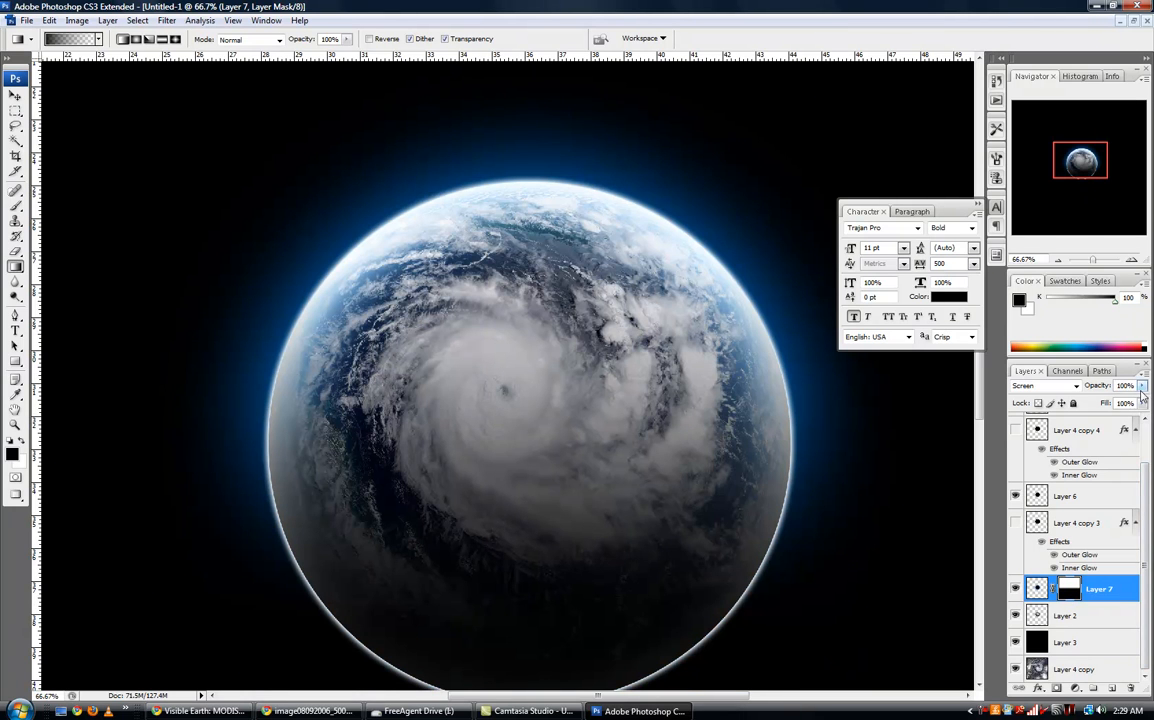
left_click_drag(1135, 403, 1118, 403)
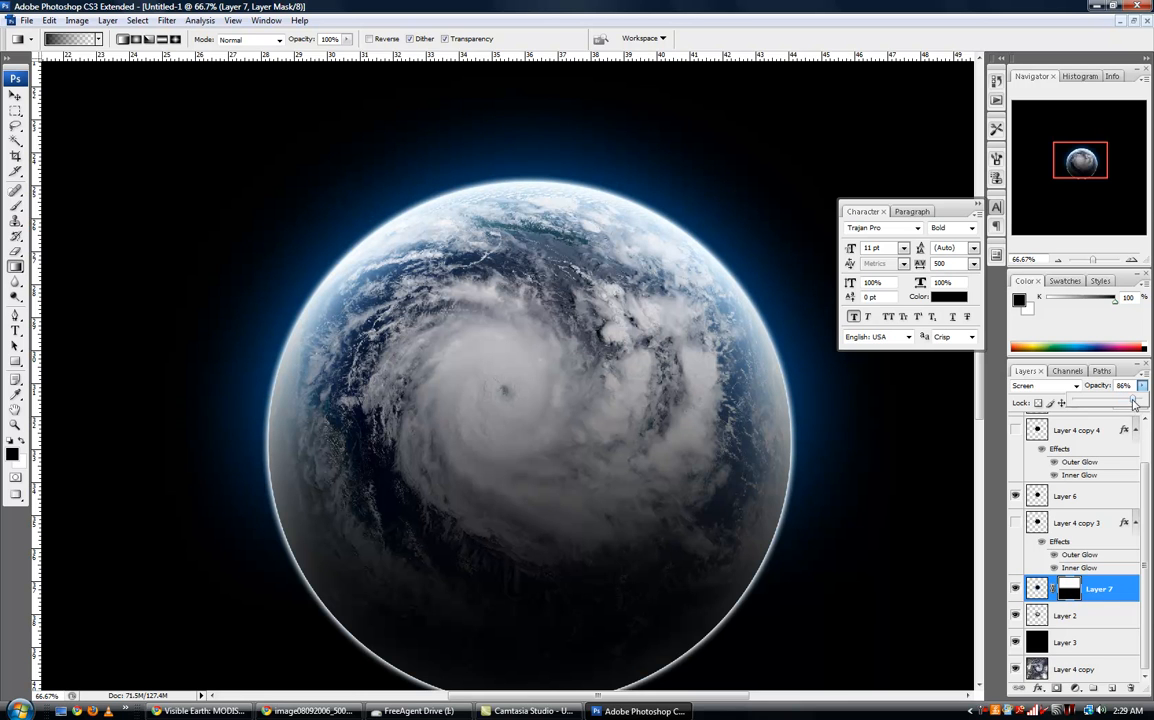
left_click(1080, 522)
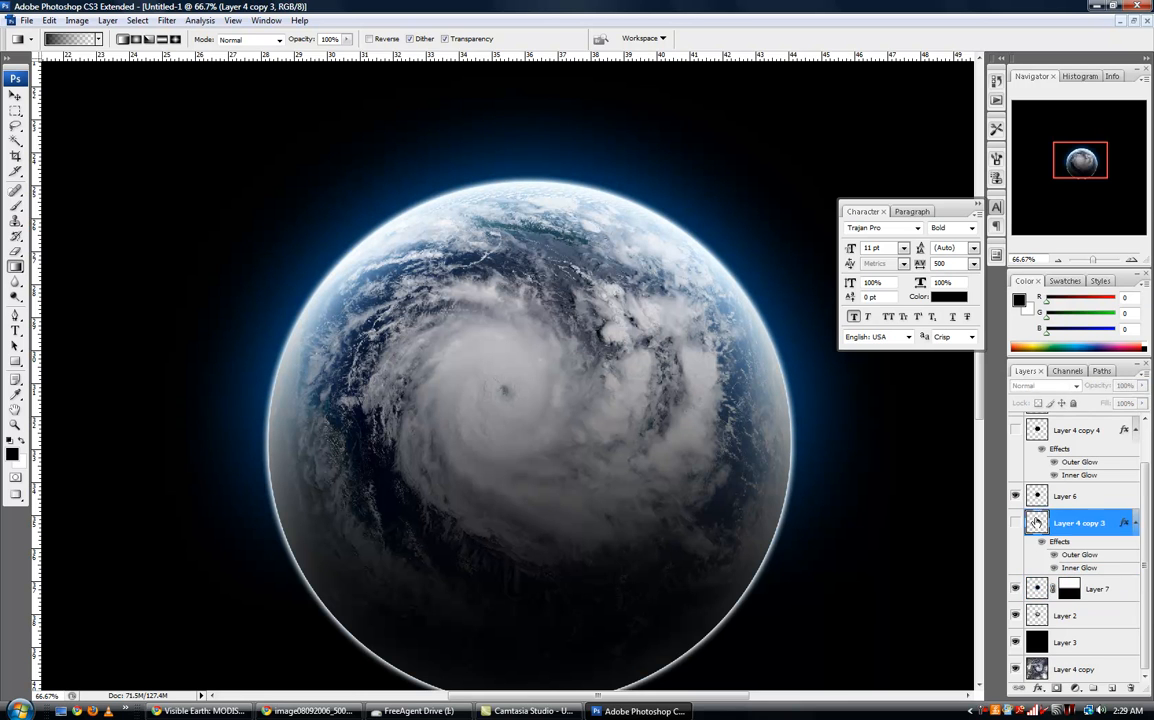
left_click(1065, 496)
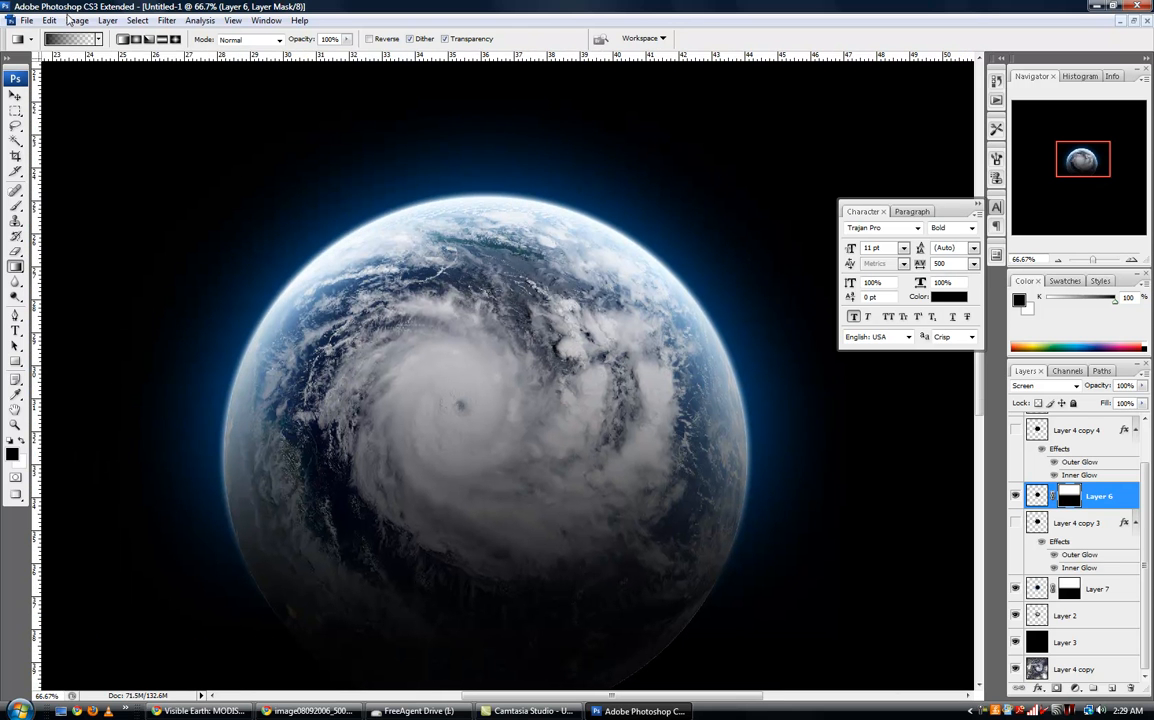
left_click(26, 20)
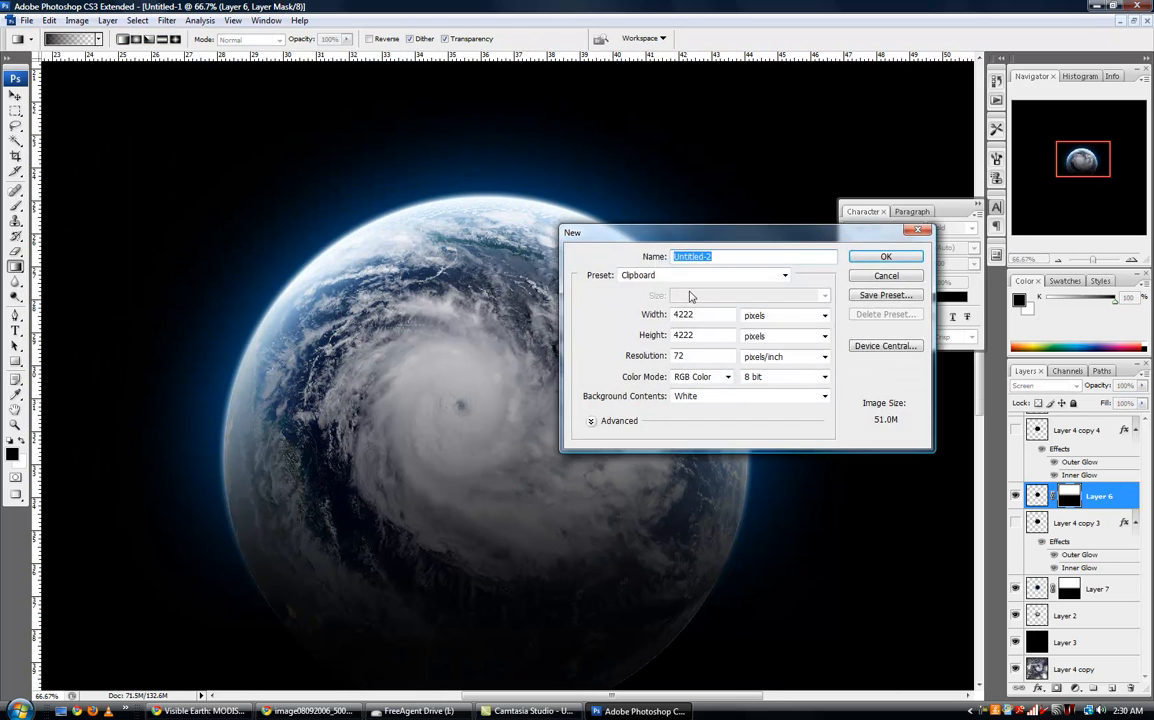